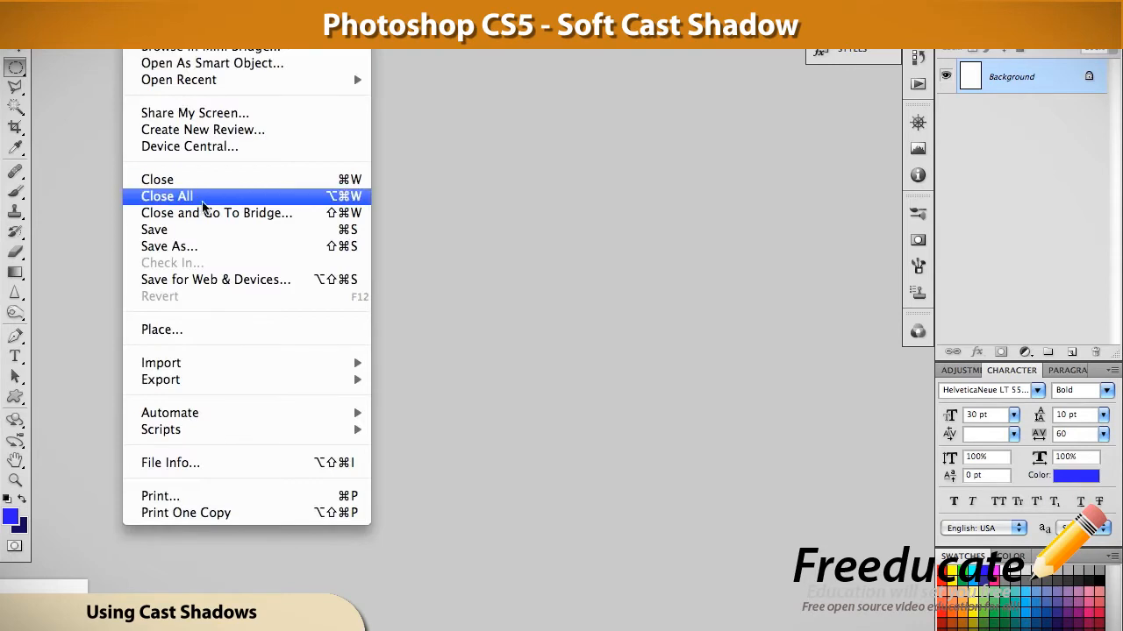
mouse_move(202, 209)
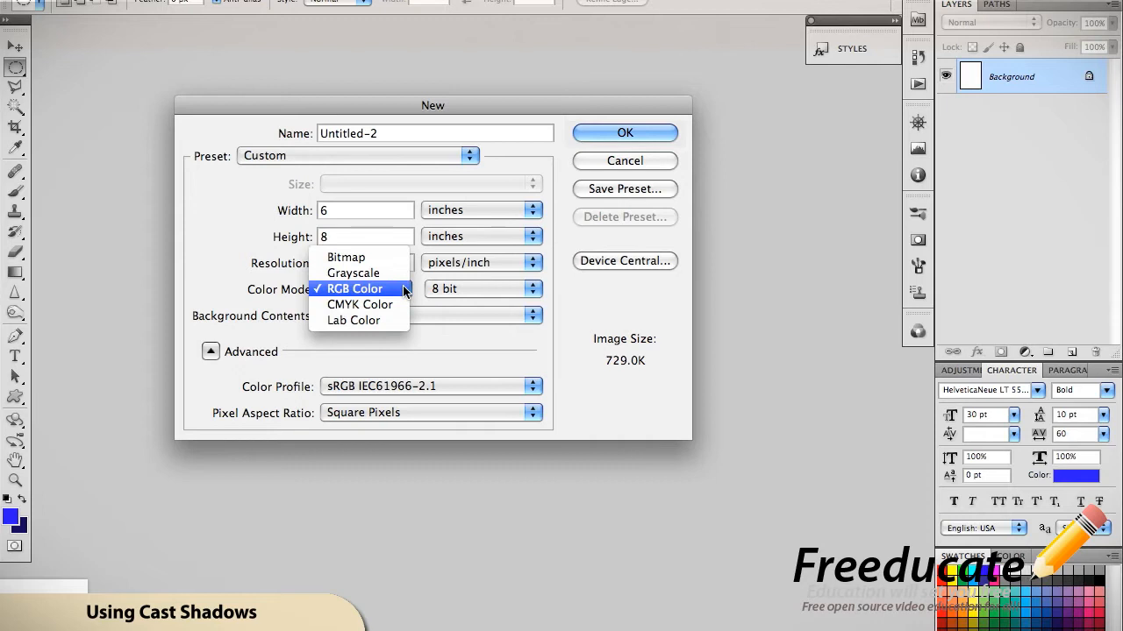
Step: Create a white 6 × 8 inch document in RGB Color mode
click(354, 288)
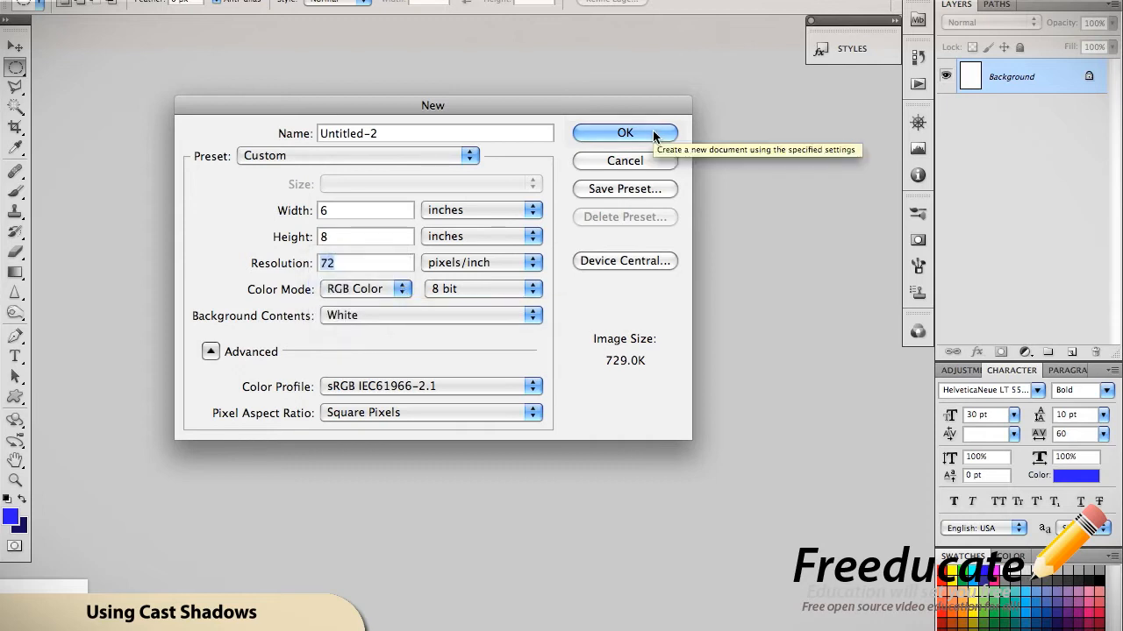
click(625, 132)
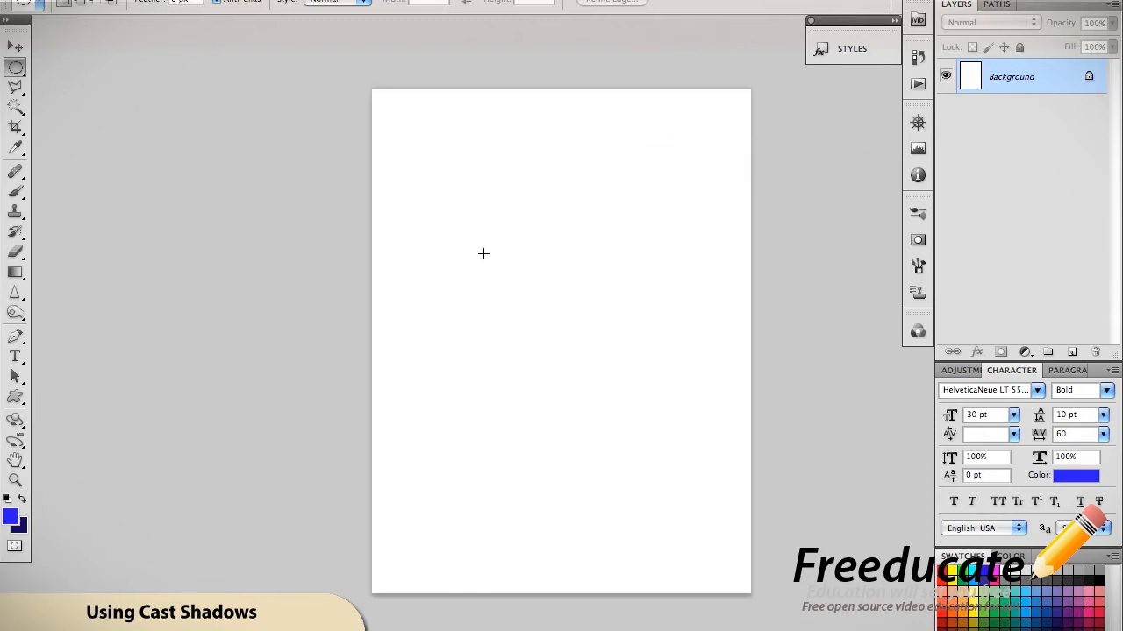
mouse_move(709, 292)
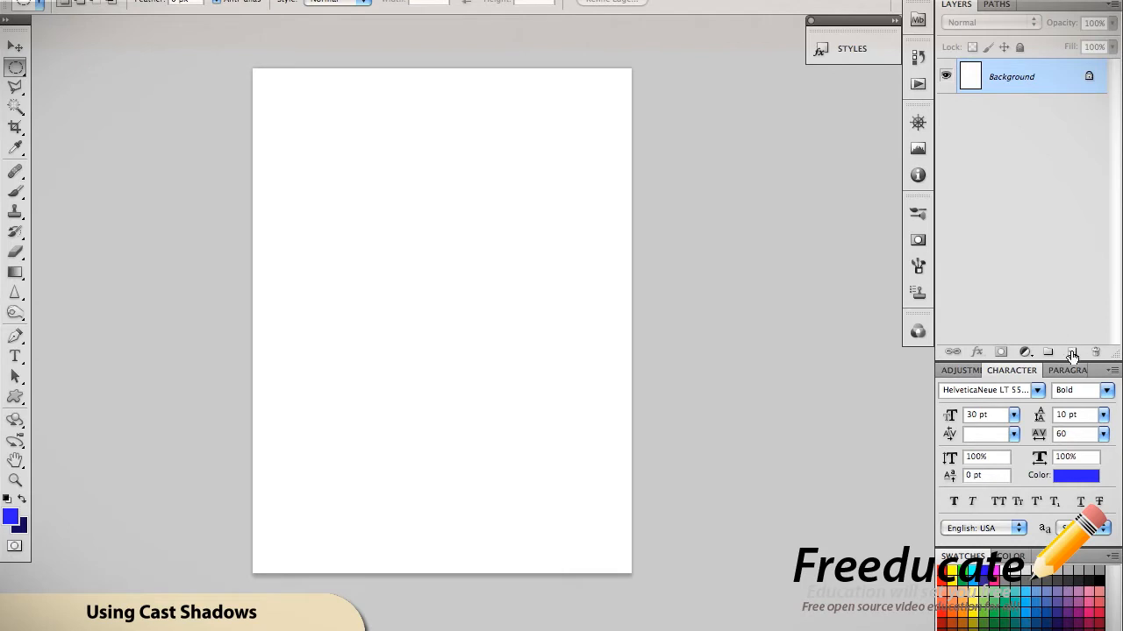
Step: Add Layer 1 and fill it with the dark navy background colour
click(1071, 351)
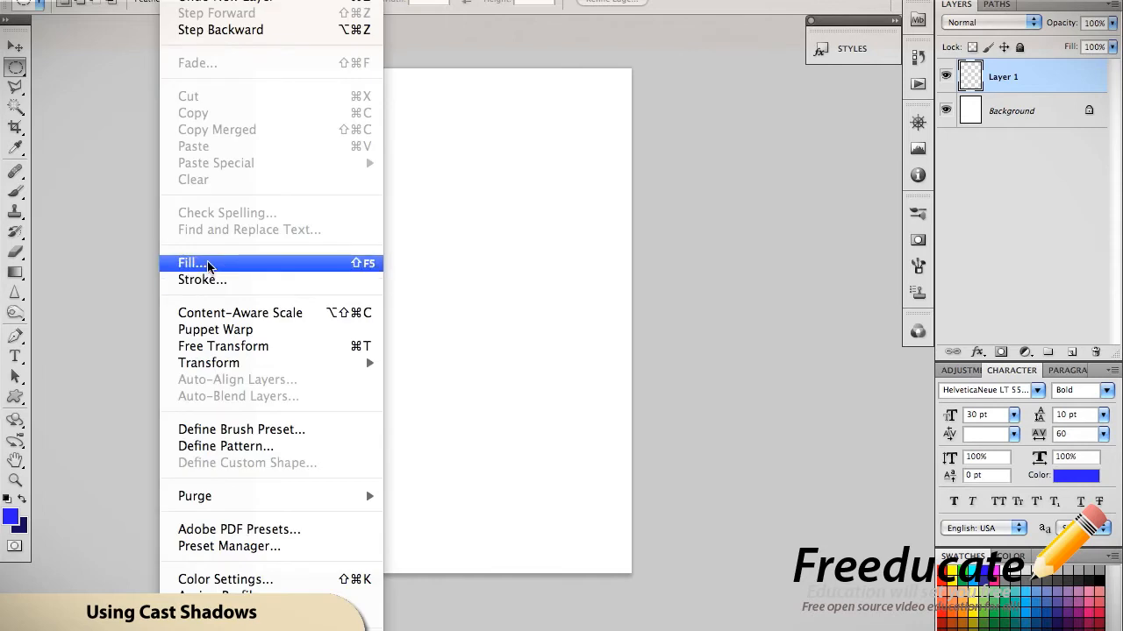
click(191, 263)
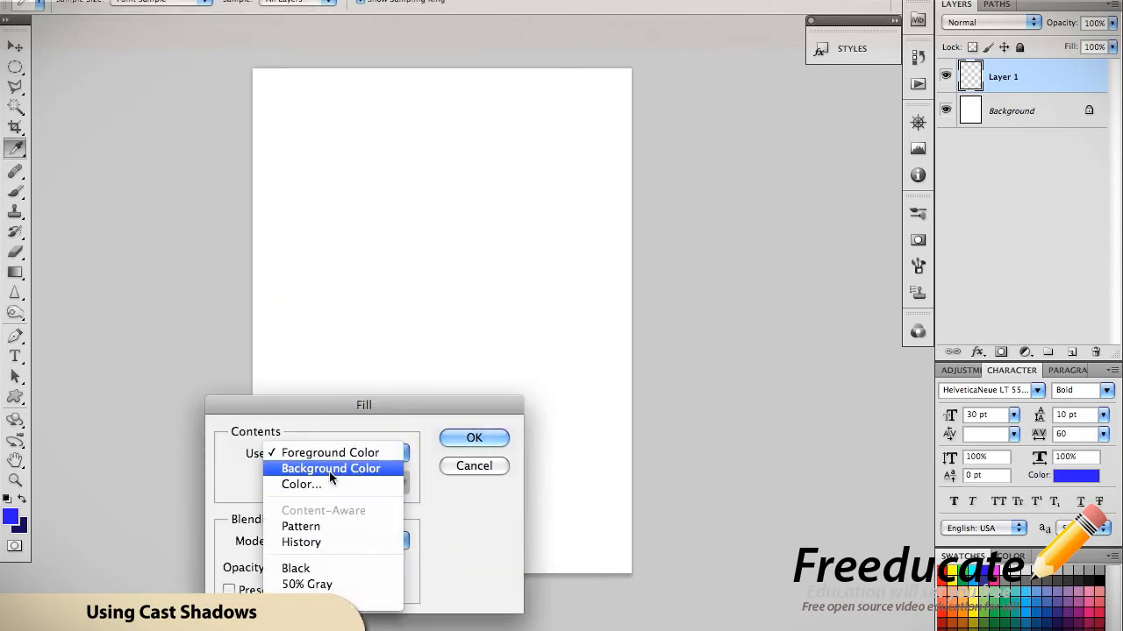
click(330, 468)
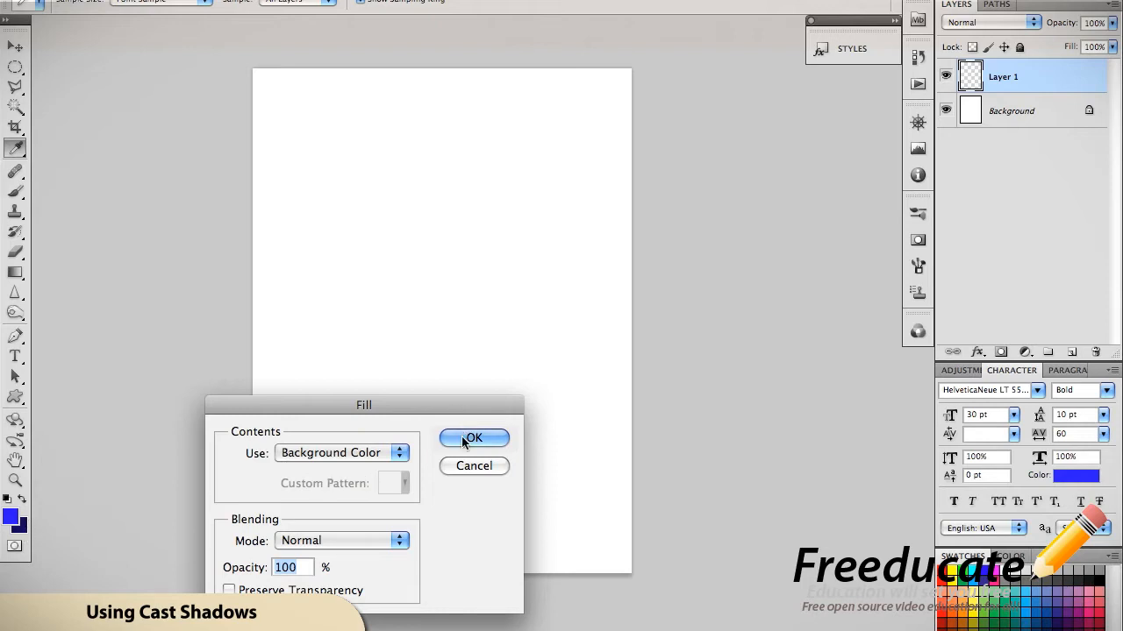
click(473, 439)
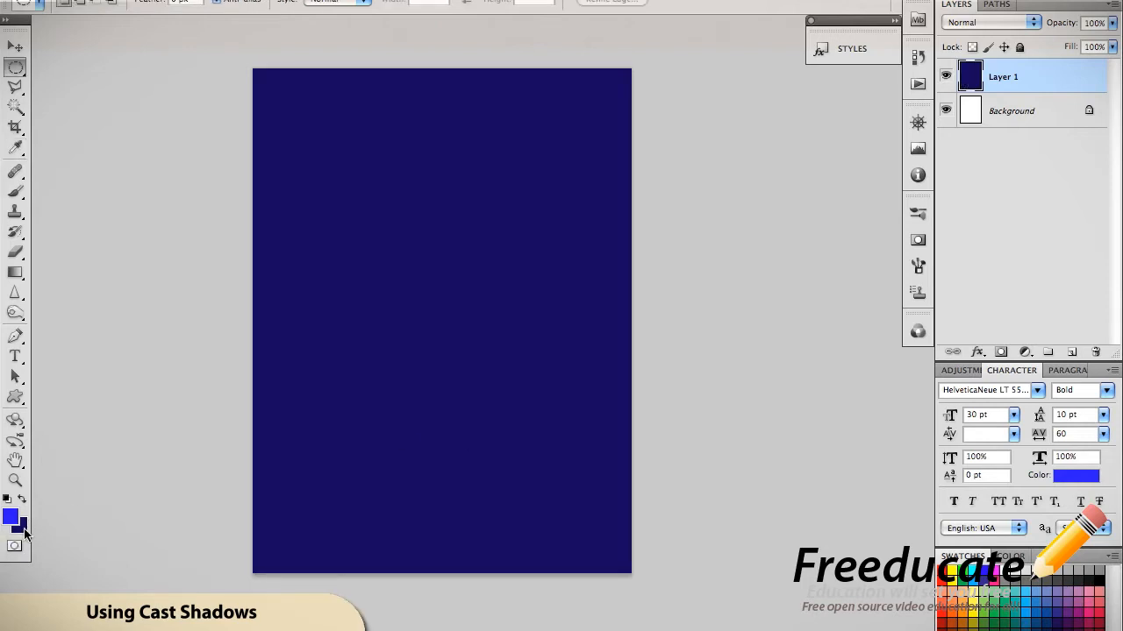
click(19, 526)
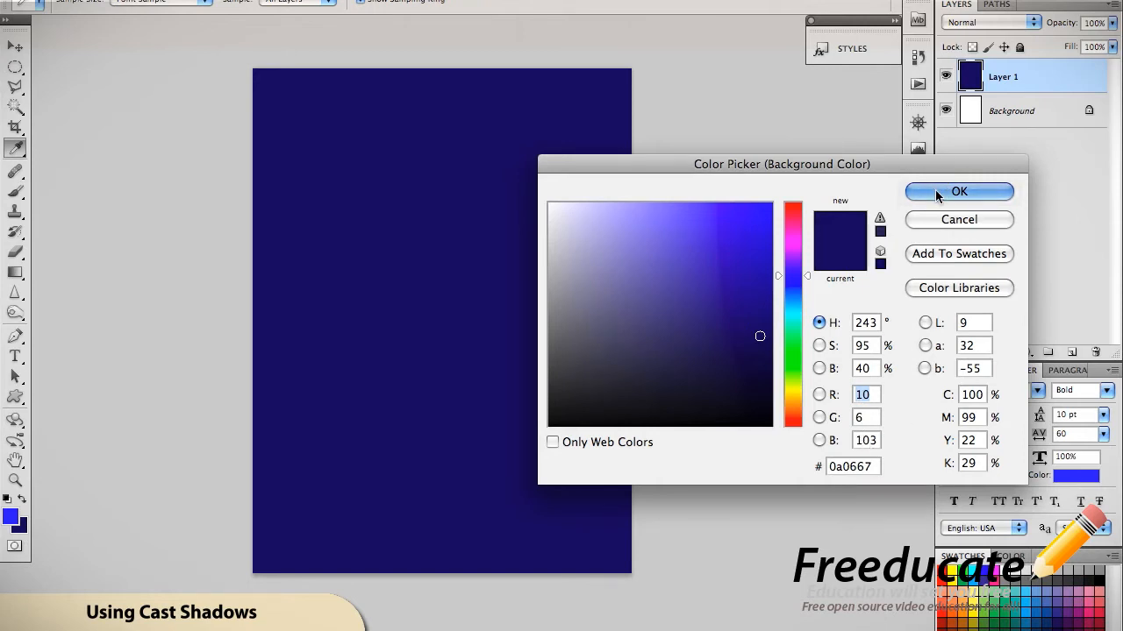
click(959, 191)
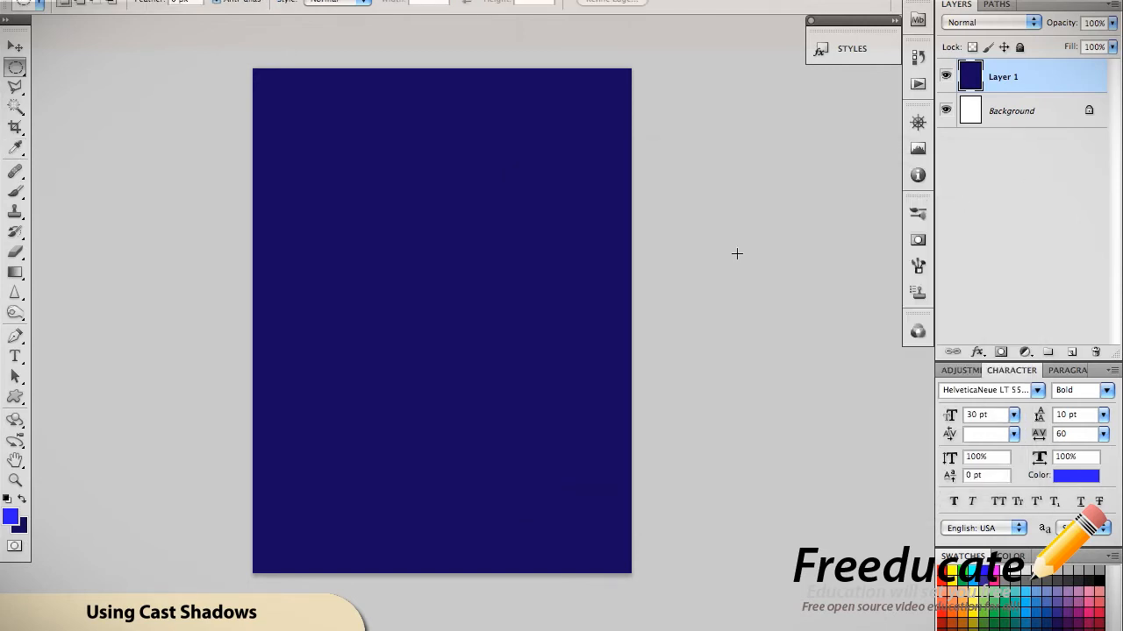
mouse_move(598, 290)
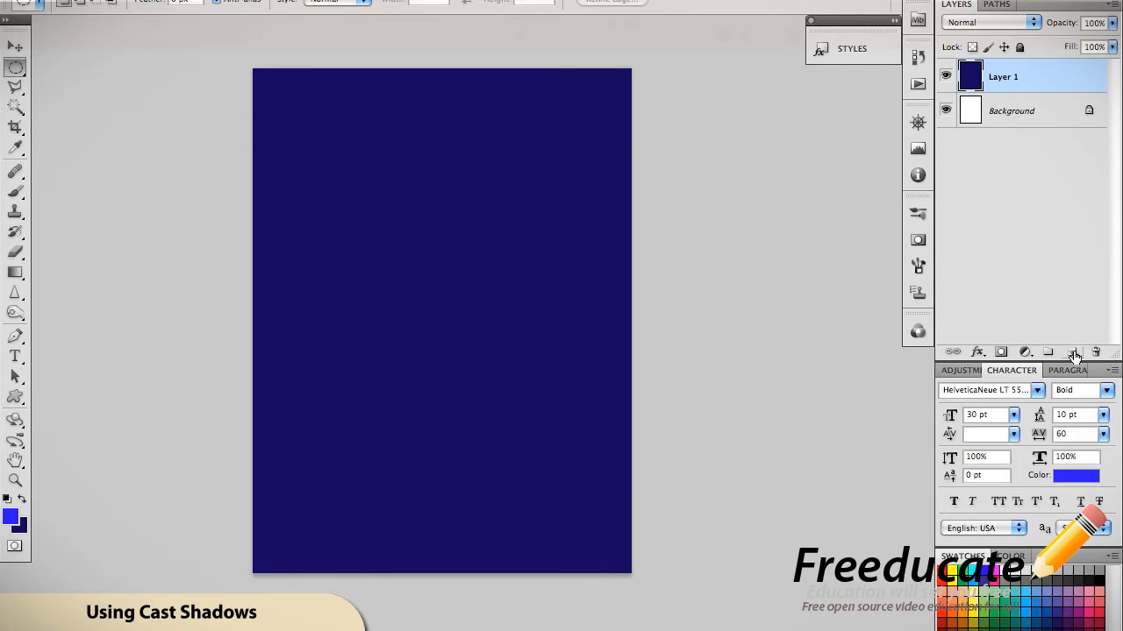
Step: Add Layer 2 and draw a wide elliptical selection feathered by 50 pixels
click(1074, 352)
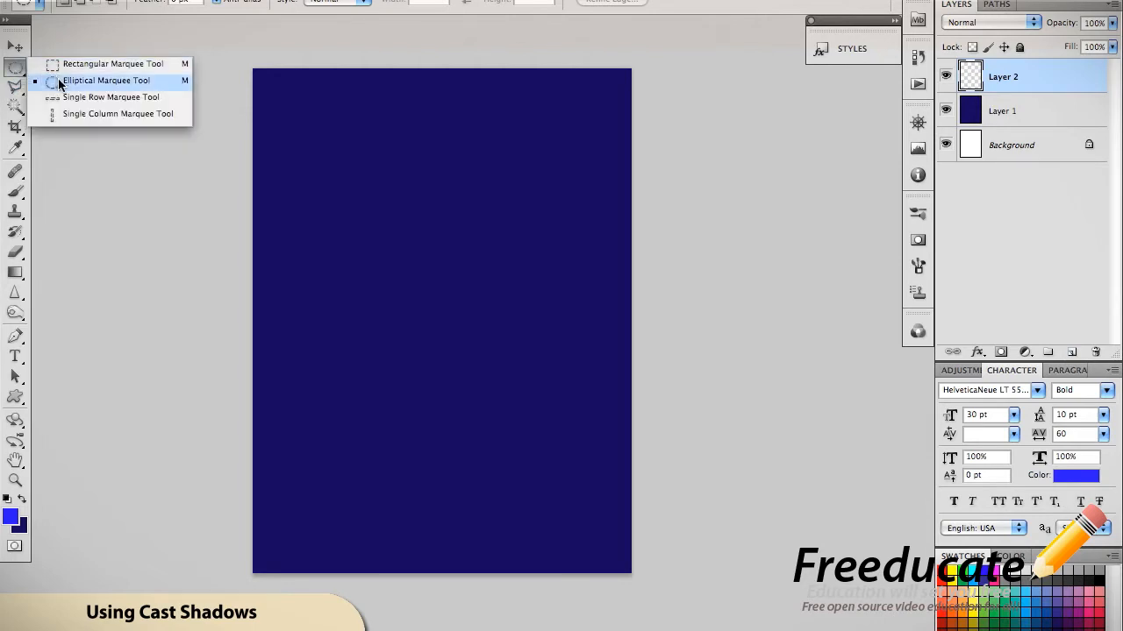
click(106, 79)
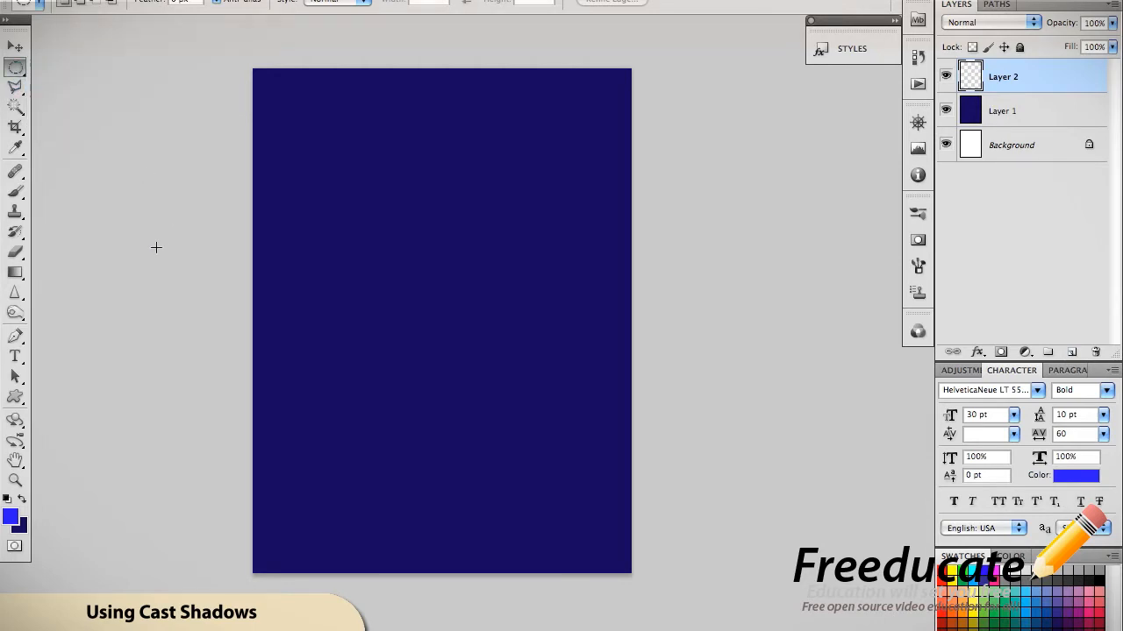
drag(156, 248, 899, 437)
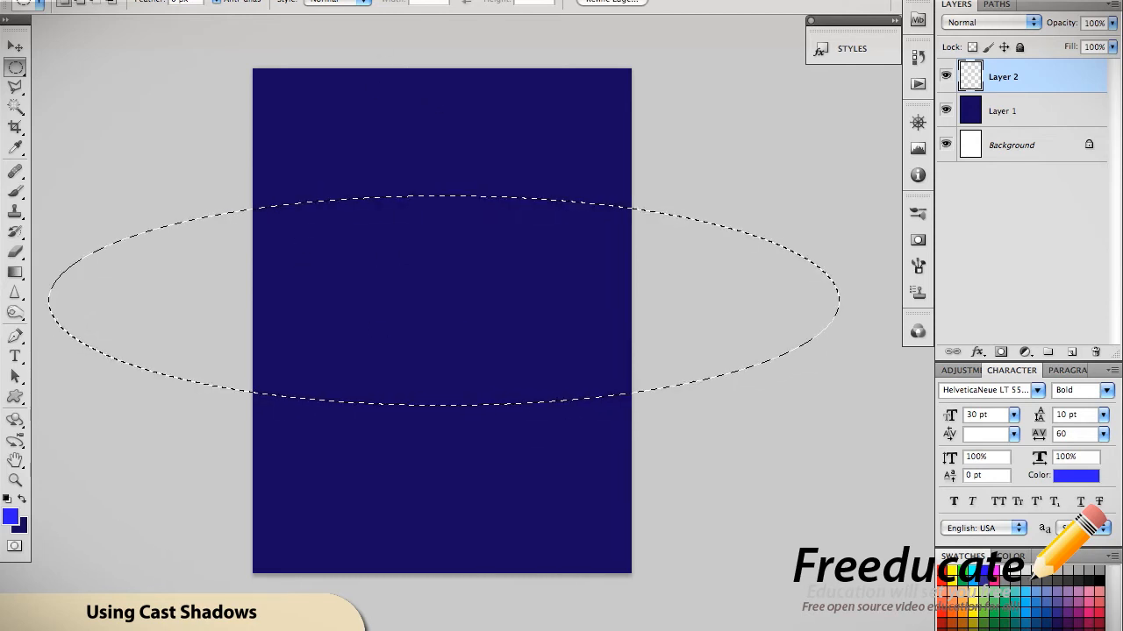
click(369, 4)
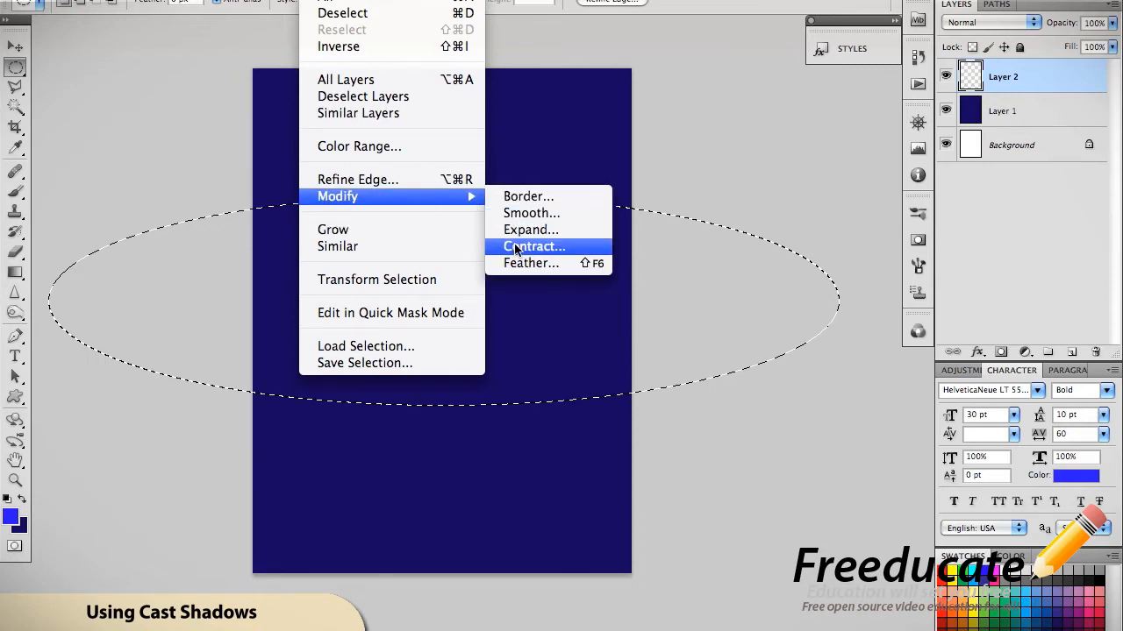
click(530, 263)
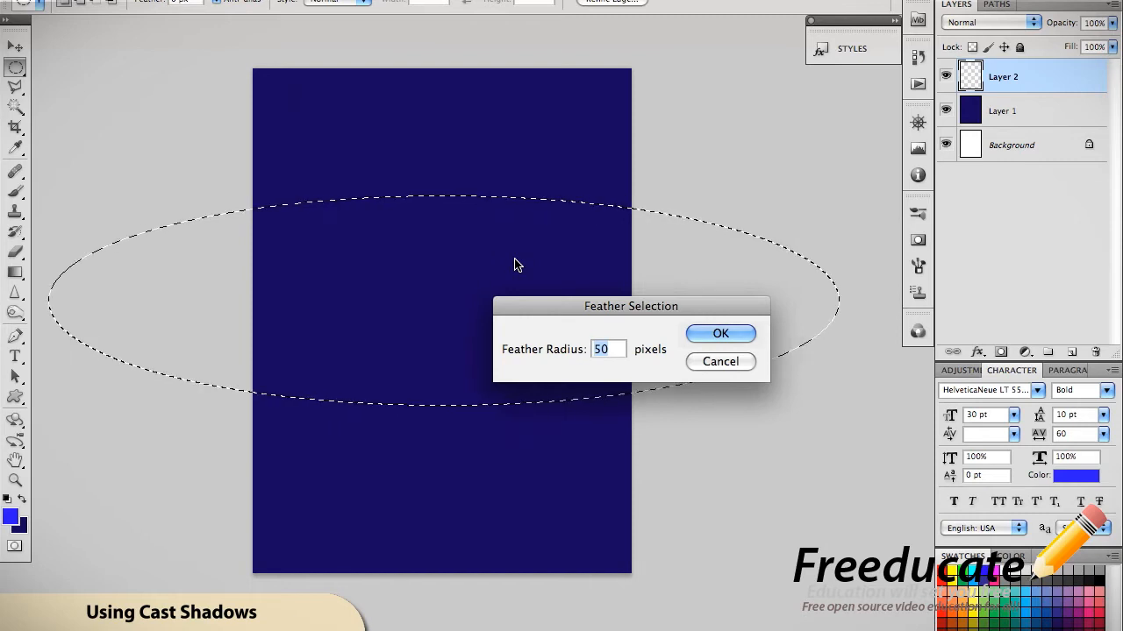
mouse_move(614, 354)
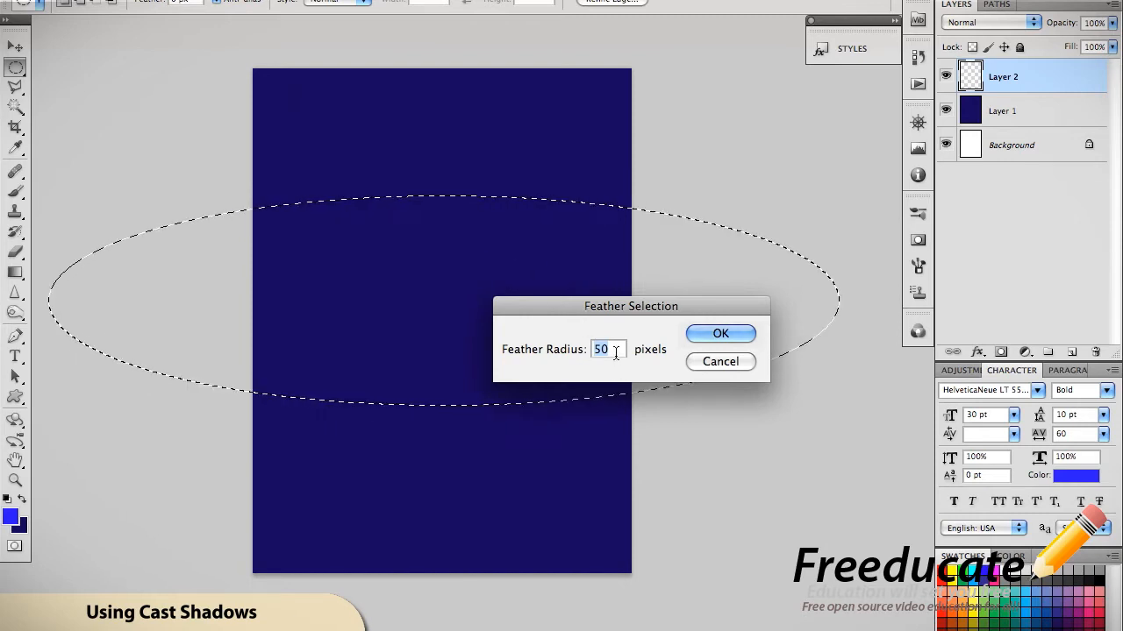
mouse_move(583, 360)
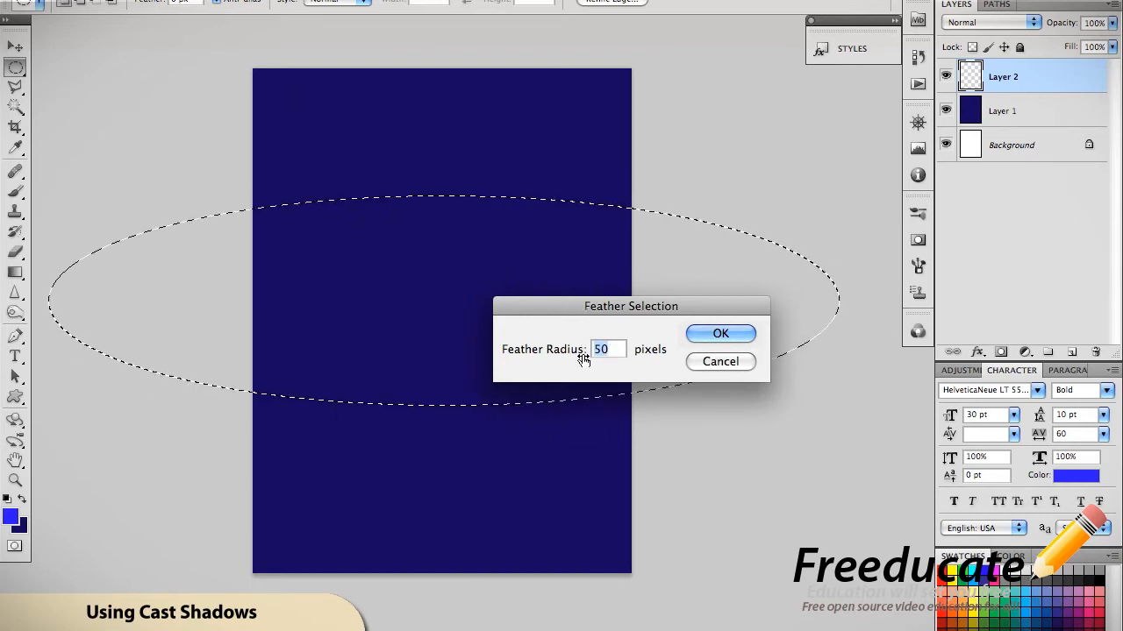
click(720, 334)
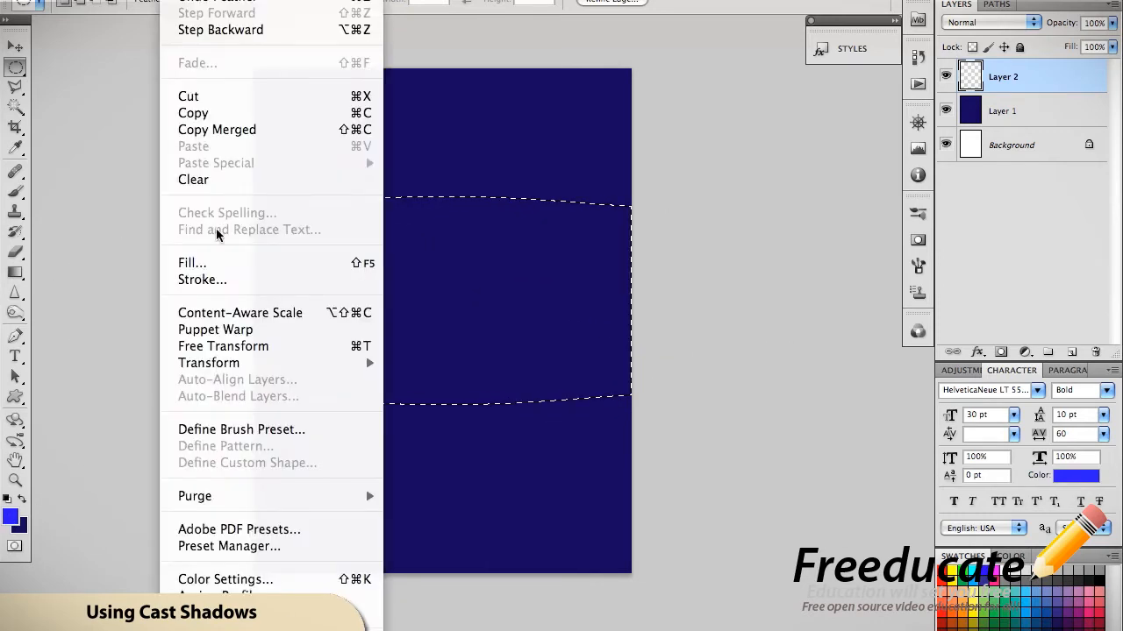
Step: Fill the feathered ellipse on Layer 2 with the bright blue foreground colour
click(192, 262)
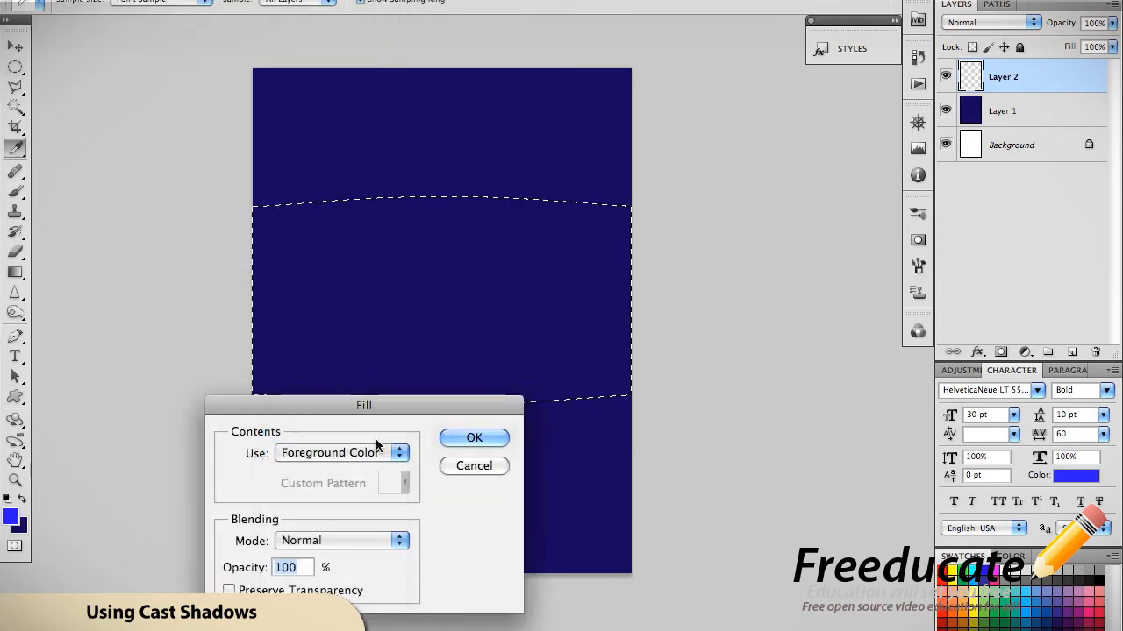
click(473, 438)
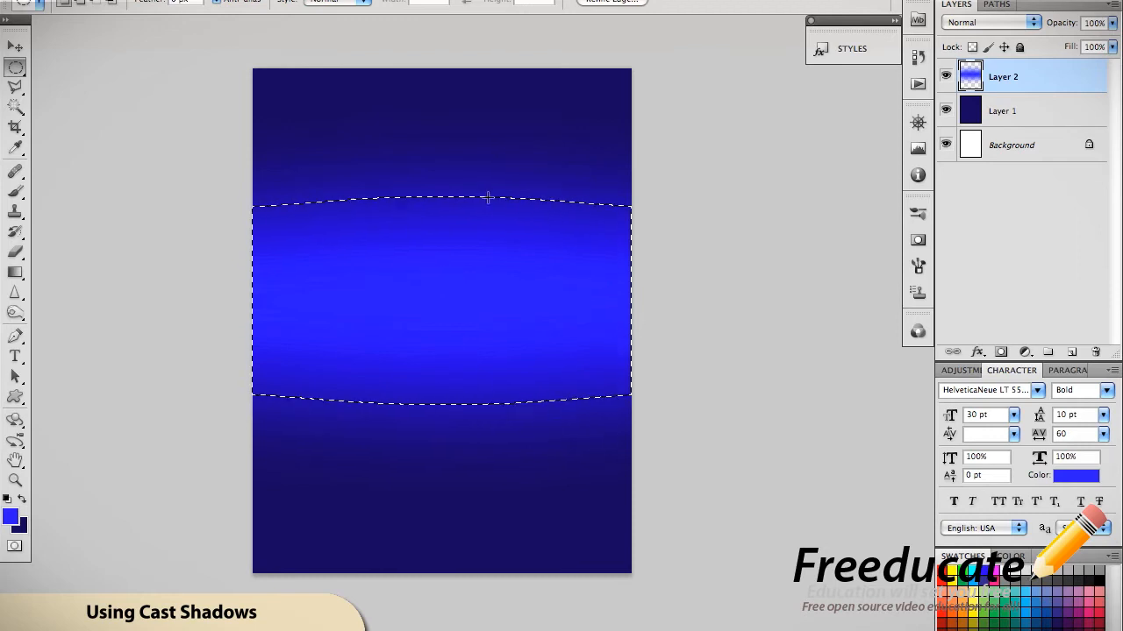
click(12, 517)
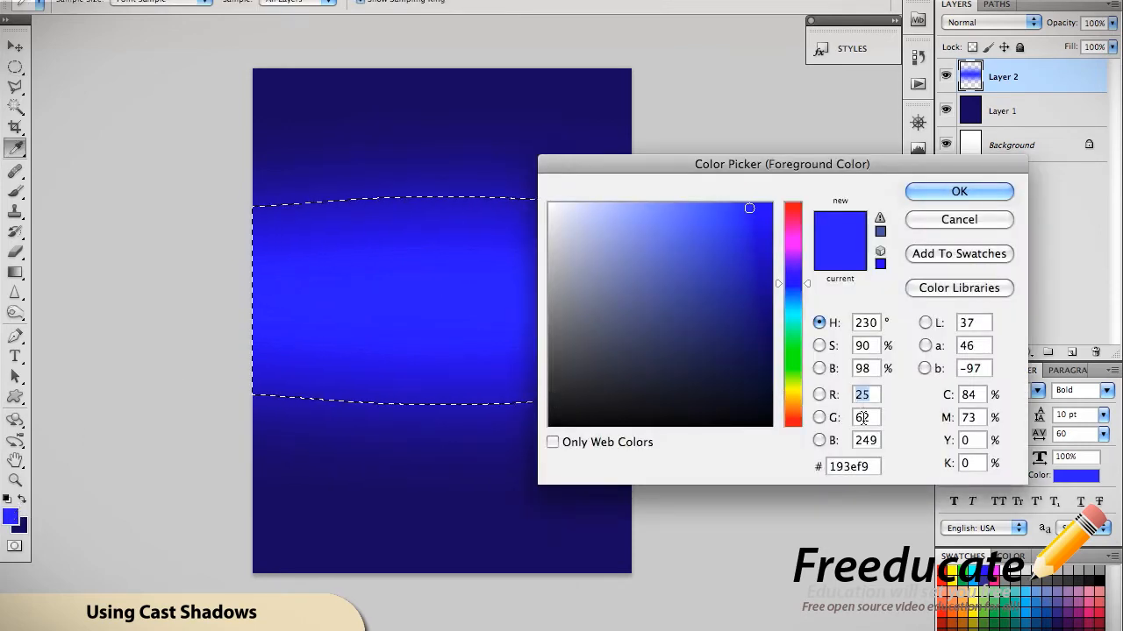
click(959, 191)
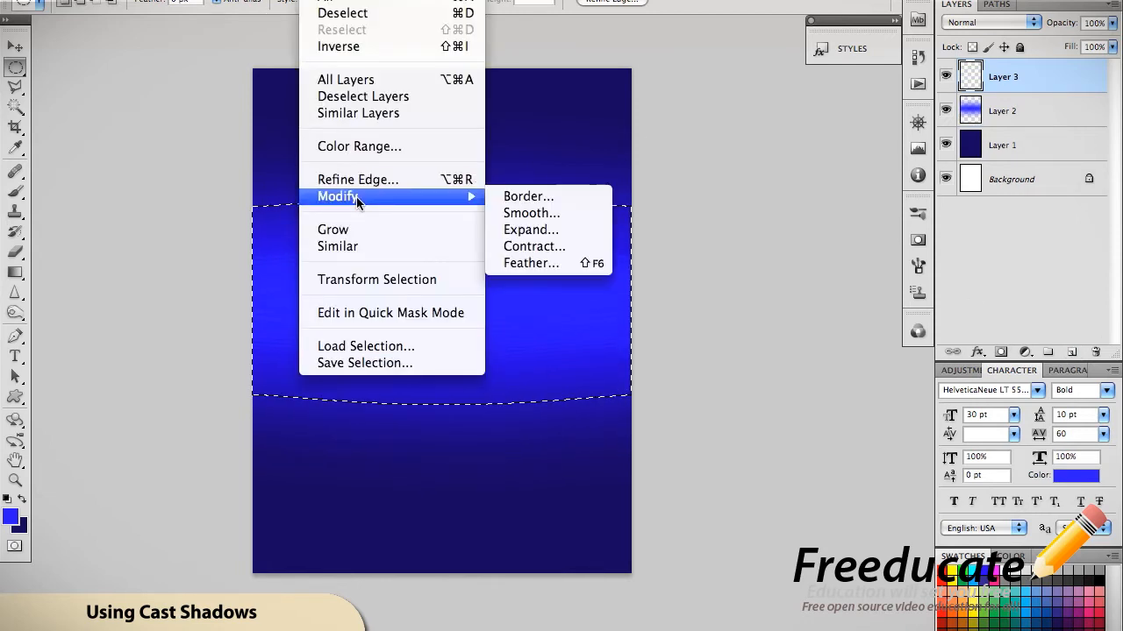
mouse_move(557, 246)
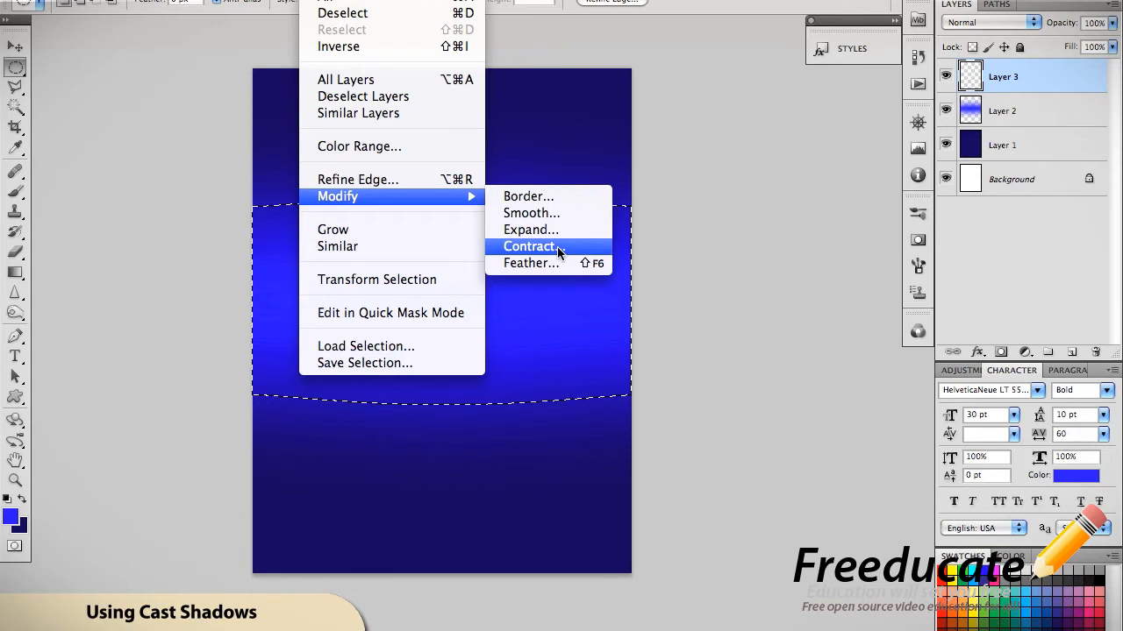
Step: Contract the elliptical selection and fill it with a lighter sky blue on Layer 3
click(529, 247)
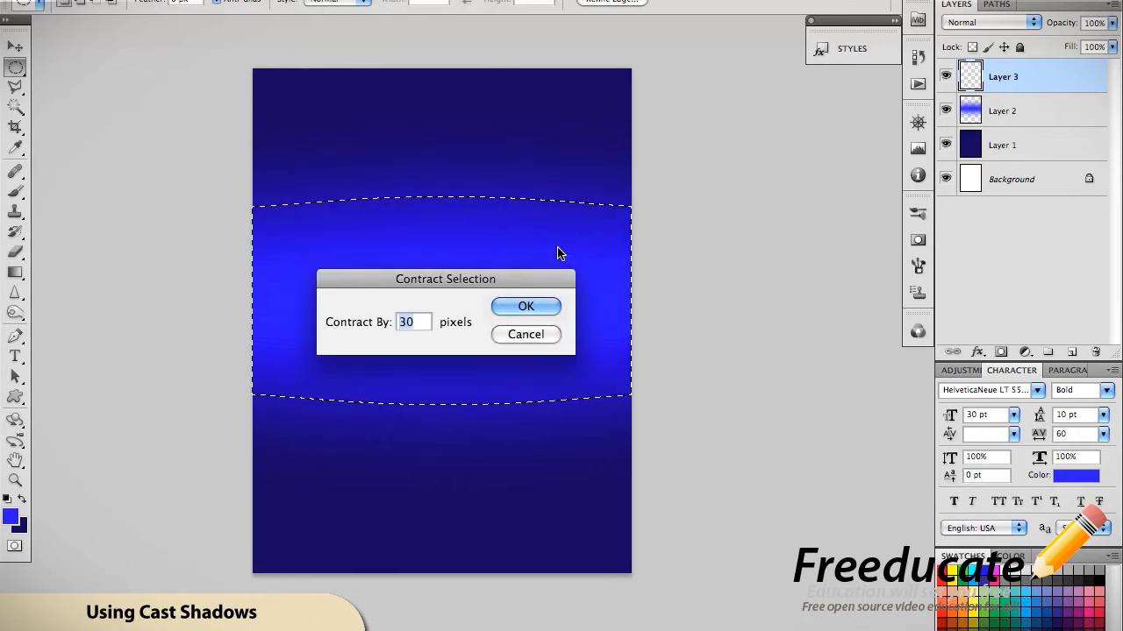
key(BackSpace)
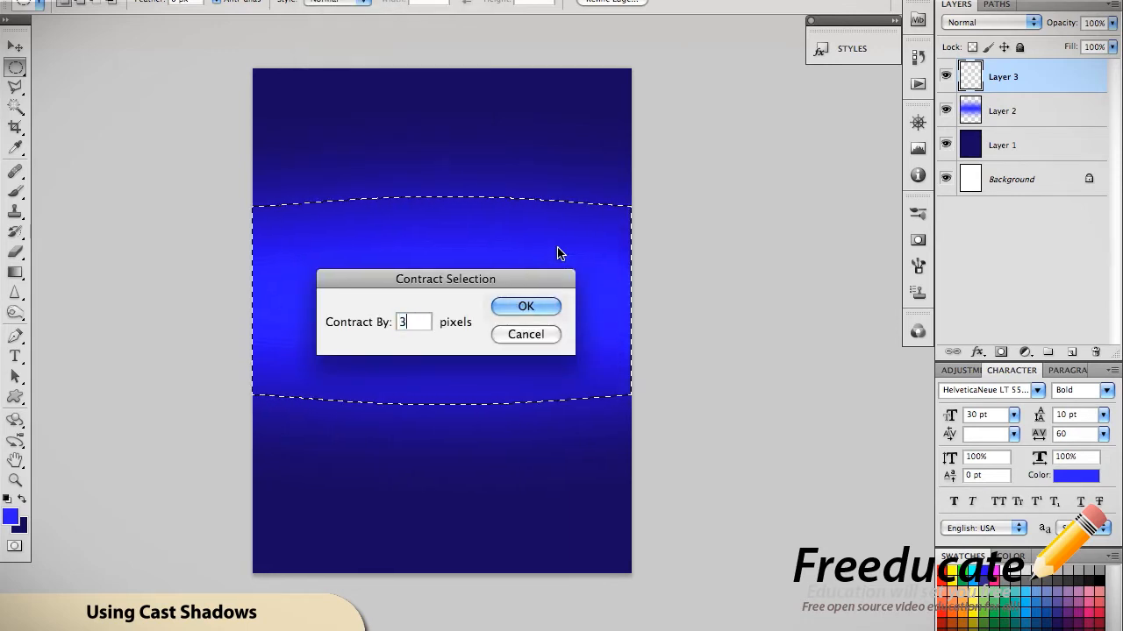
click(526, 305)
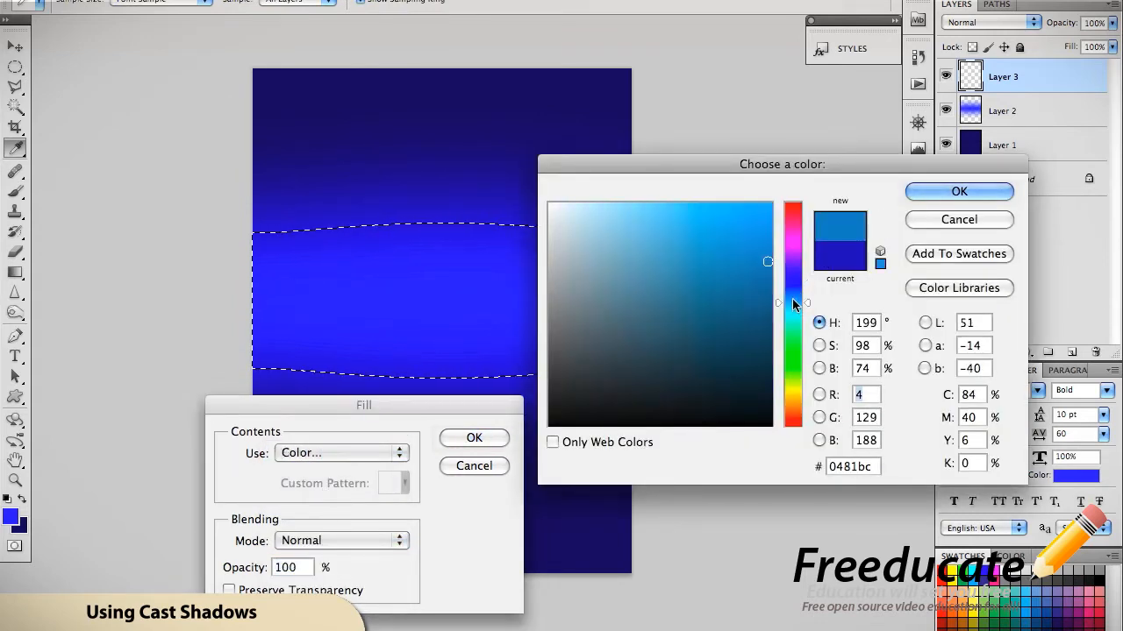
click(751, 210)
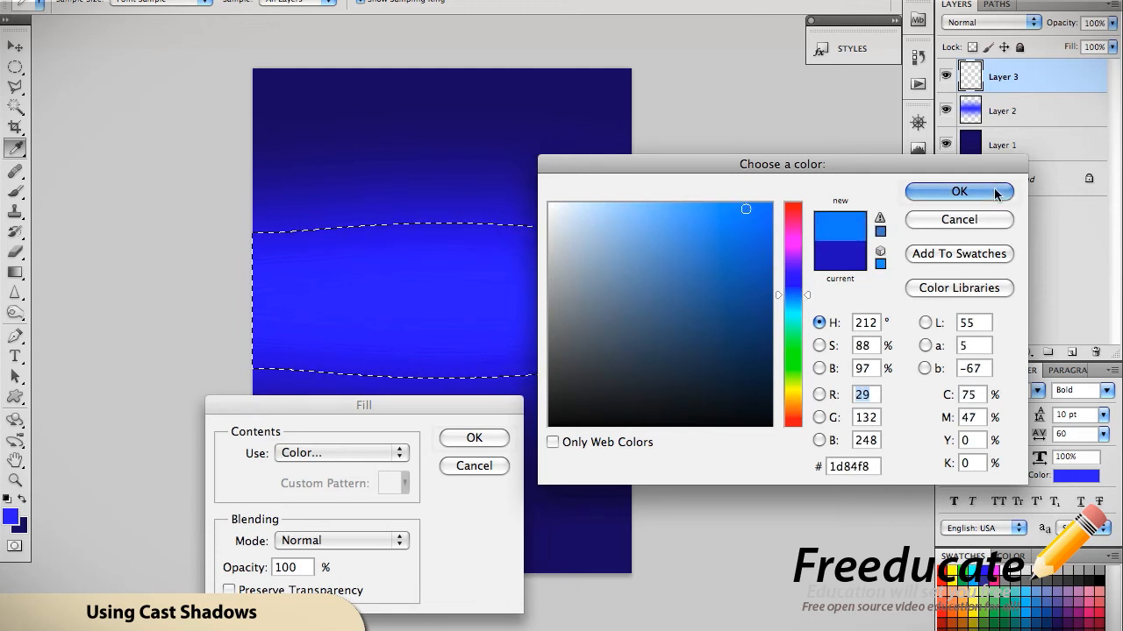
click(957, 191)
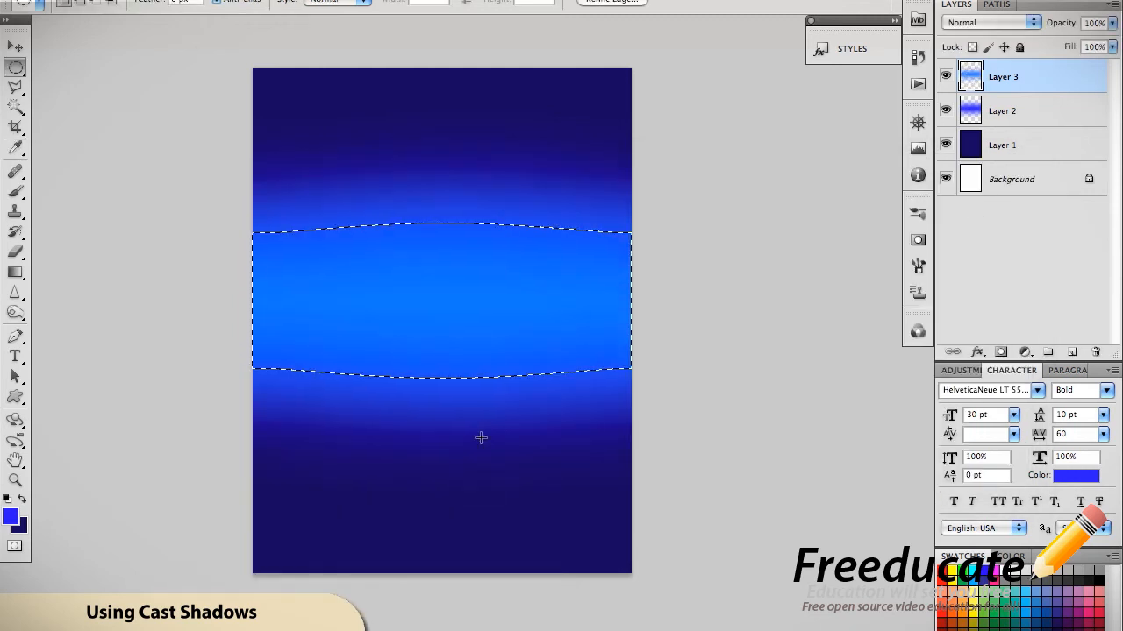
mouse_move(528, 334)
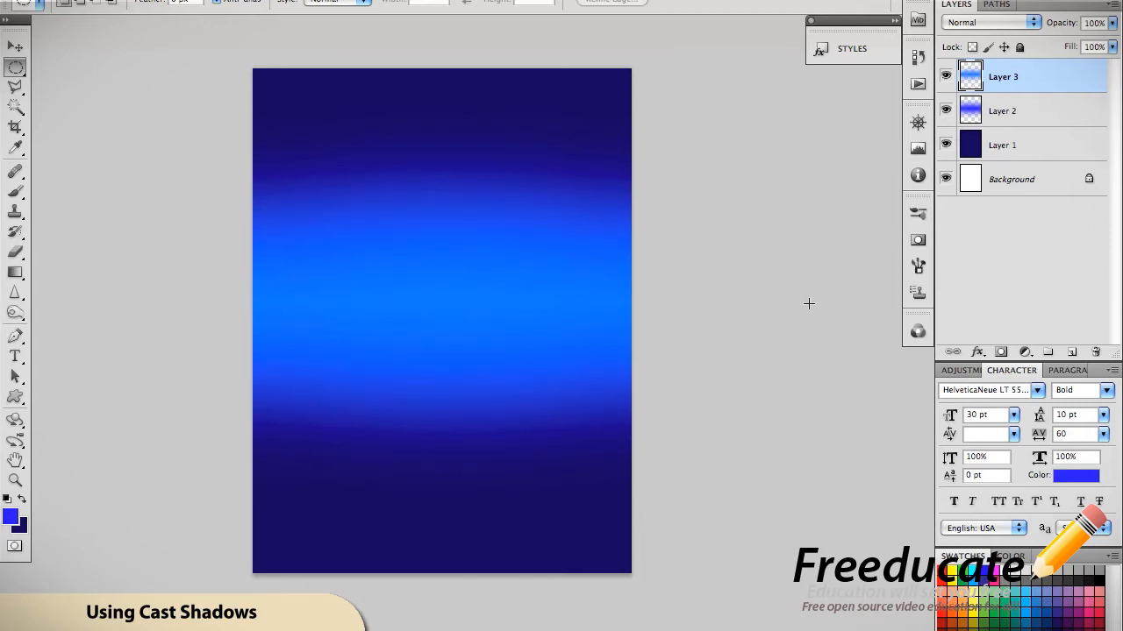
click(946, 77)
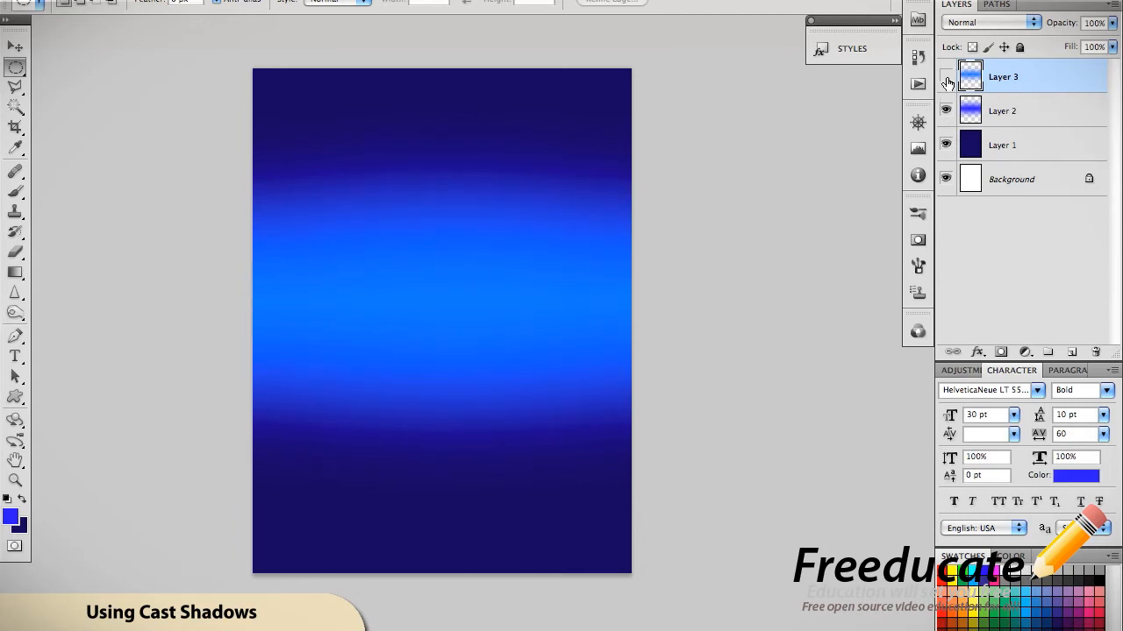
click(946, 76)
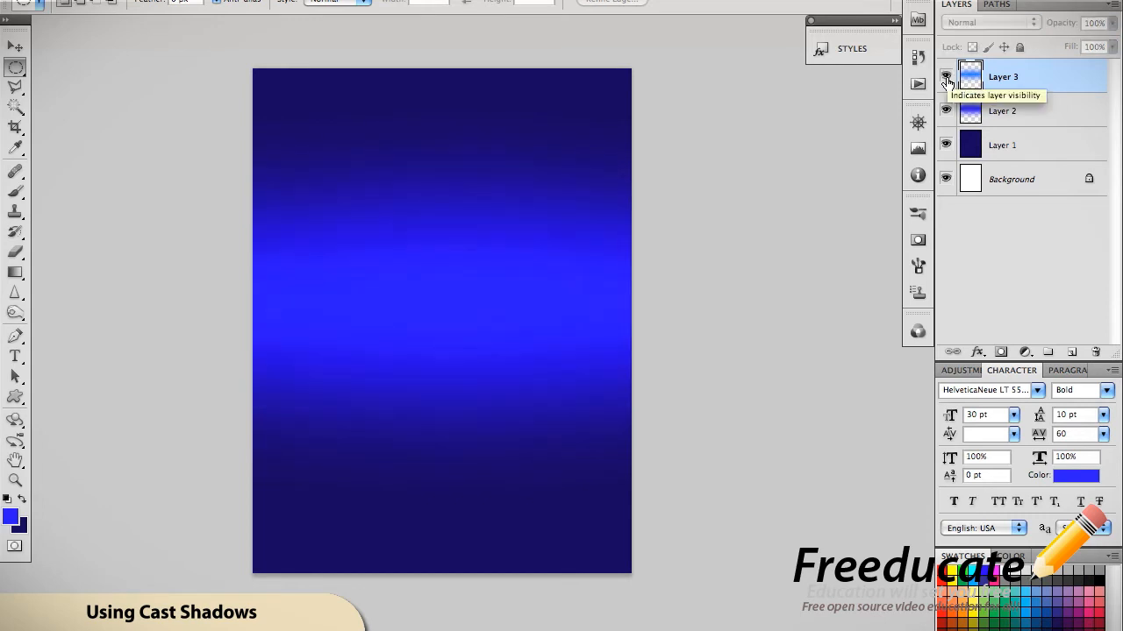
click(946, 76)
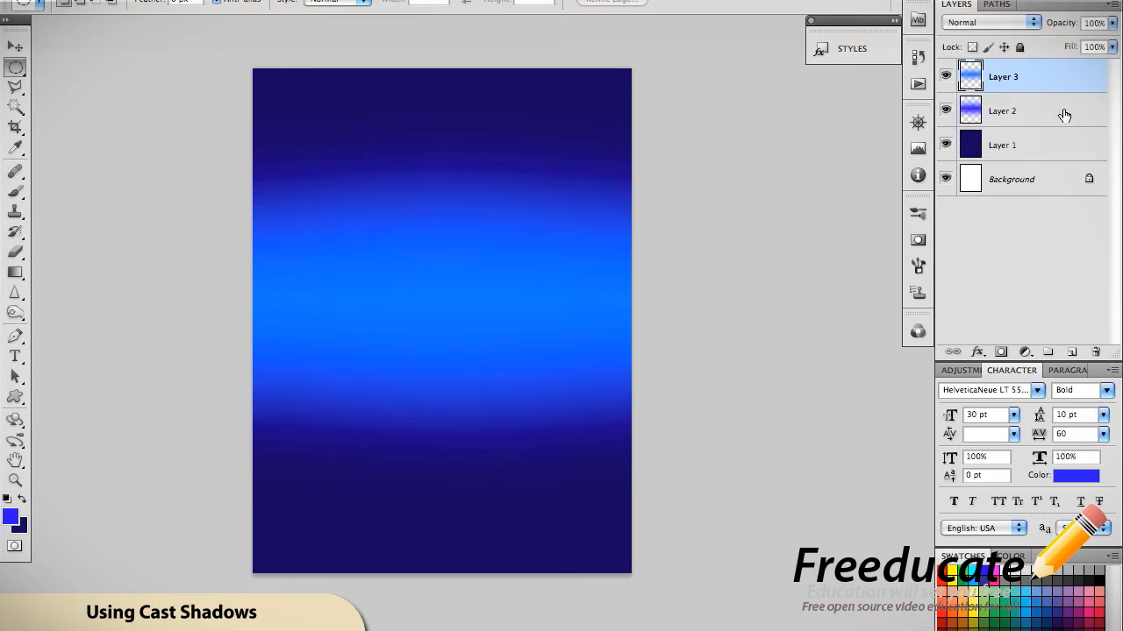
click(1002, 110)
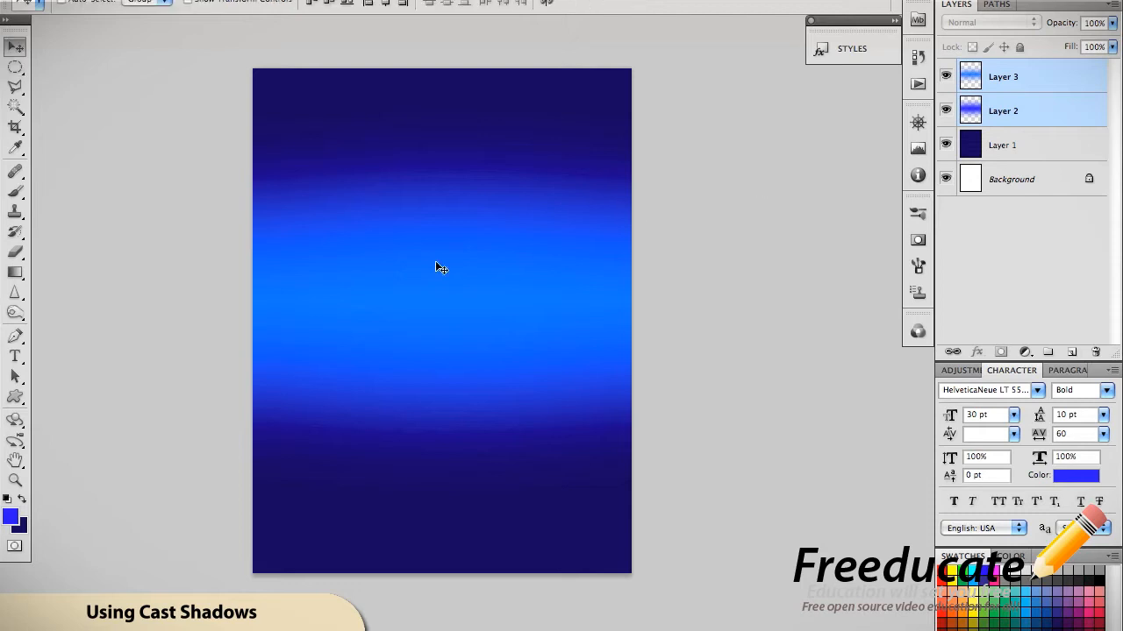
click(1003, 110)
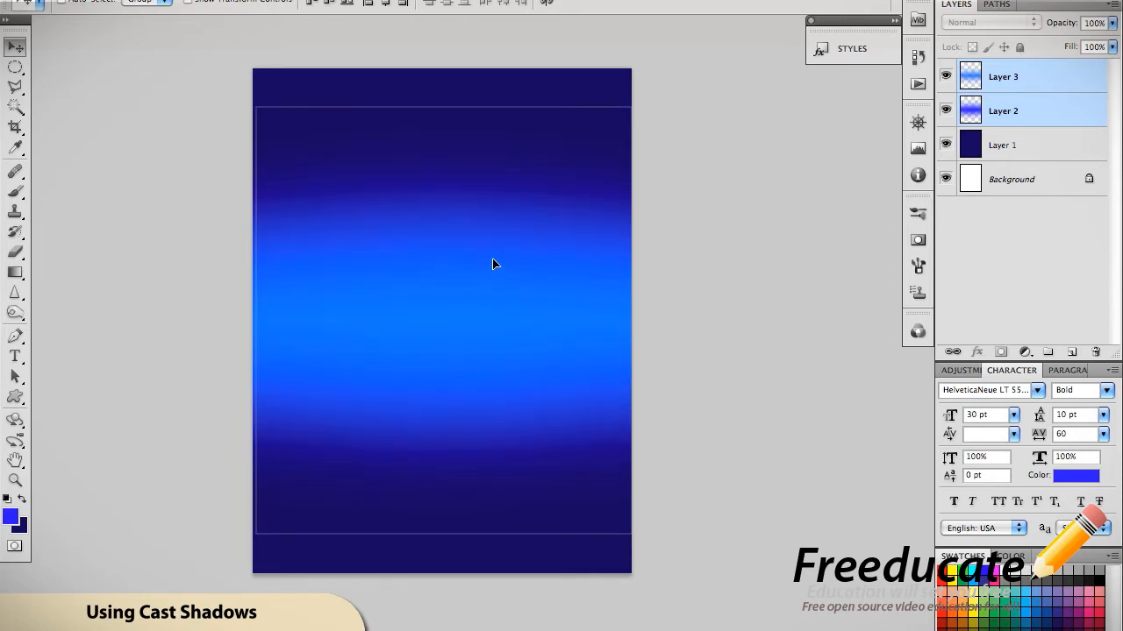
mouse_move(491, 272)
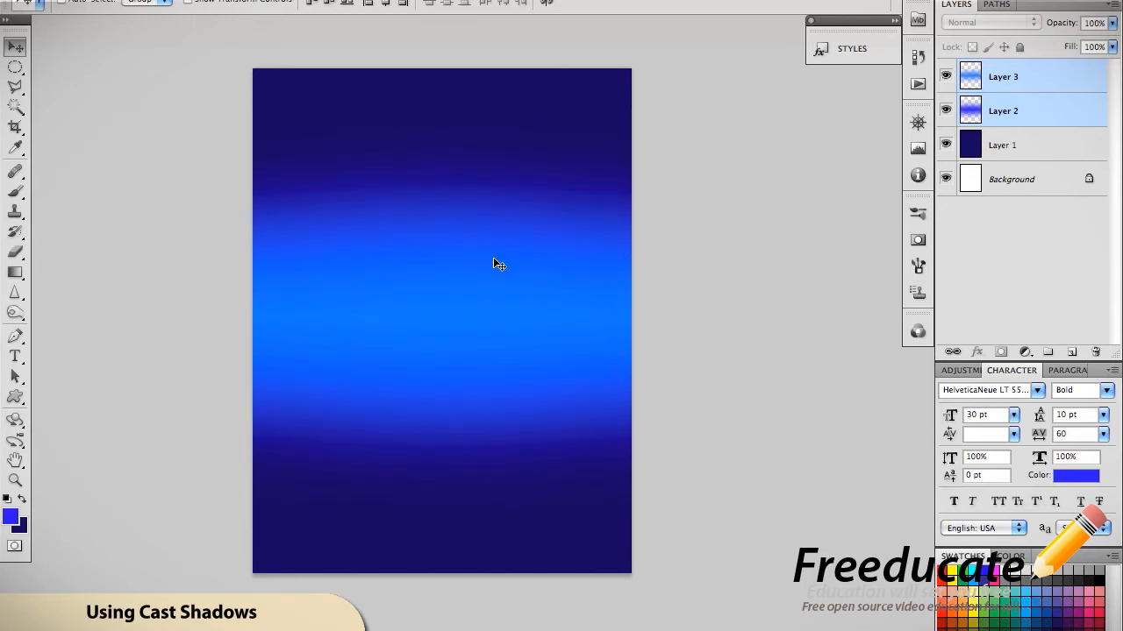
mouse_move(851, 251)
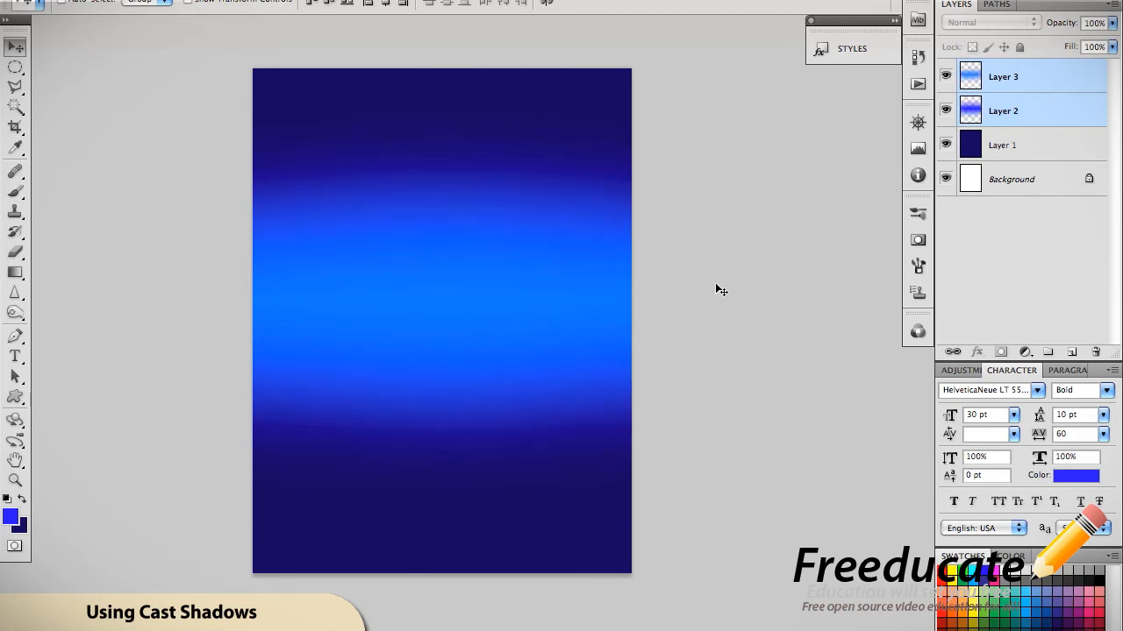
mouse_move(1060, 159)
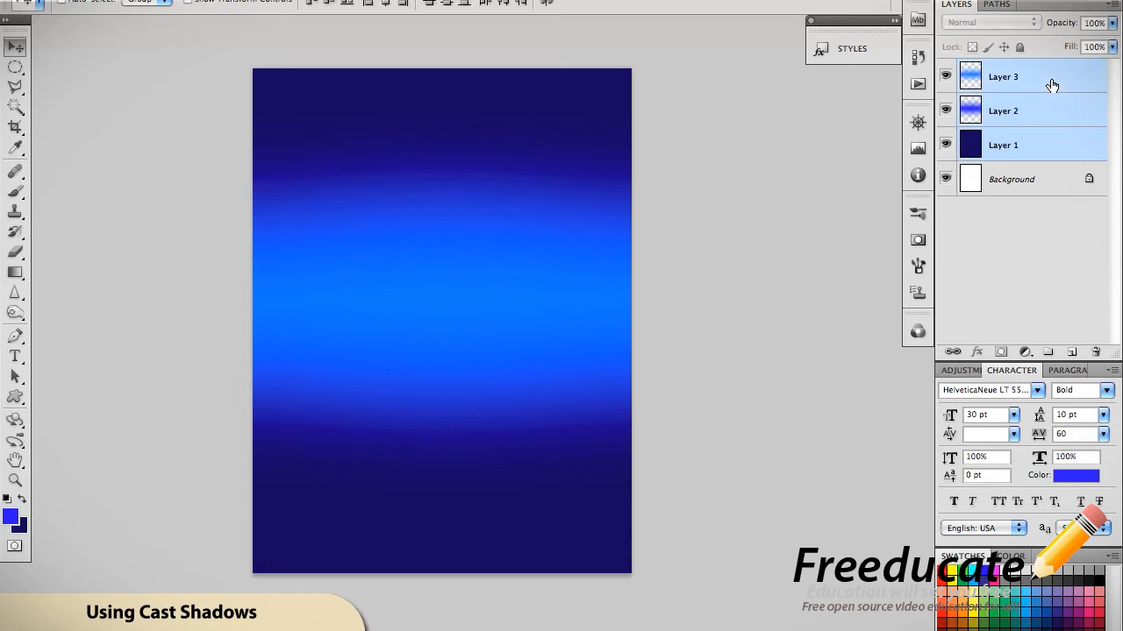
Step: Group Layers 1–3 into Group 1 and duplicate the group
key(ctrl+g)
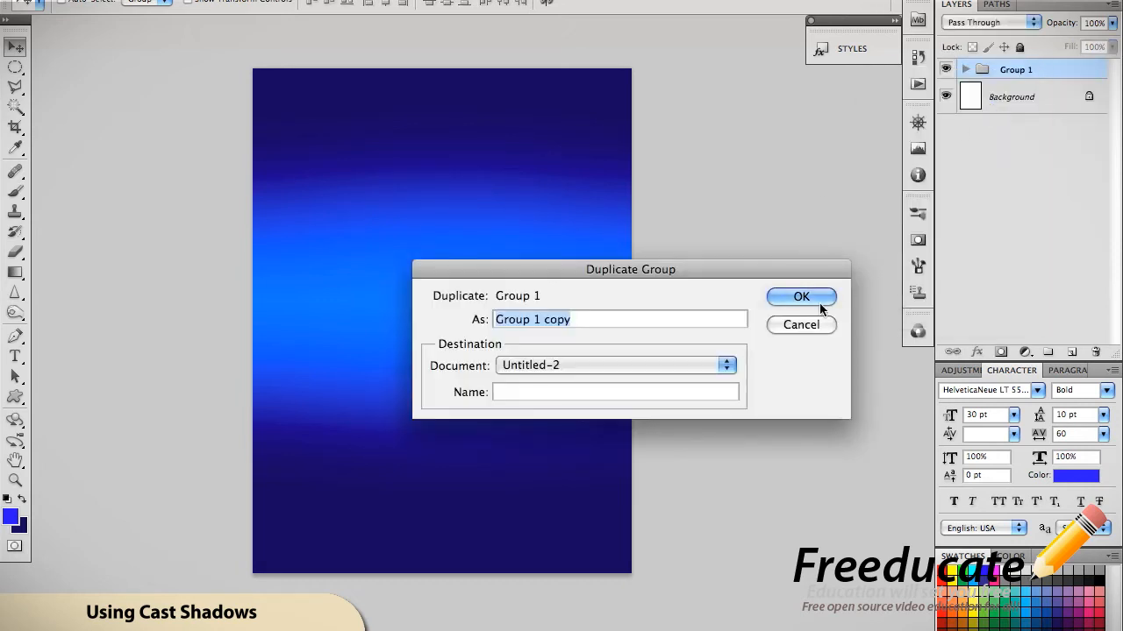
click(800, 297)
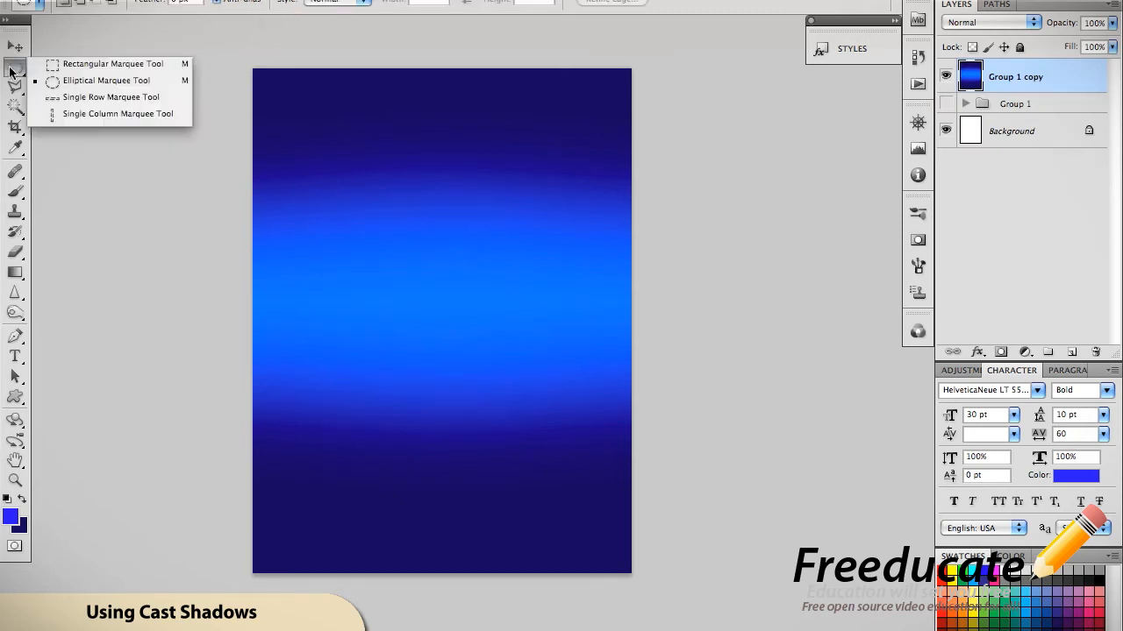
Step: Switch to the Rectangular Marquee Tool for selecting part of Group 1 copy
click(63, 74)
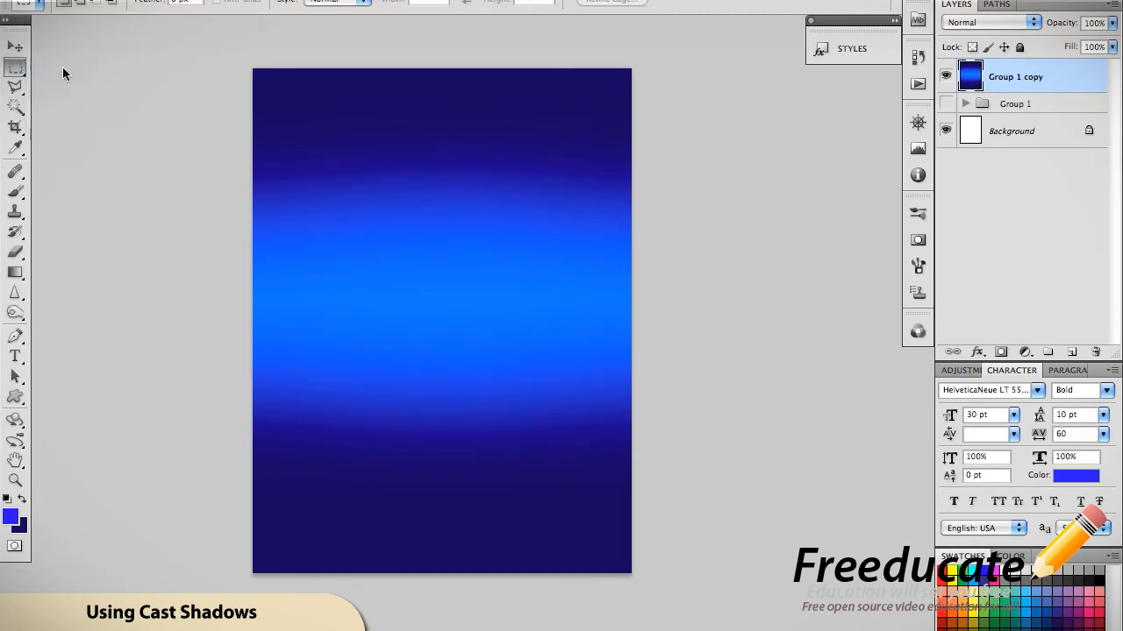
mouse_move(279, 206)
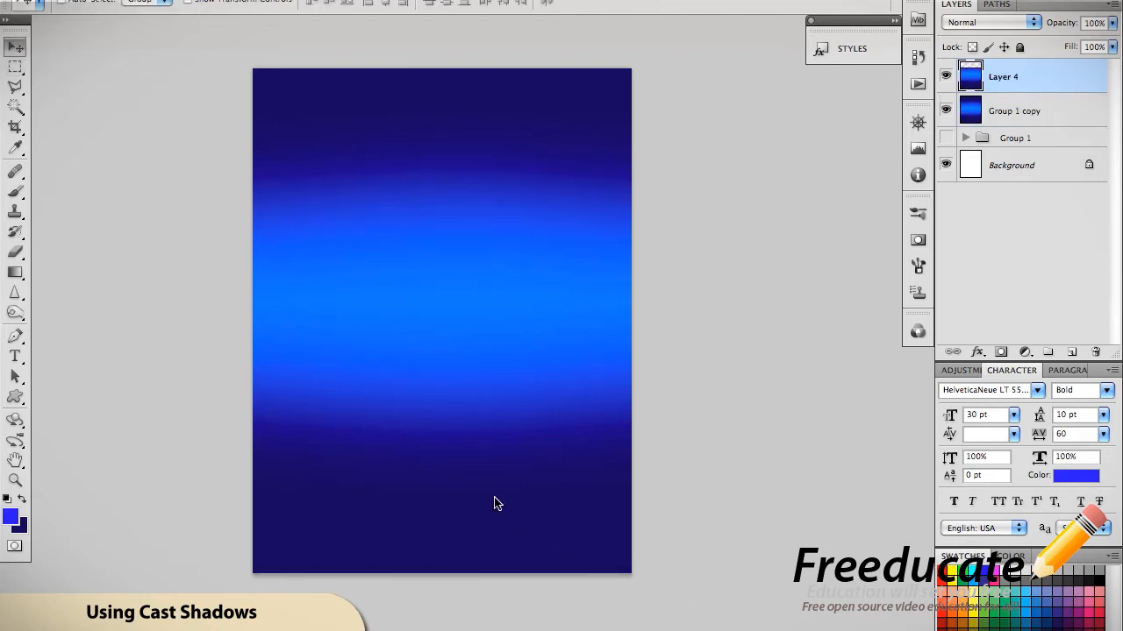
mouse_move(971, 116)
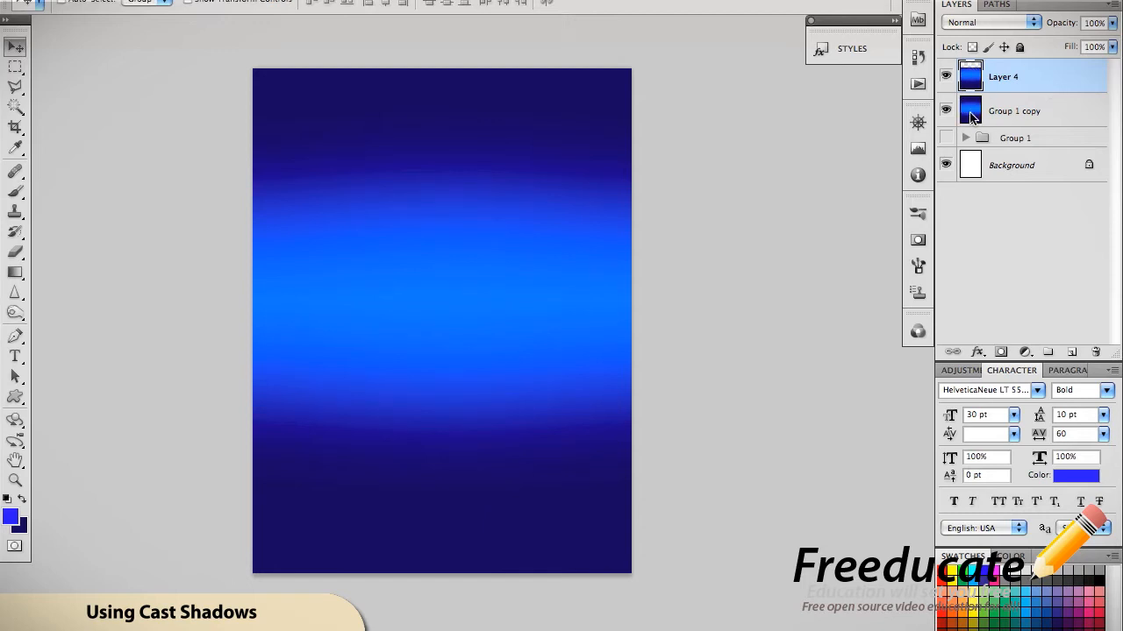
mouse_move(537, 194)
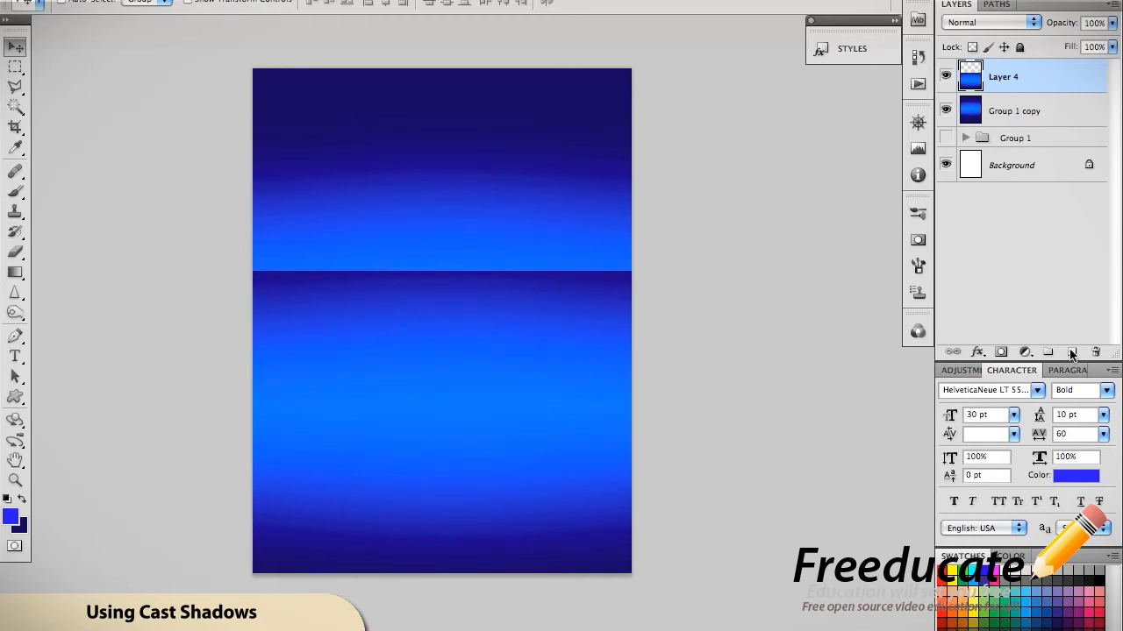
Step: Add Layer 5 and fill it with dark blue #051f90
click(1048, 351)
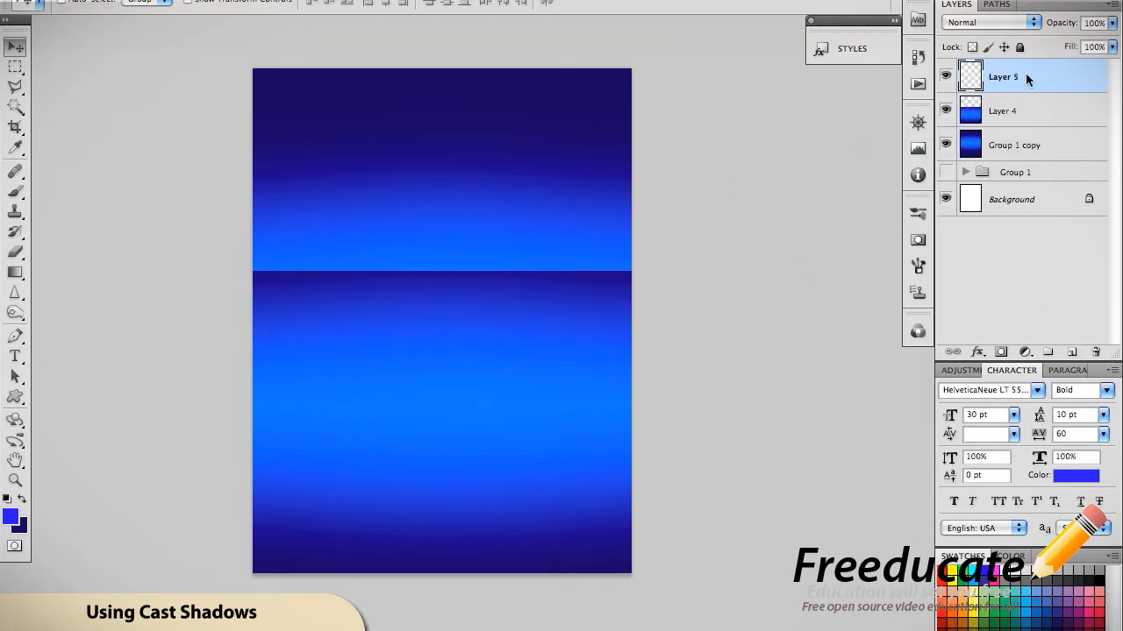
click(1002, 76)
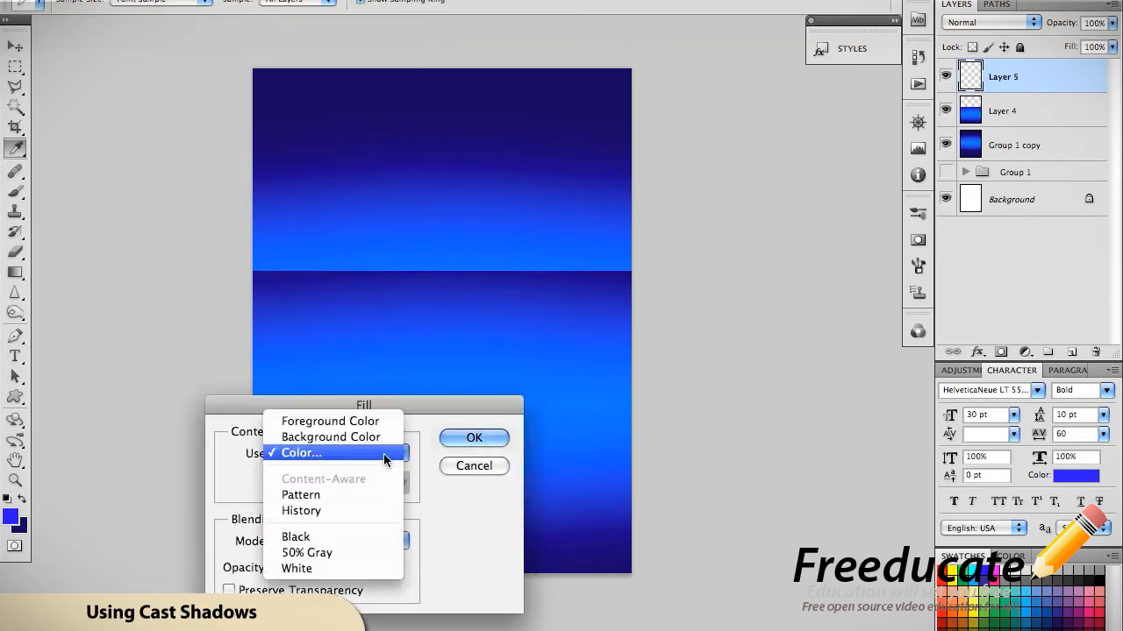
click(301, 453)
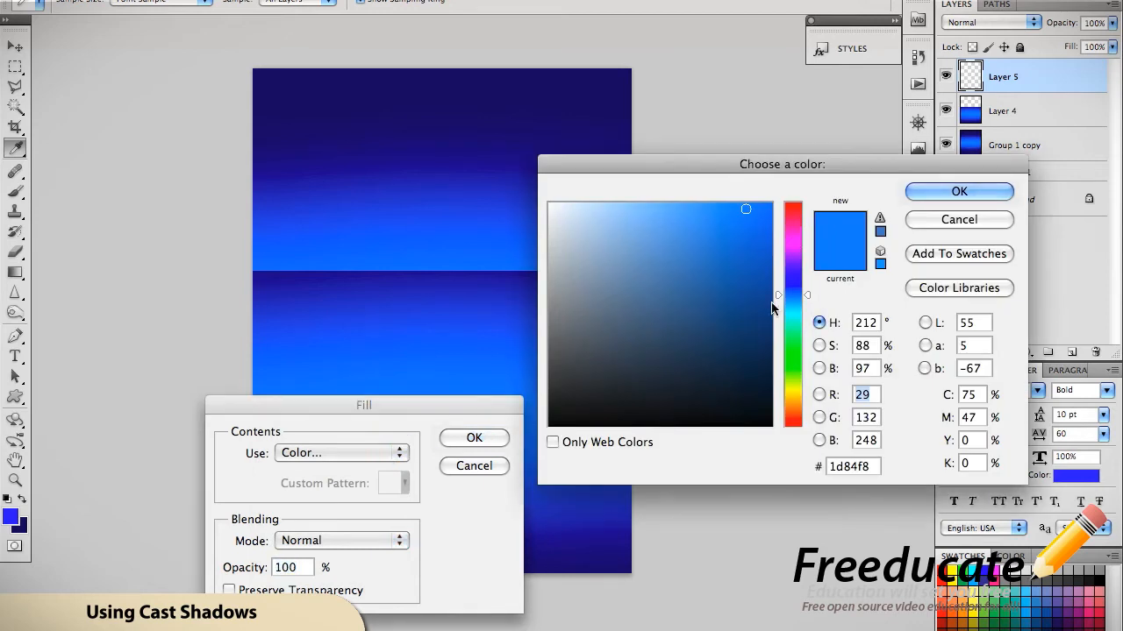
drag(779, 296, 779, 284)
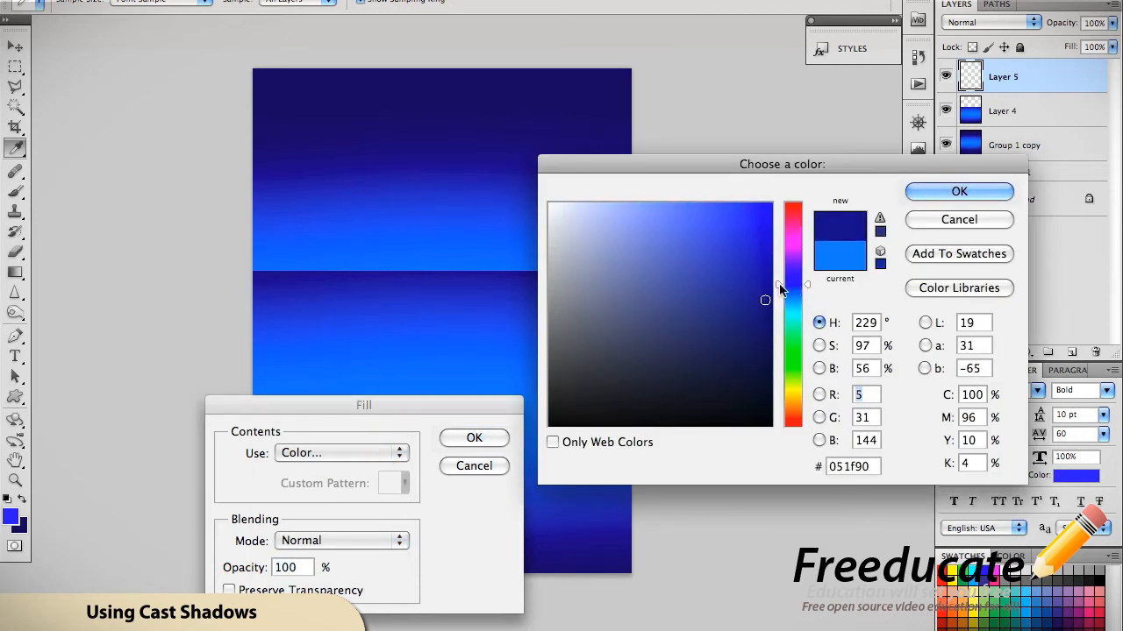
click(958, 191)
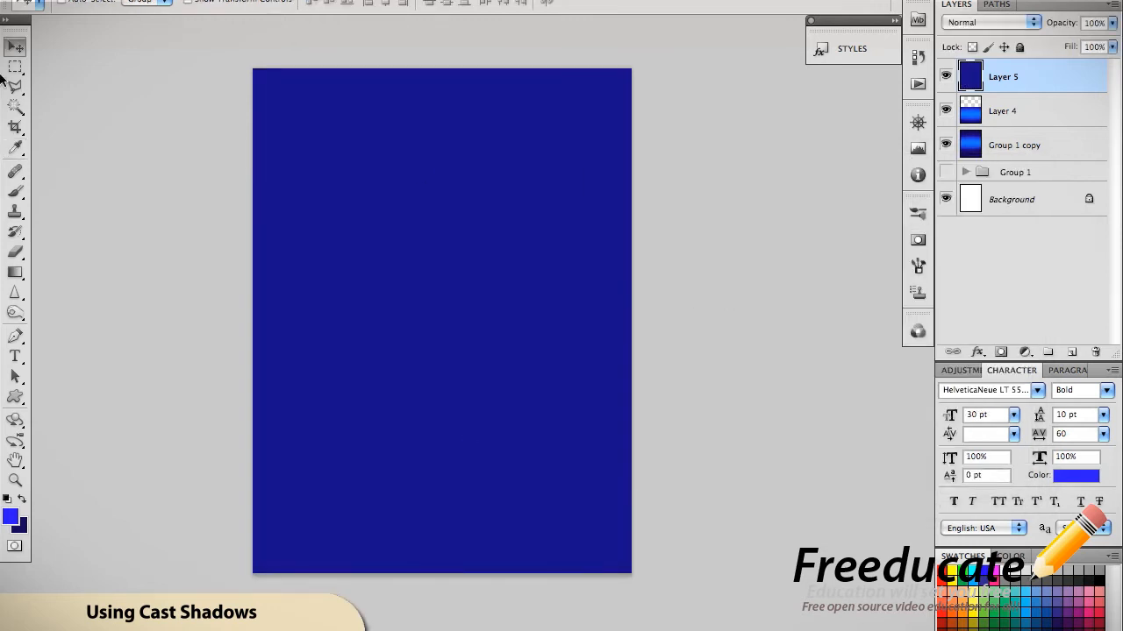
Step: Clear a 50 px feathered rectangle from Layer 5's centre, then add Layer 6
click(15, 68)
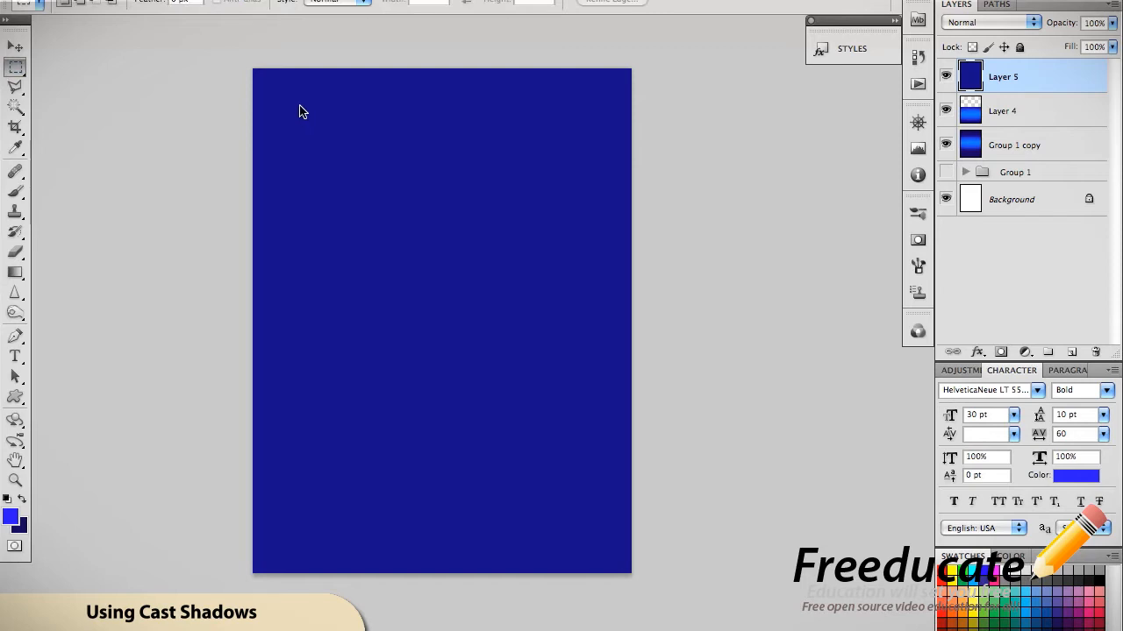
drag(299, 111, 488, 334)
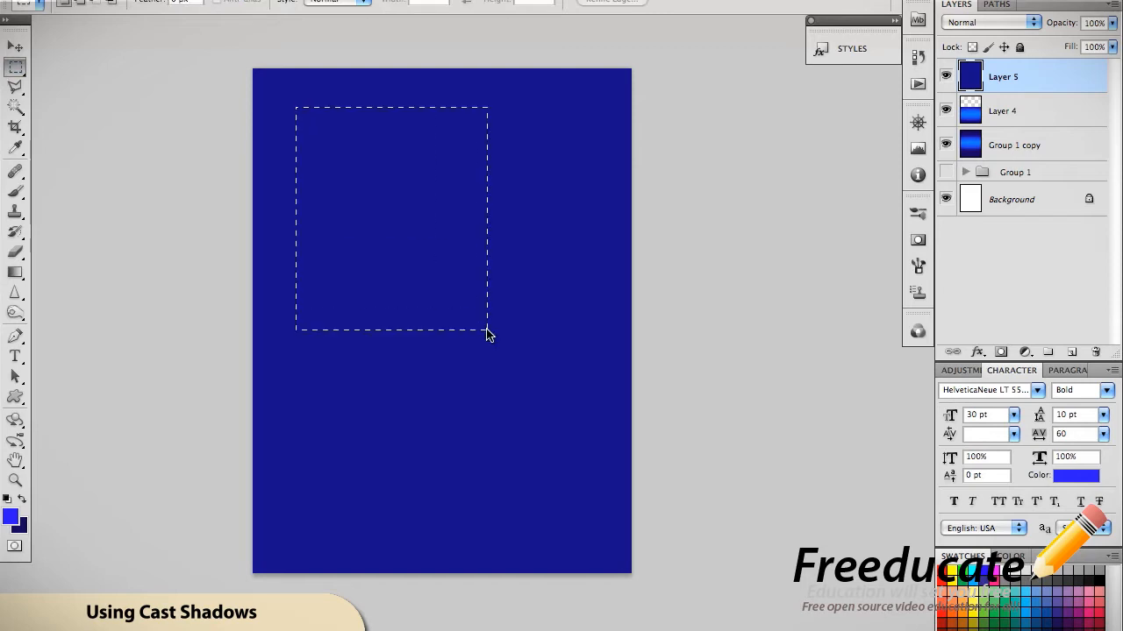
drag(489, 336, 588, 519)
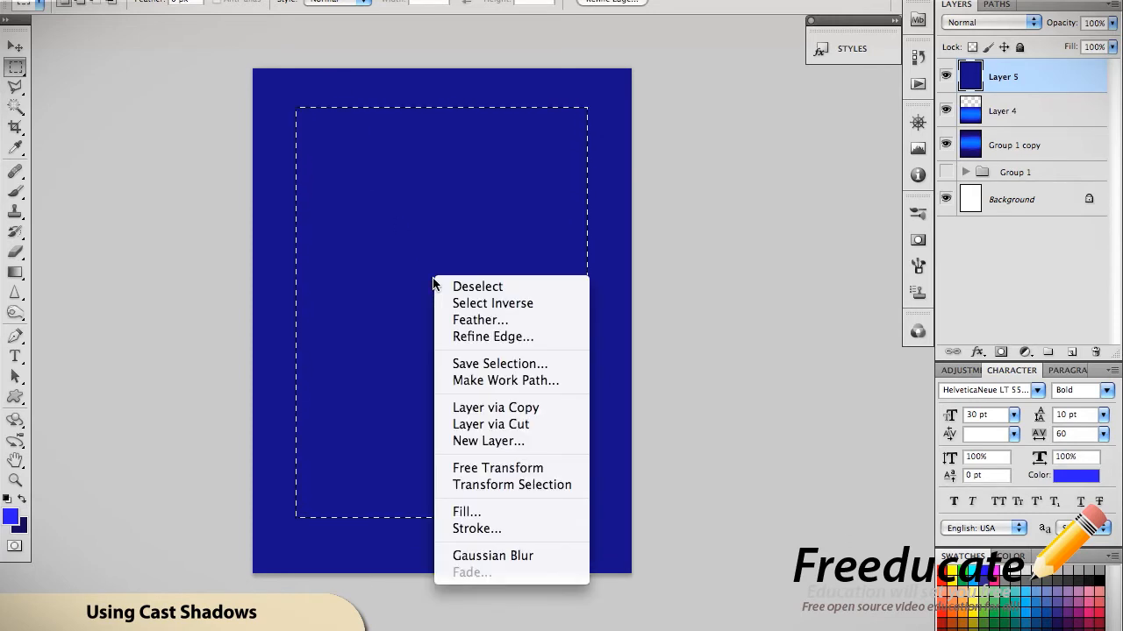
click(480, 319)
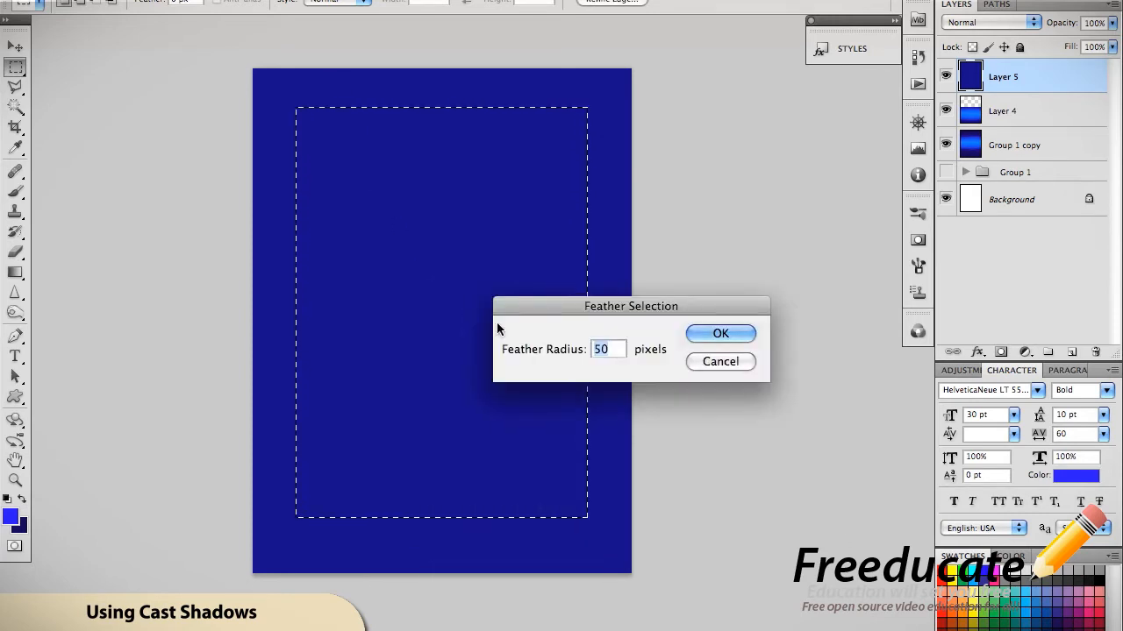
mouse_move(653, 358)
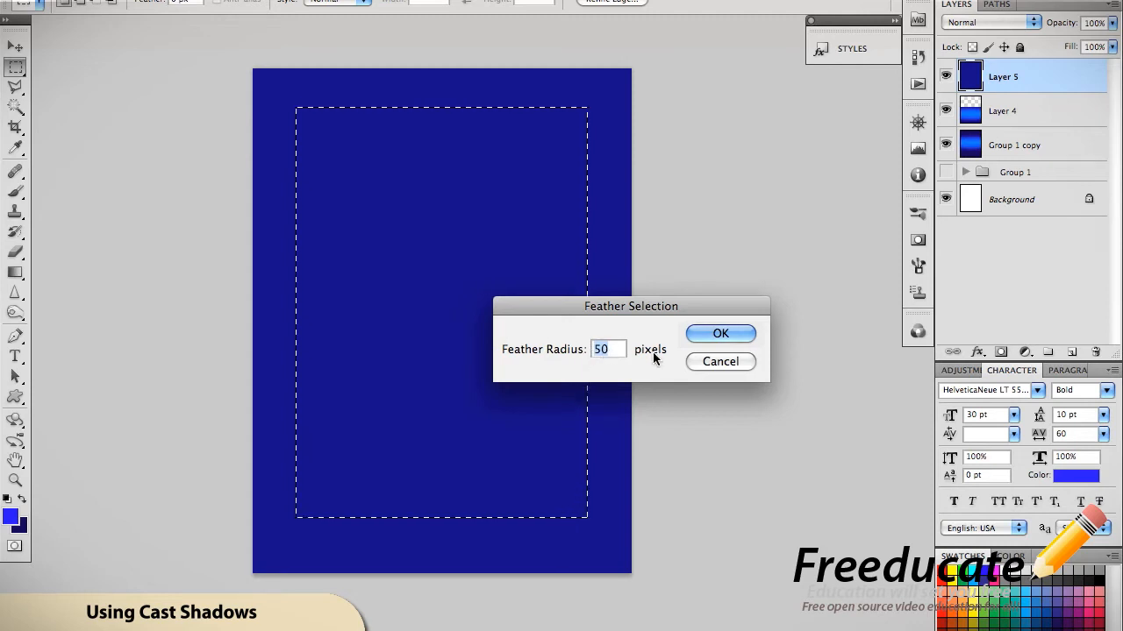
click(720, 334)
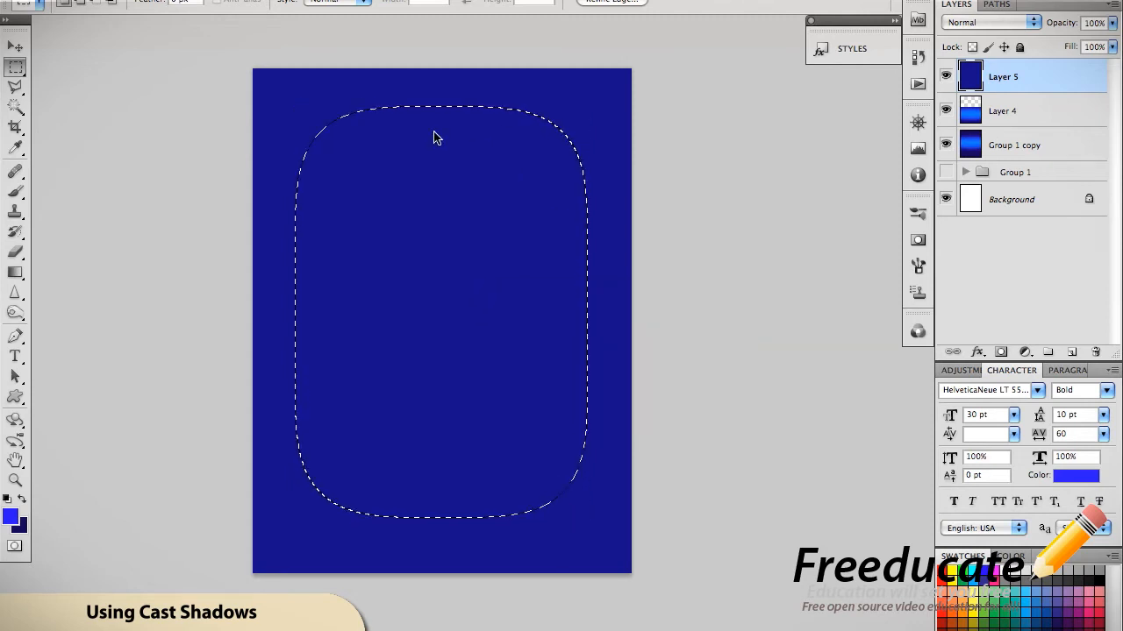
mouse_move(462, 274)
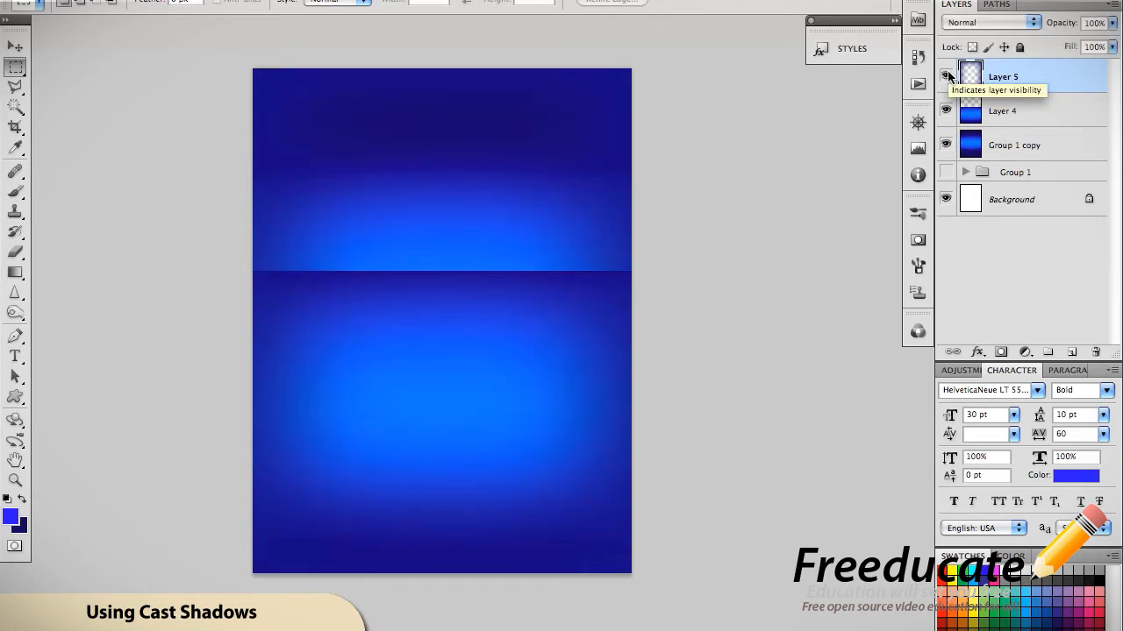
click(1002, 76)
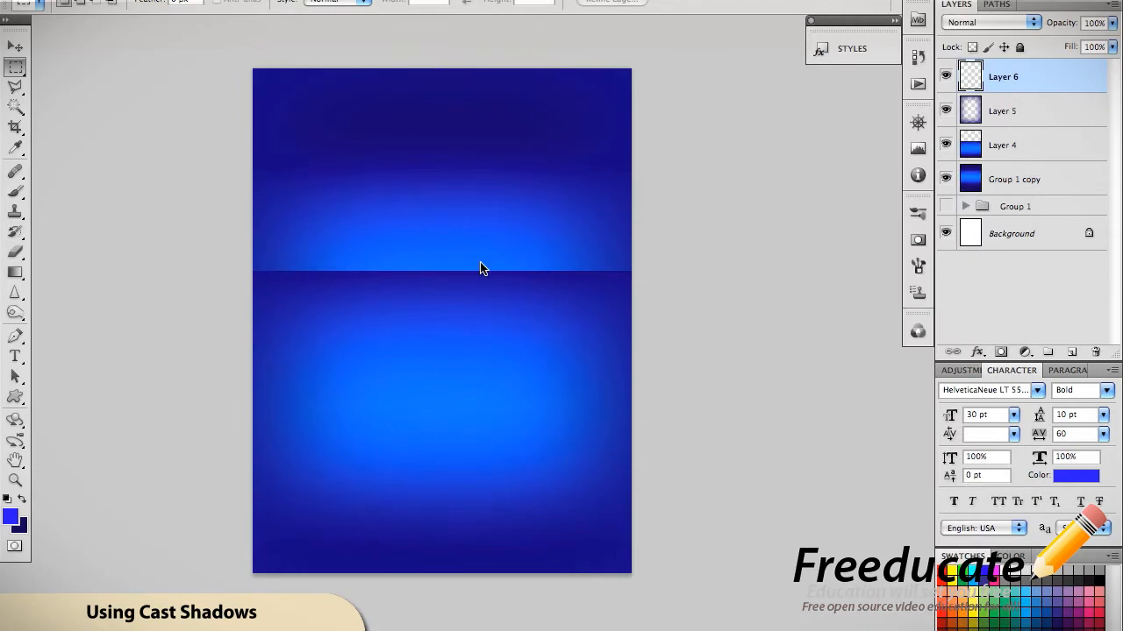
mouse_move(511, 321)
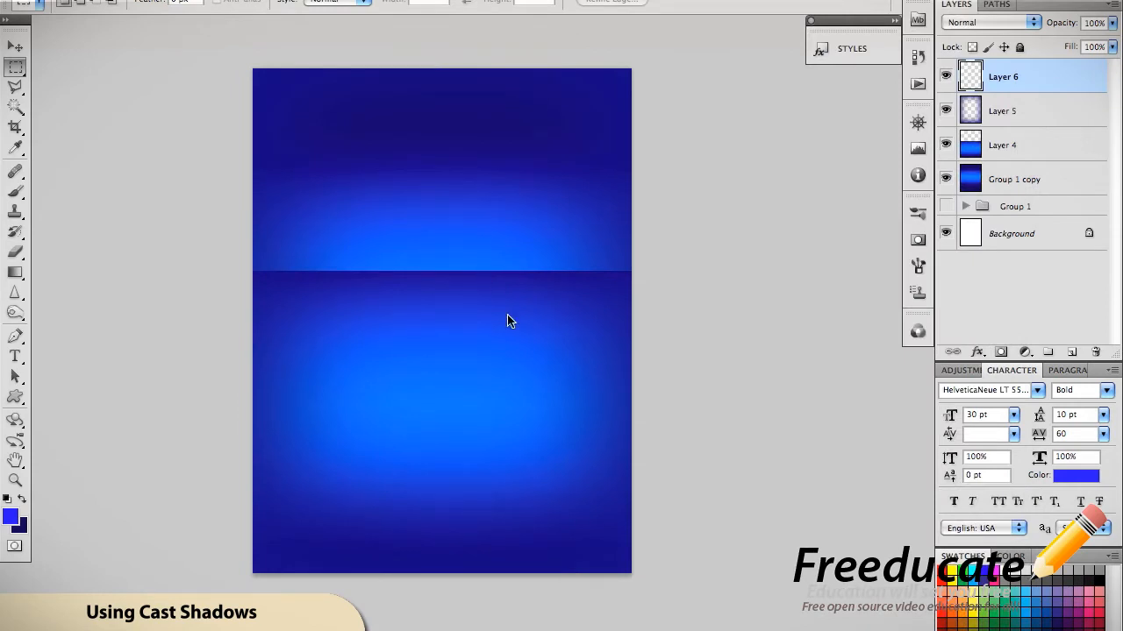
mouse_move(660, 316)
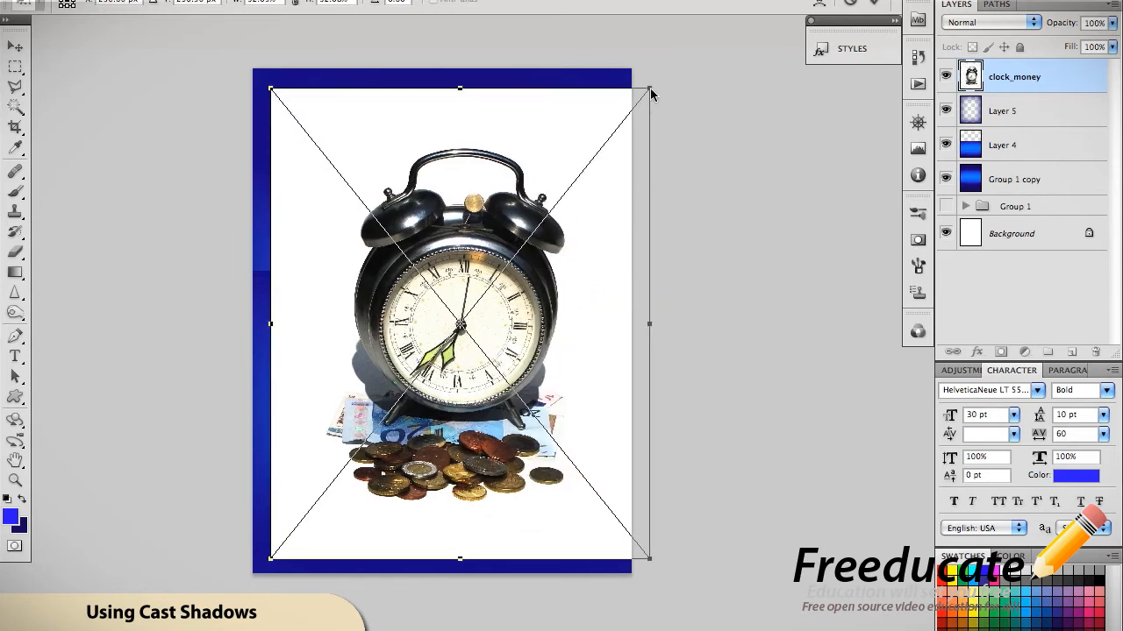
Step: Shrink the clock_money photo to fit inside the poster and open its layer options
drag(649, 90, 577, 182)
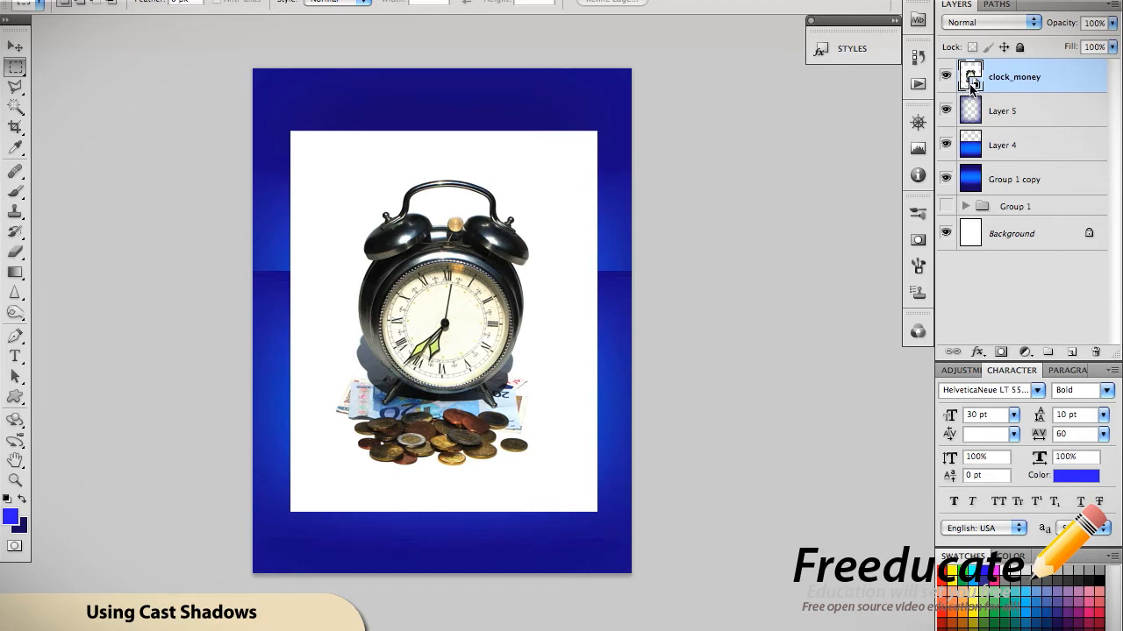
mouse_move(1052, 83)
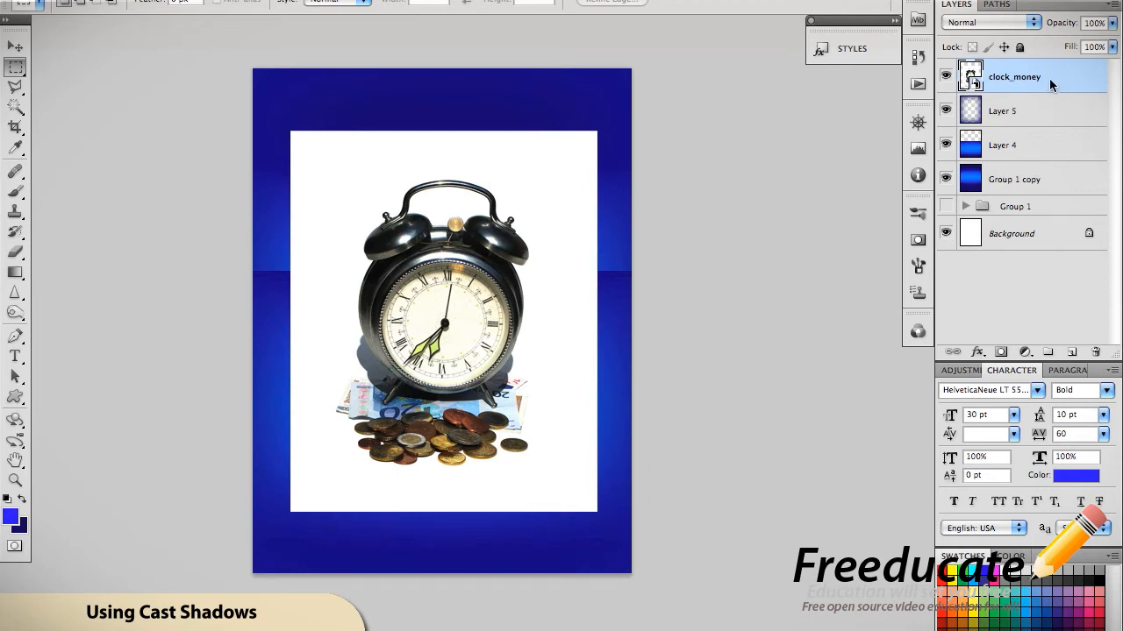
right_click(1014, 77)
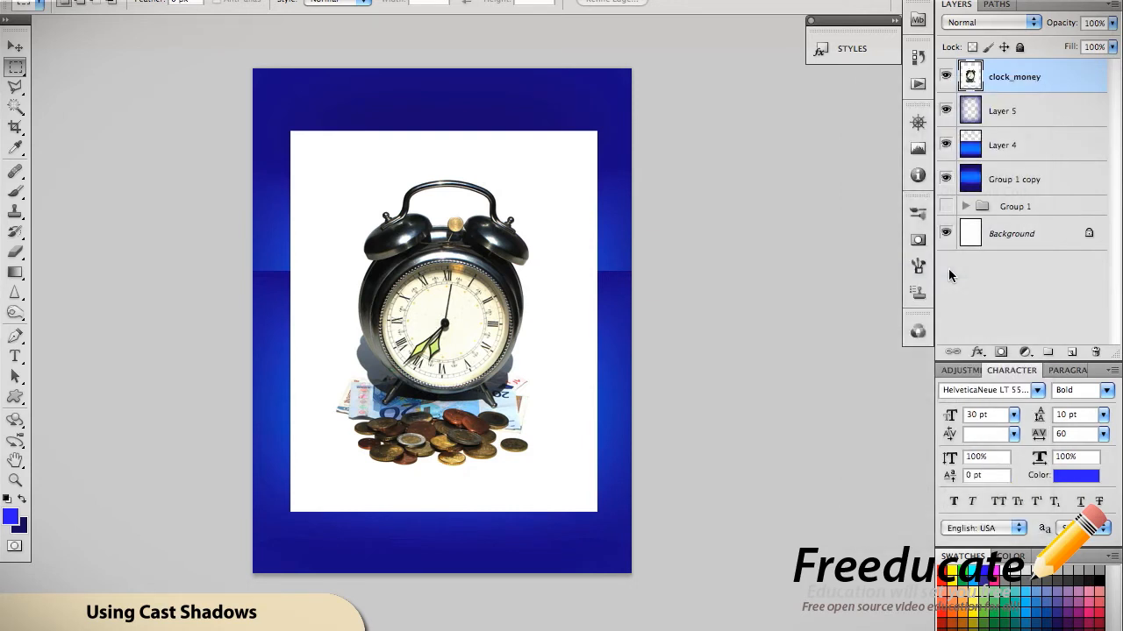
Step: Delete the white backdrop around the clock and coins, then move them higher on the poster
click(15, 106)
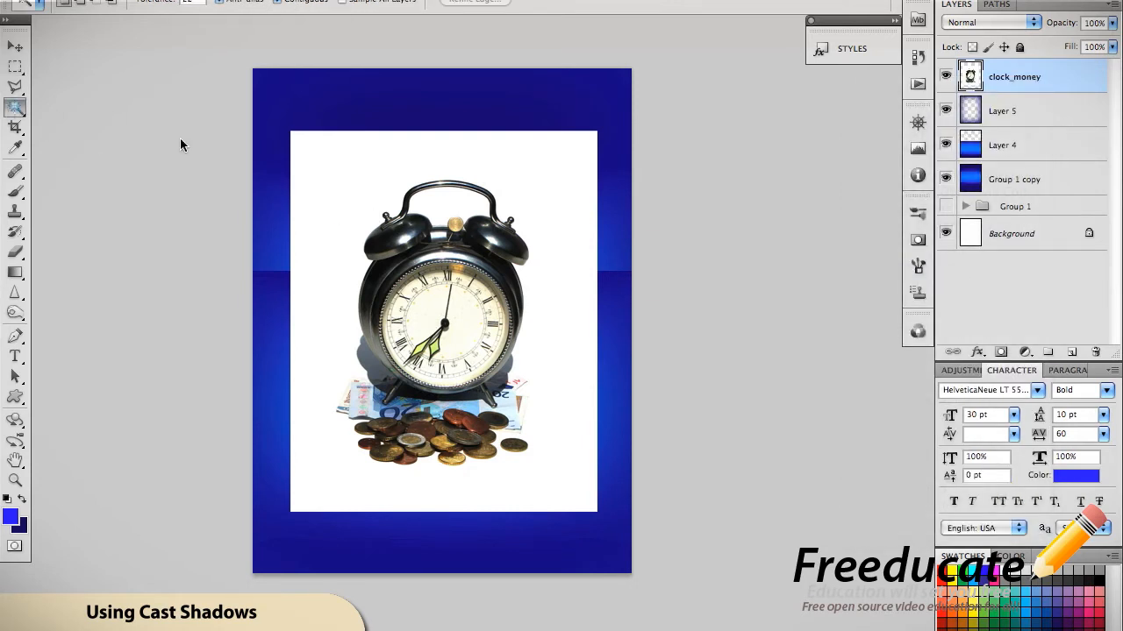
mouse_move(520, 181)
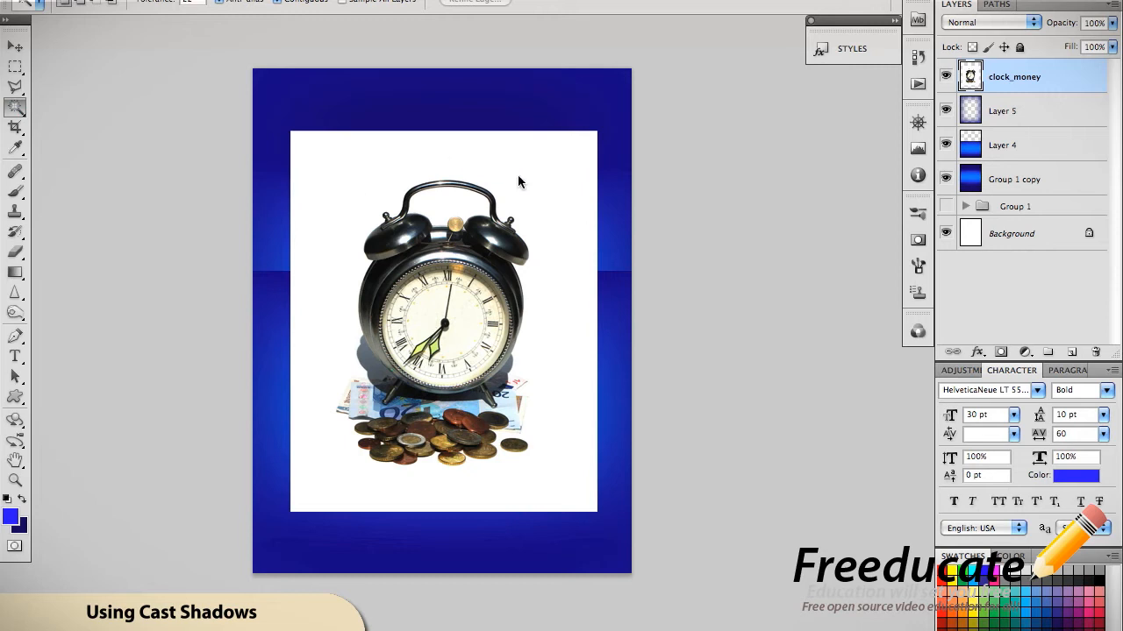
mouse_move(191, 4)
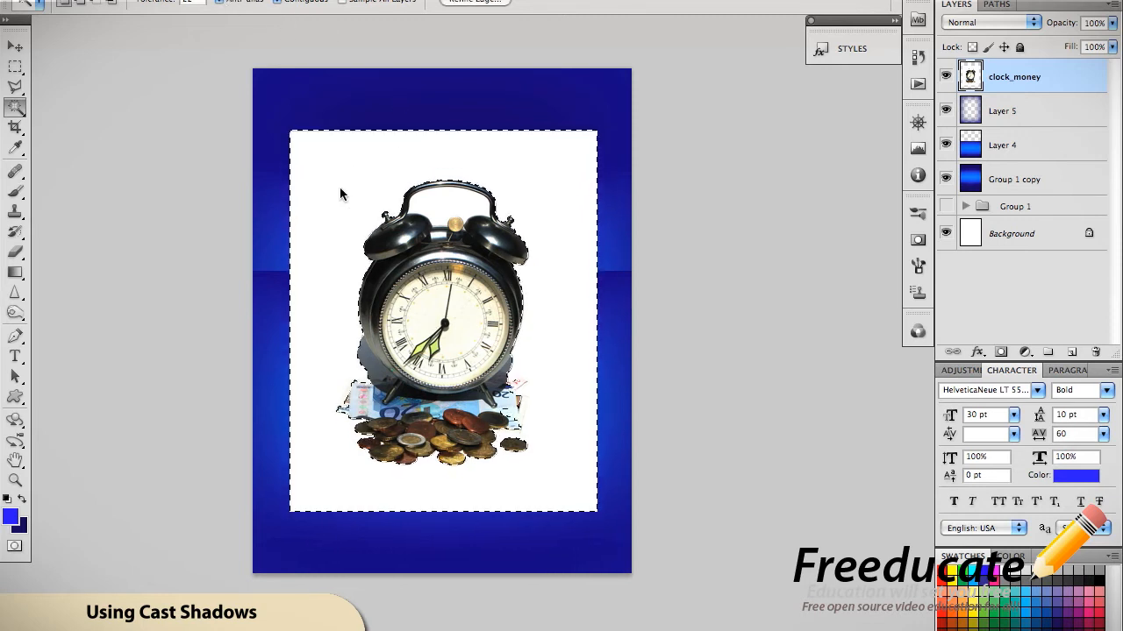
mouse_move(452, 213)
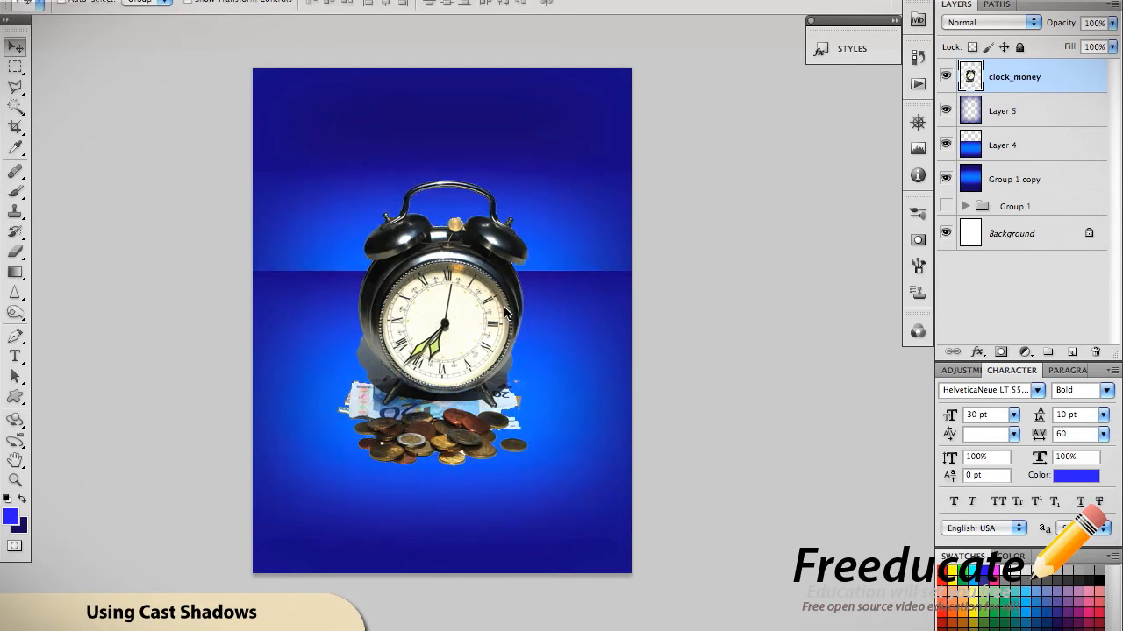
drag(438, 320, 437, 277)
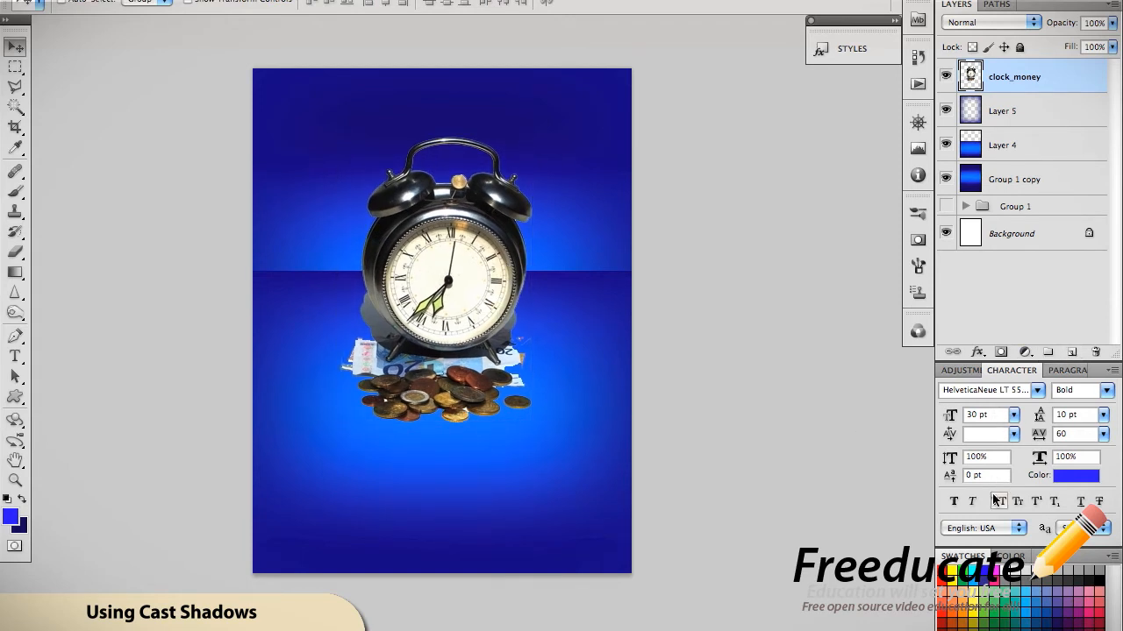
Step: Type 'Time is money.' below the coins and set its colour to white
click(15, 356)
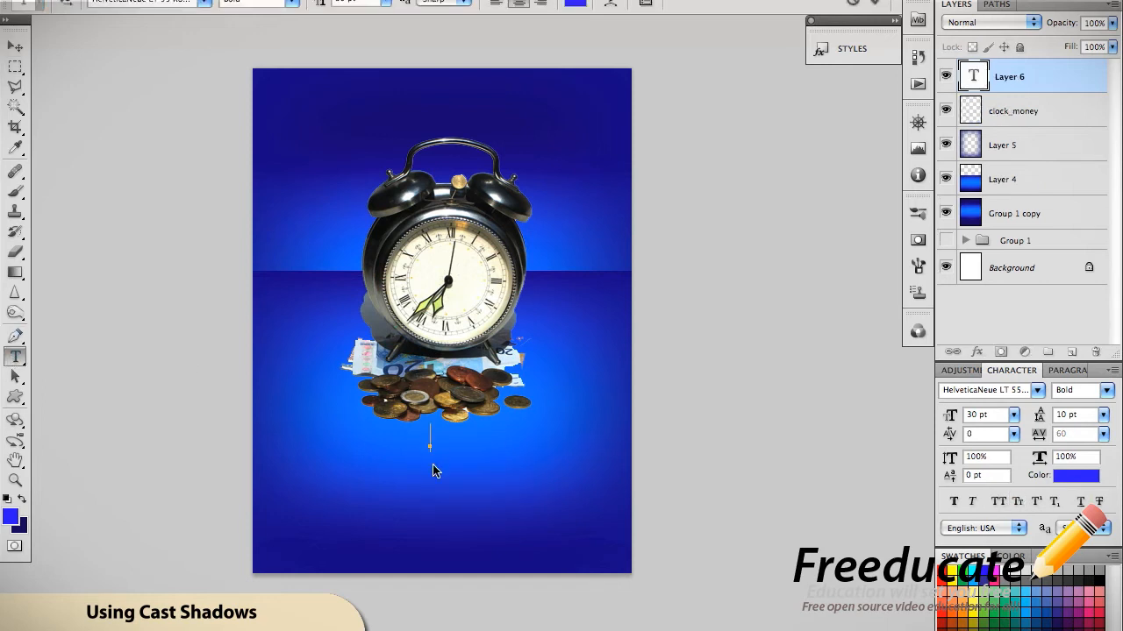
text(Time)
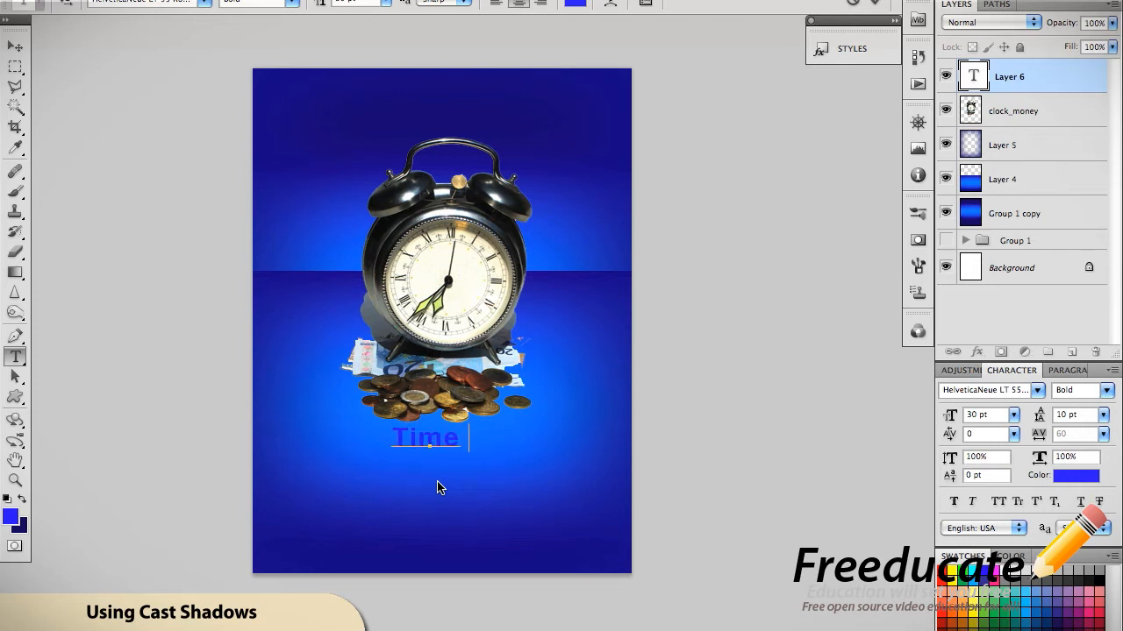
text(is money.)
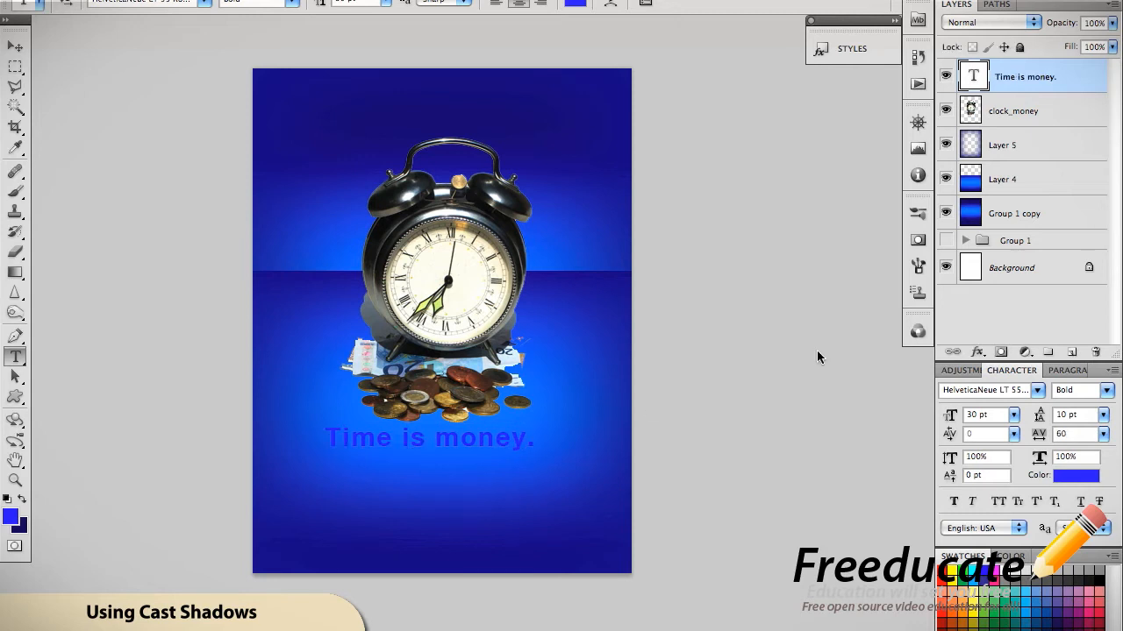
click(1076, 475)
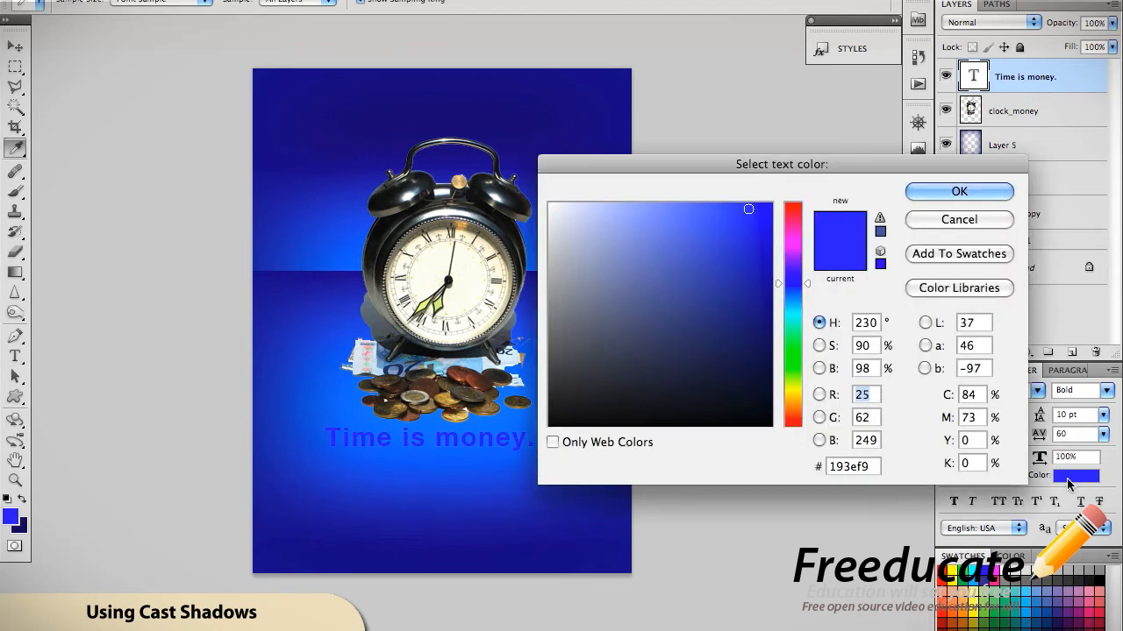
click(550, 202)
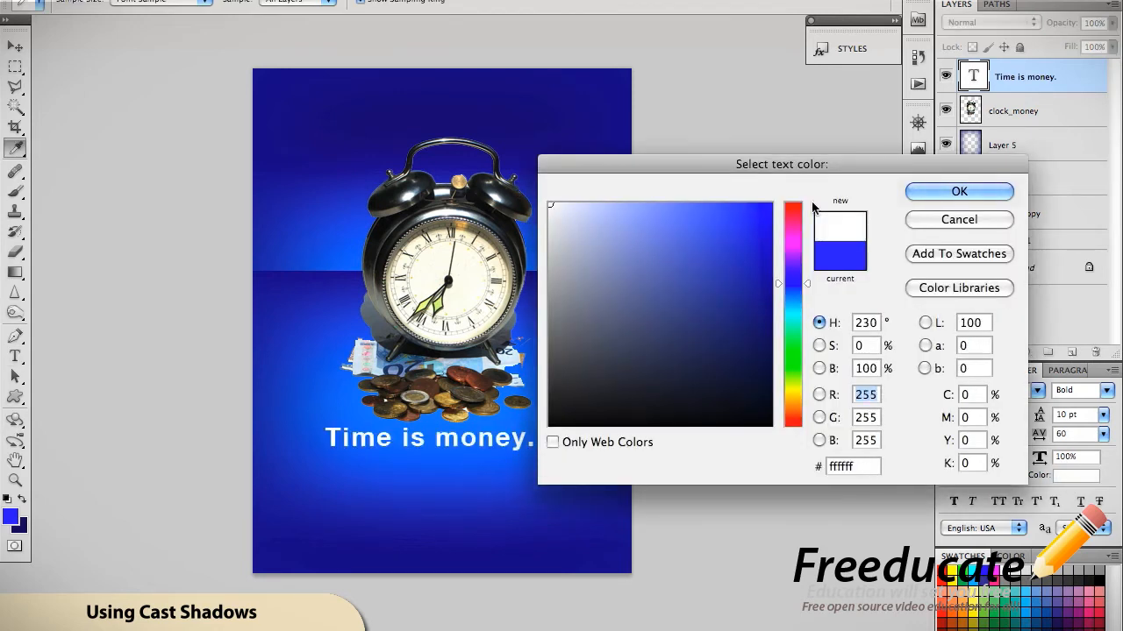
click(959, 191)
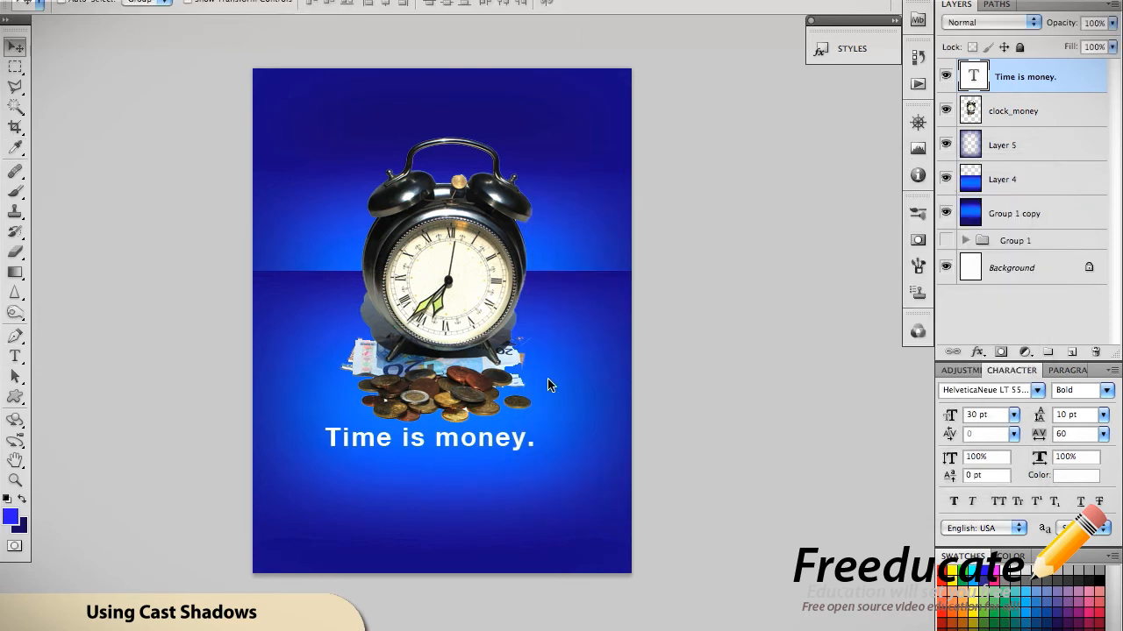
mouse_move(5, 18)
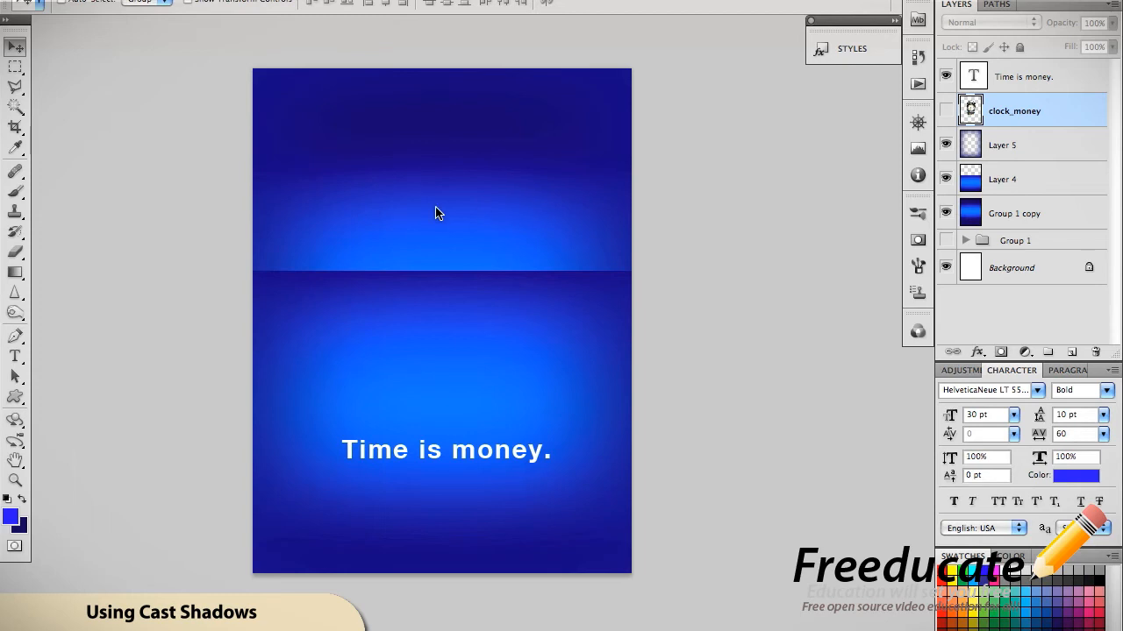
mouse_move(438, 106)
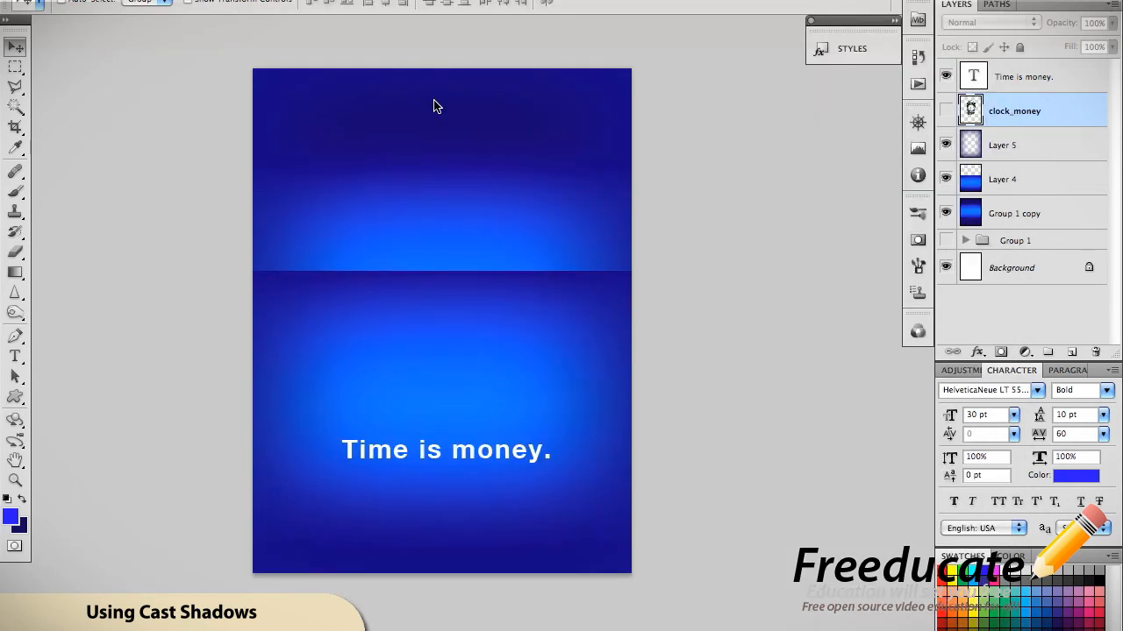
mouse_move(589, 248)
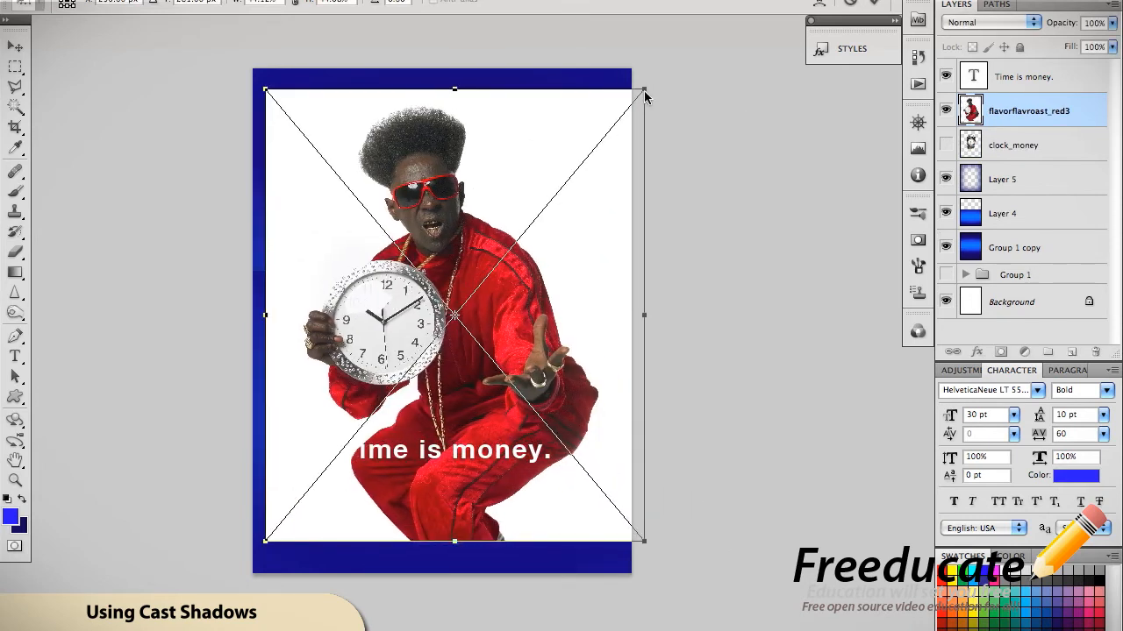
Step: Scale the placed man-holding-clock photo down above the caption and commit it
drag(641, 89, 576, 173)
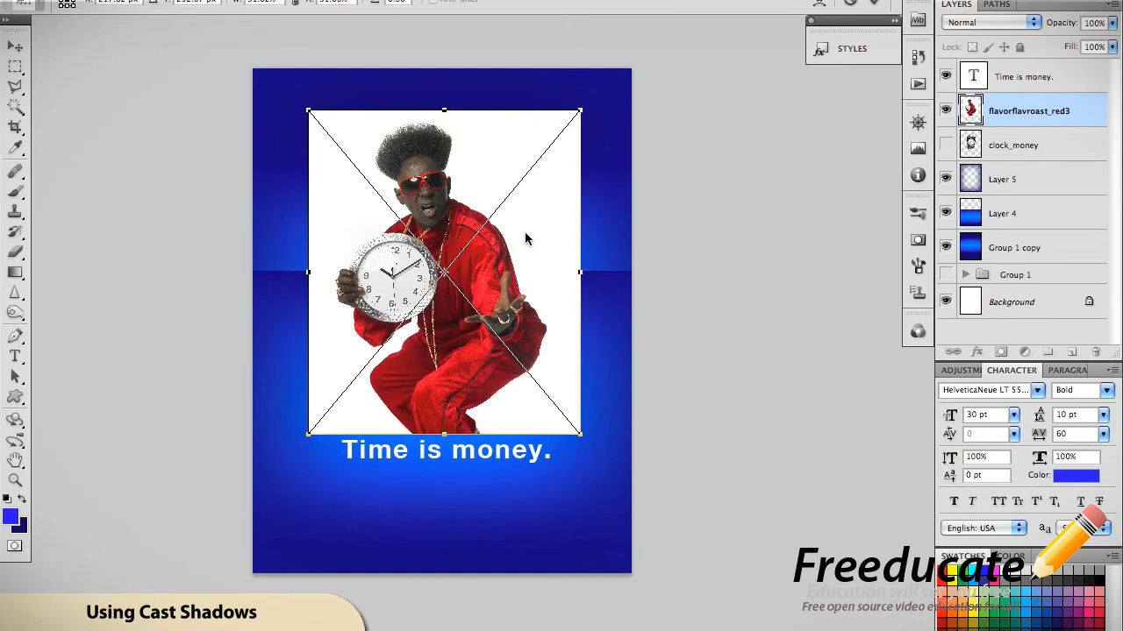
click(14, 47)
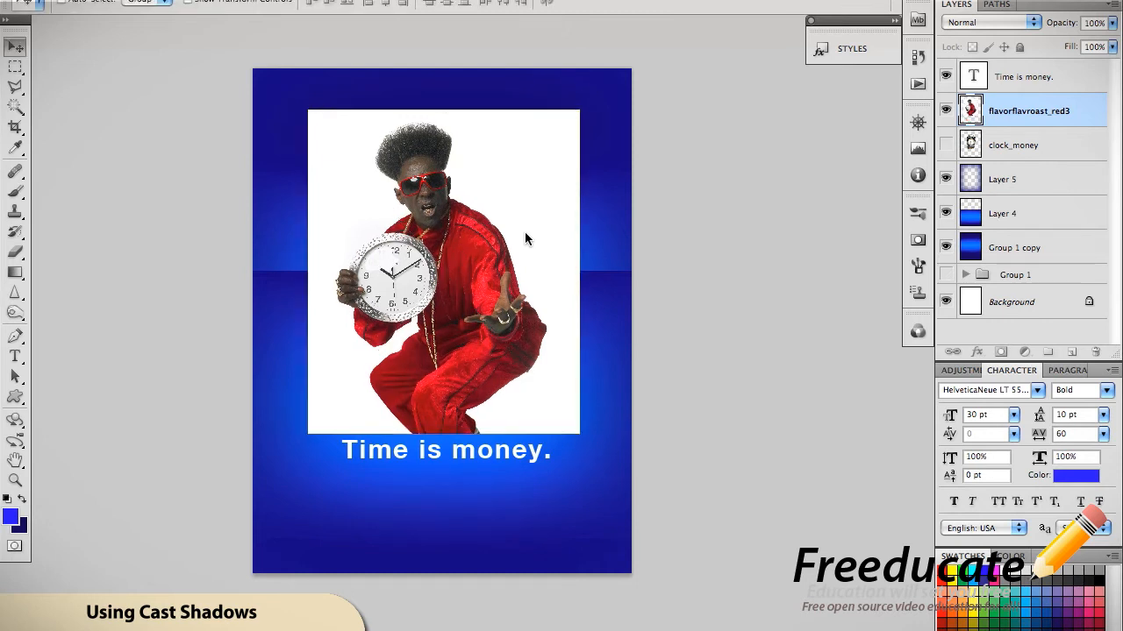
click(945, 144)
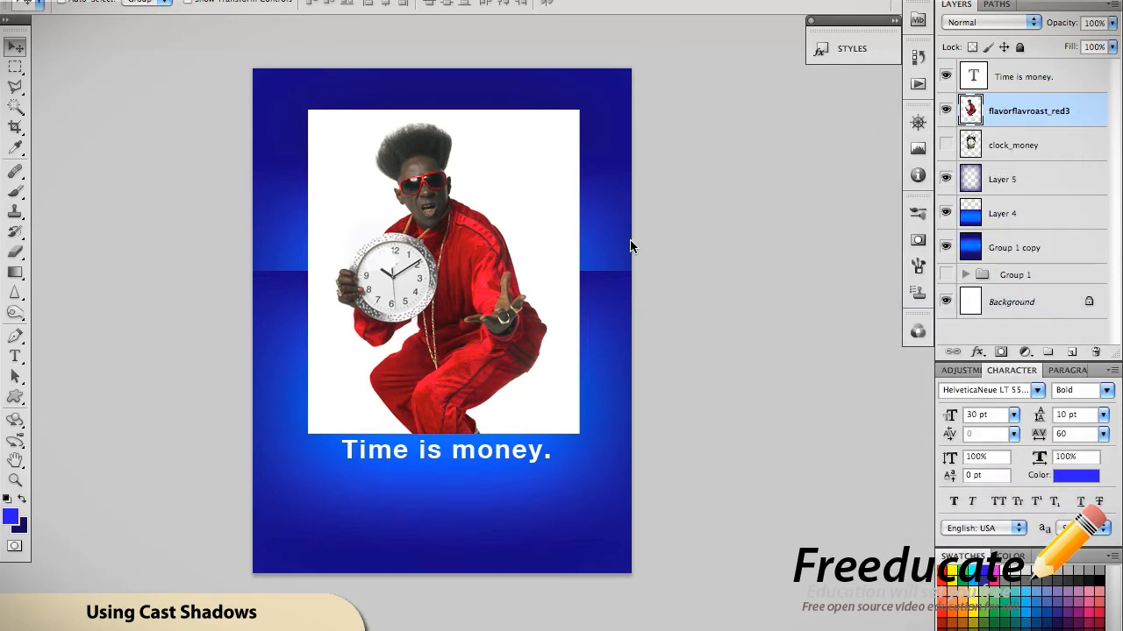
click(16, 115)
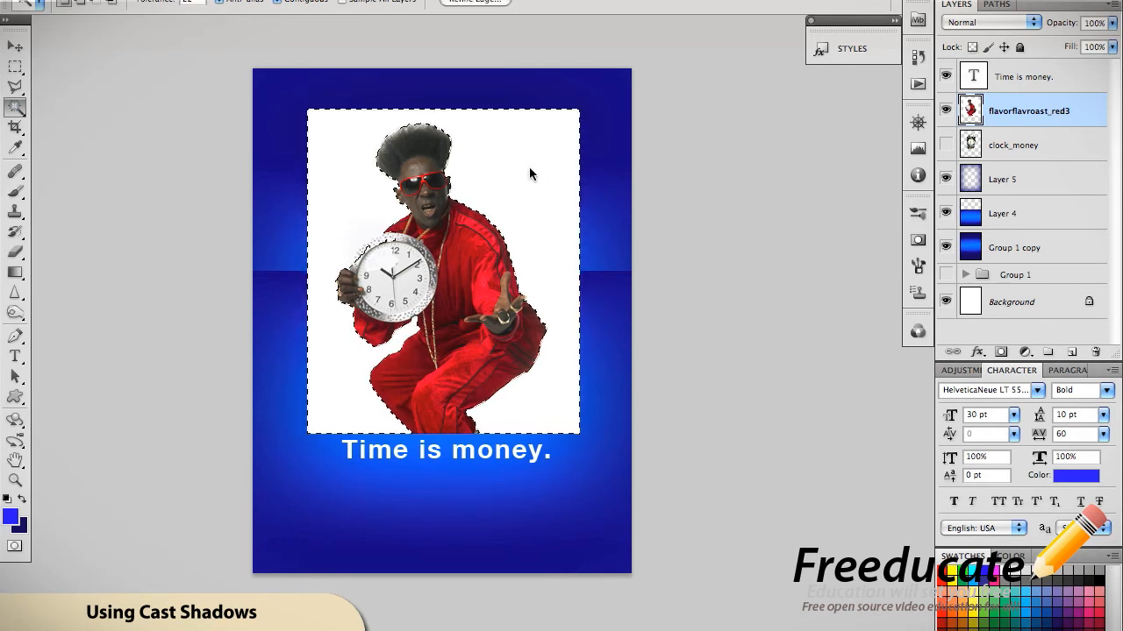
mouse_move(373, 253)
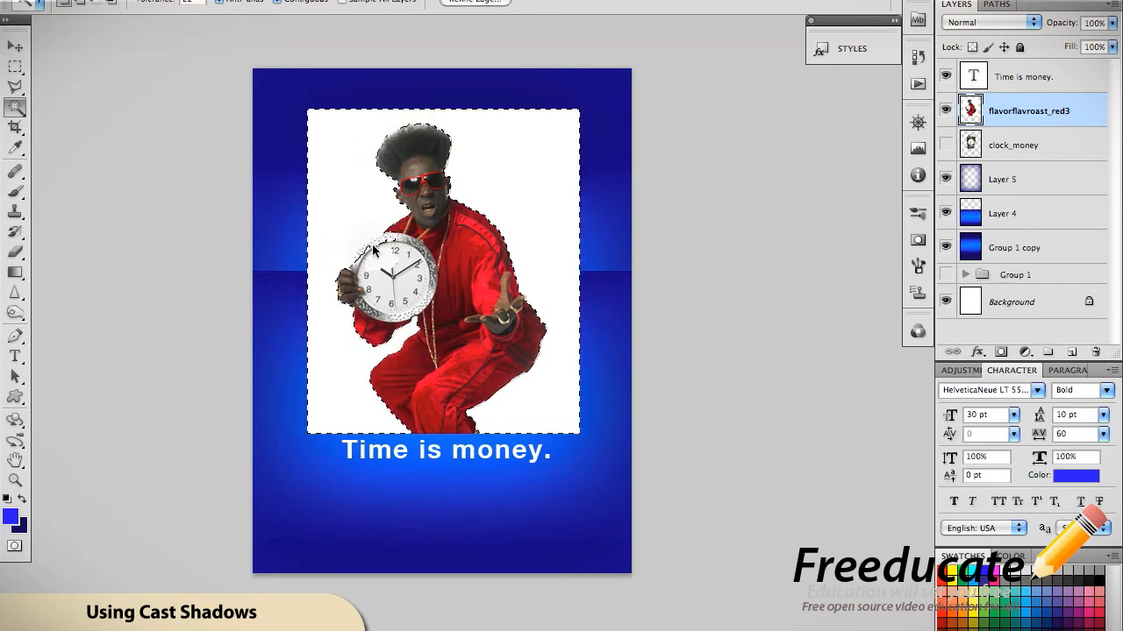
mouse_move(498, 167)
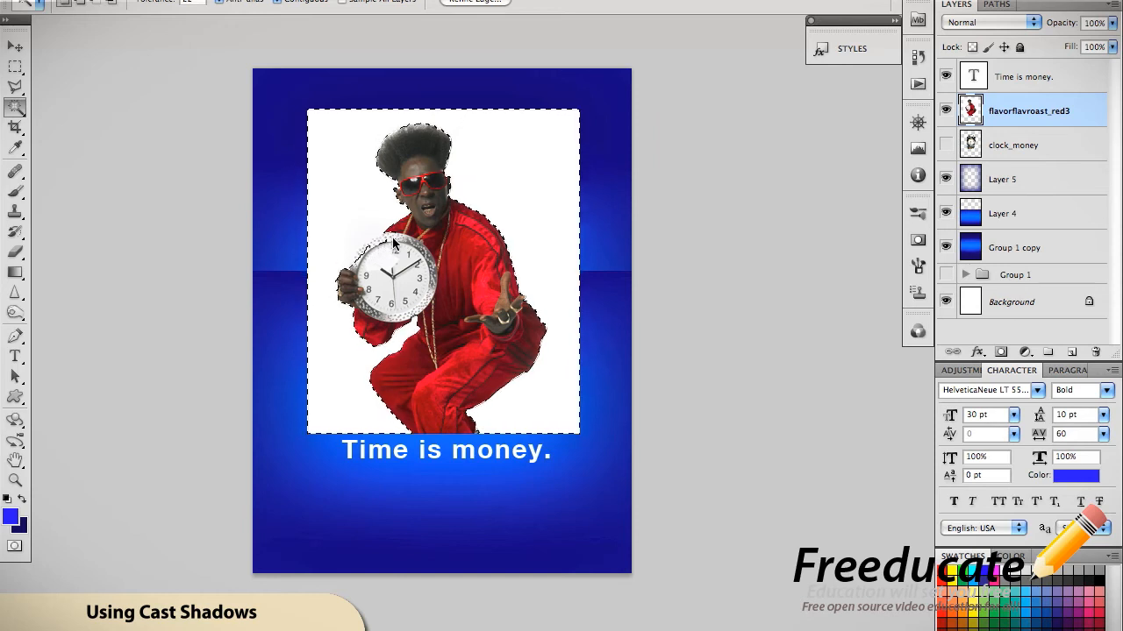
mouse_move(272, 118)
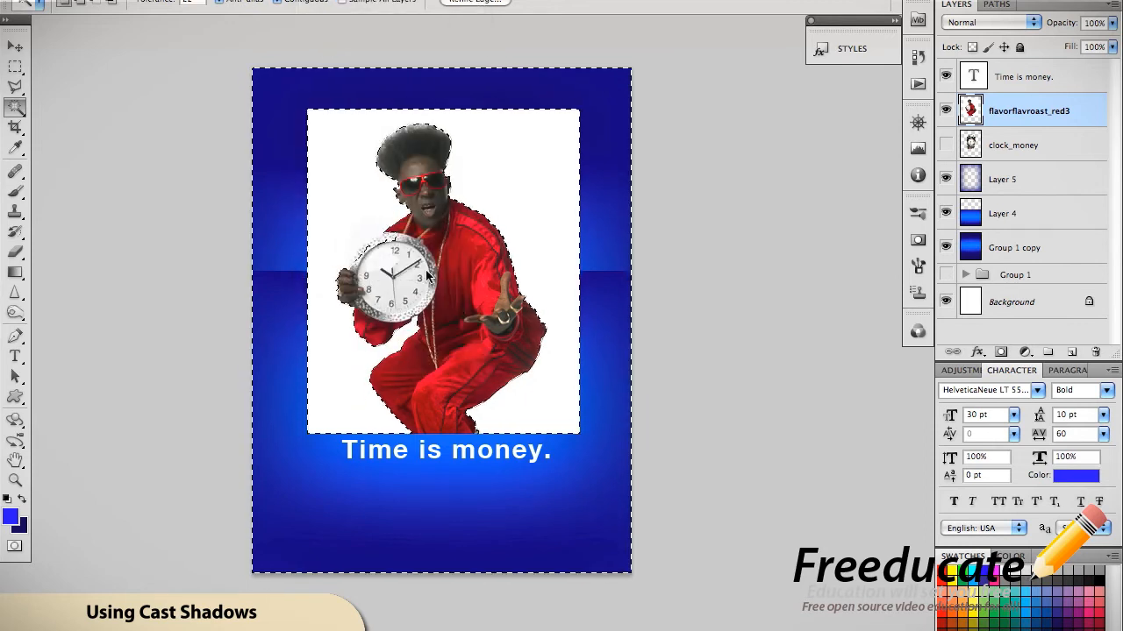
mouse_move(450, 438)
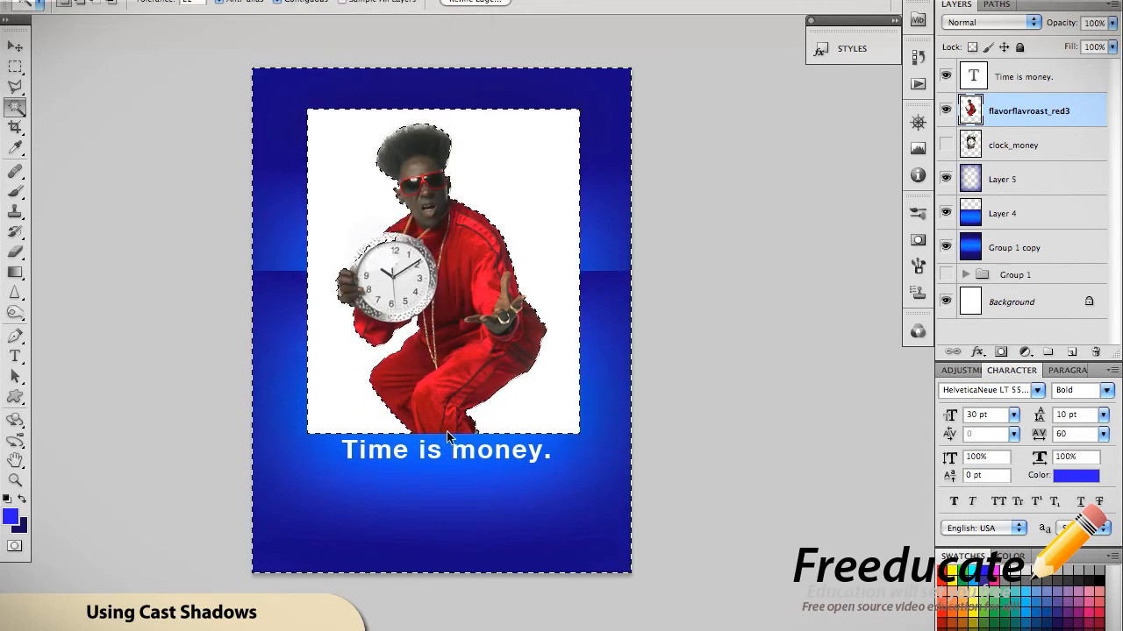
mouse_move(393, 270)
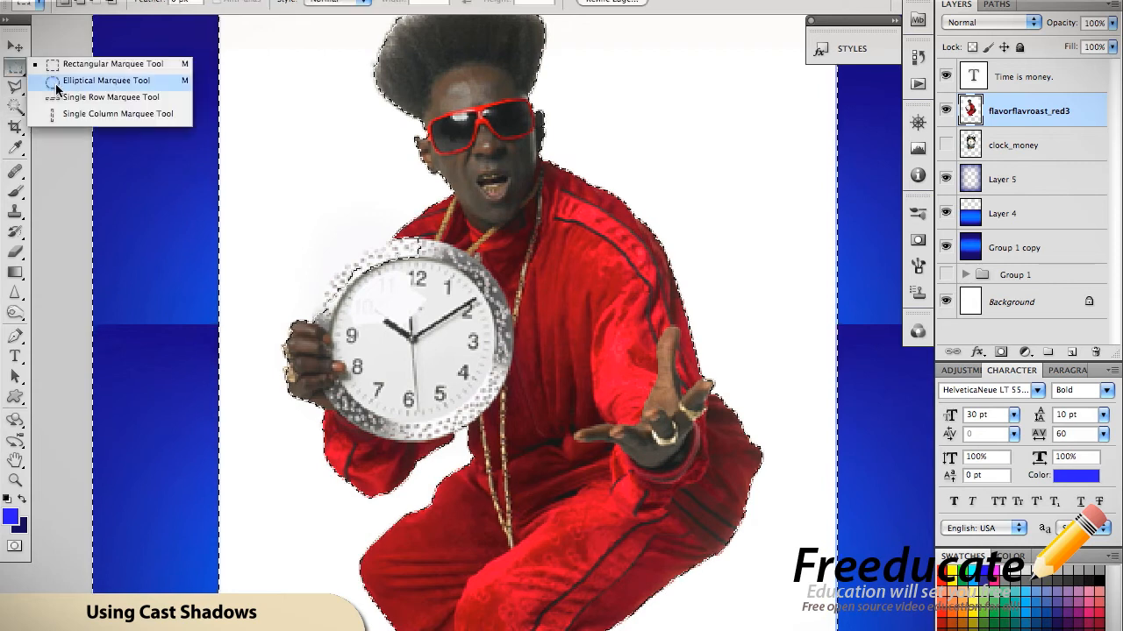
Step: Switch to the Elliptical Marquee Tool to subtract the clock face from the selection
click(107, 80)
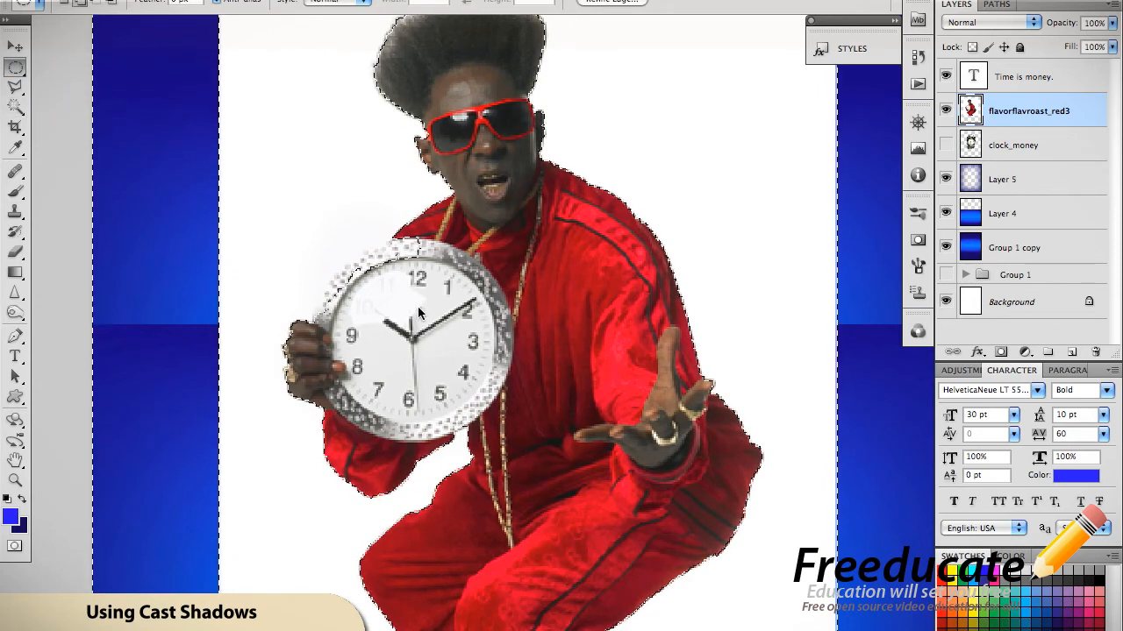
mouse_move(481, 274)
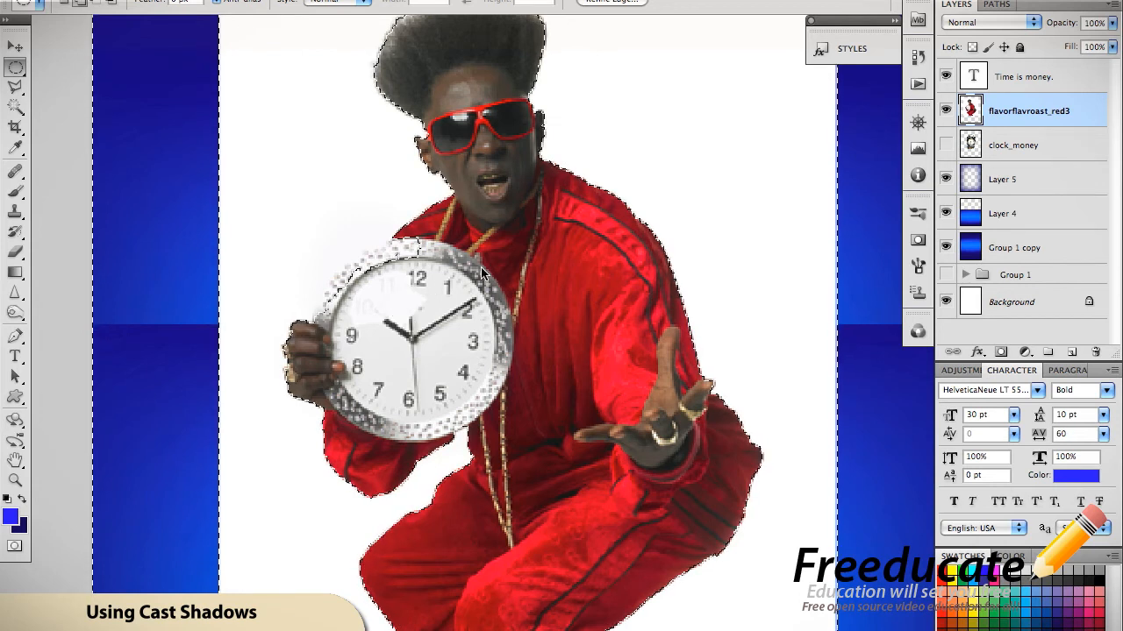
mouse_move(364, 281)
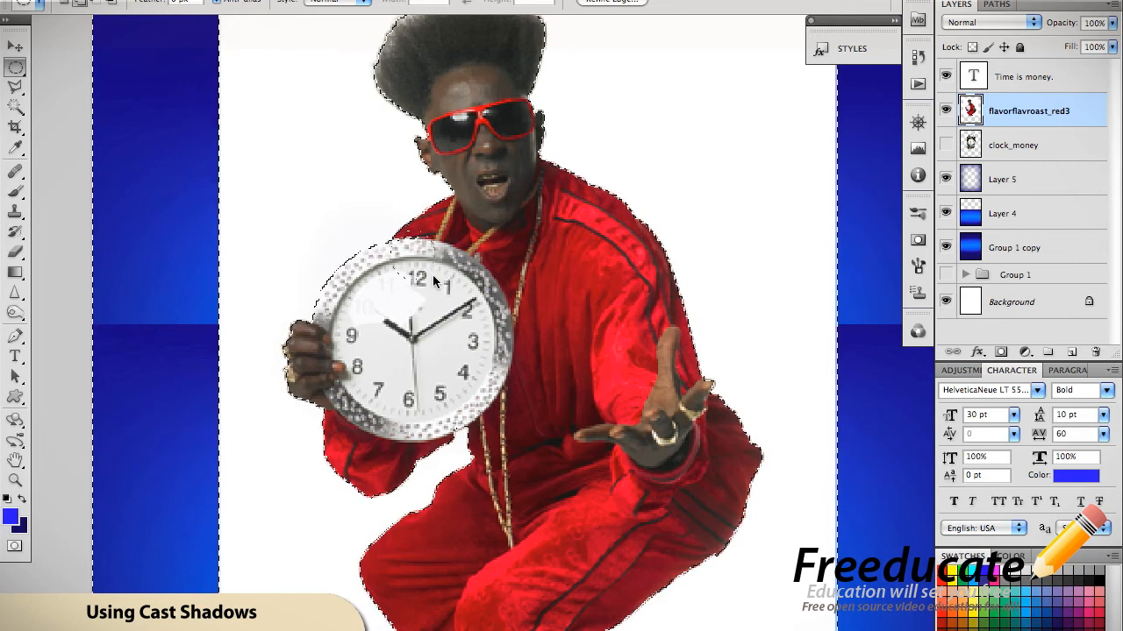
mouse_move(570, 320)
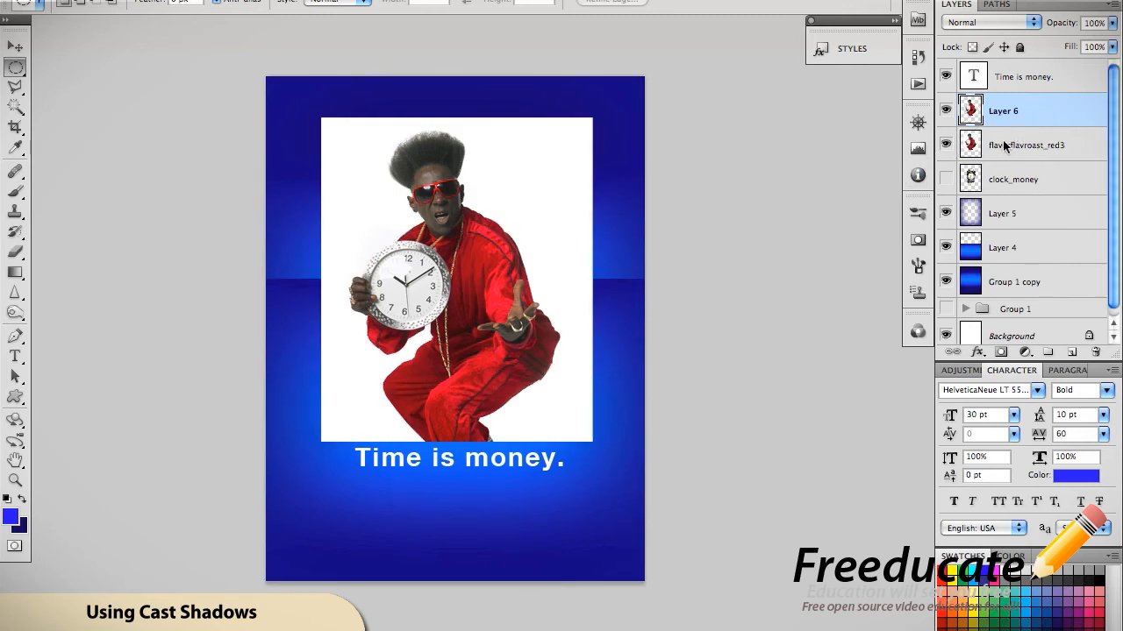
Step: Hide the original photo layer and shrink the cut-out figure on Layer 6
click(946, 144)
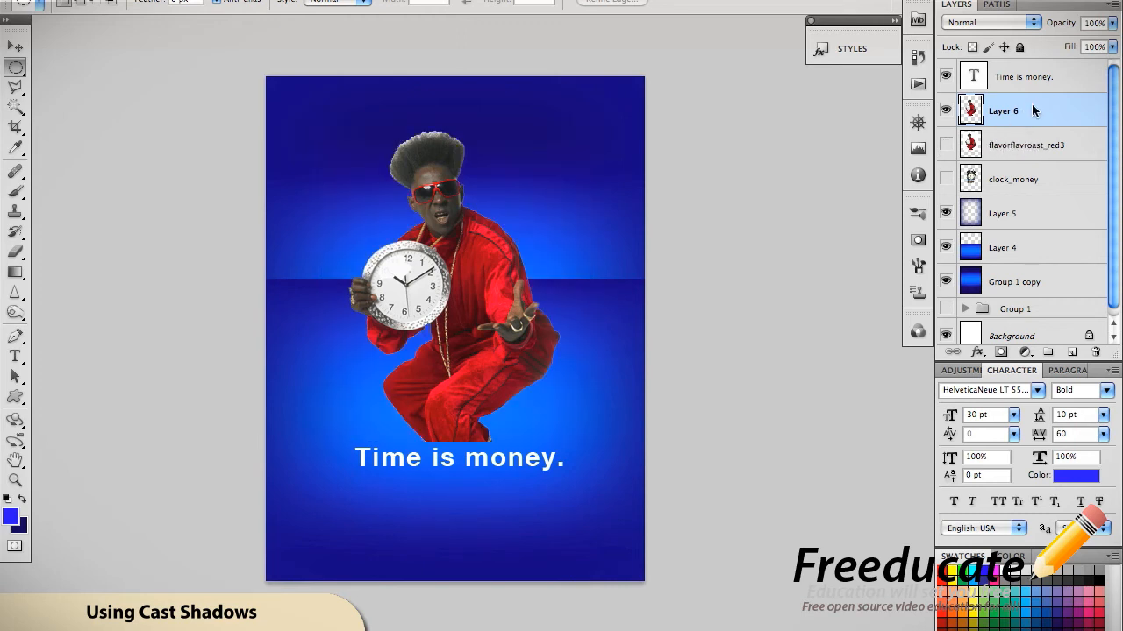
mouse_move(1004, 112)
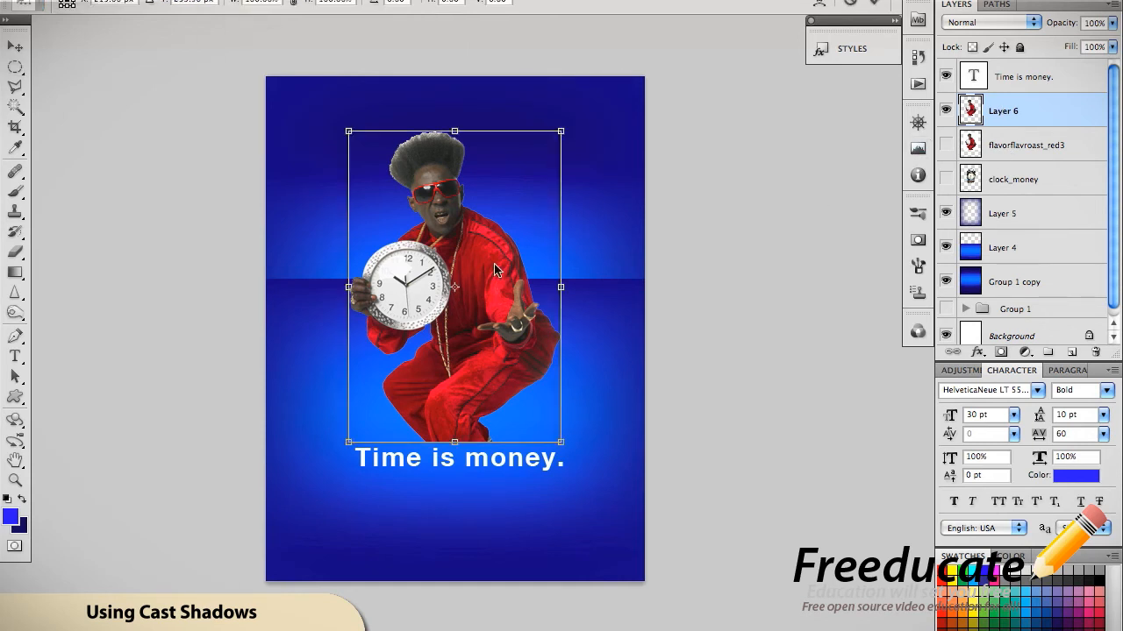
mouse_move(563, 135)
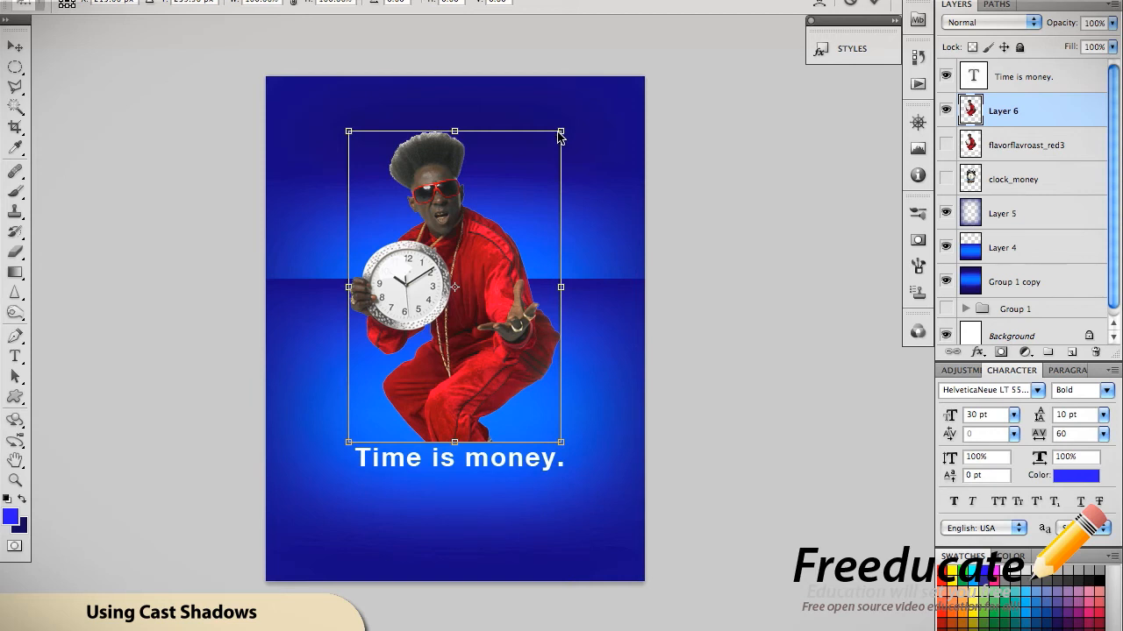
drag(562, 131, 539, 162)
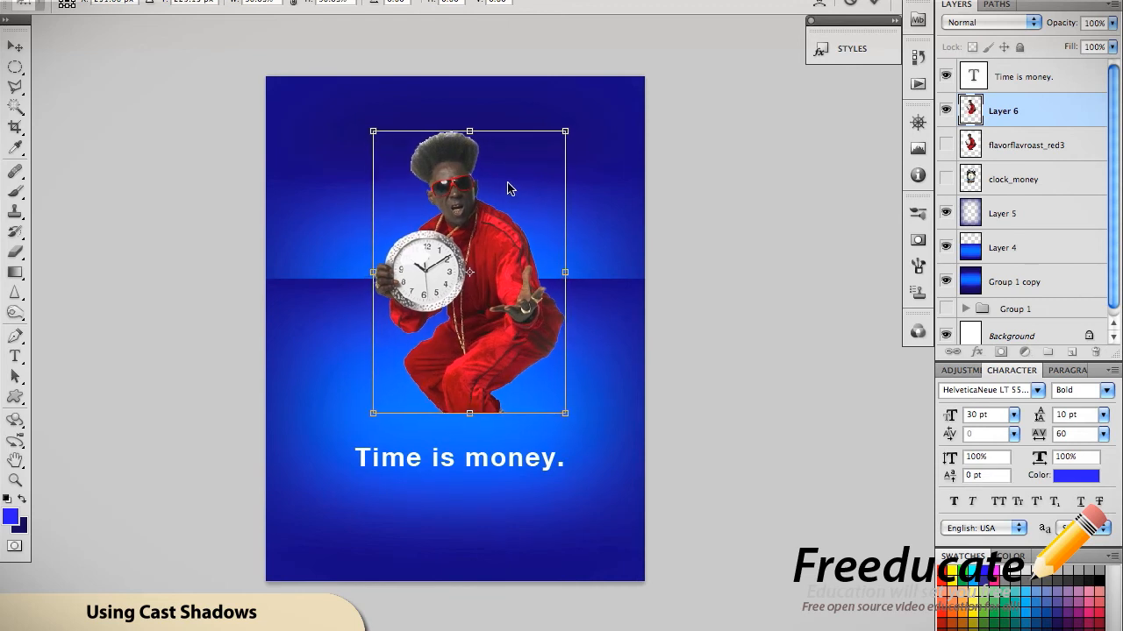
drag(469, 272, 463, 276)
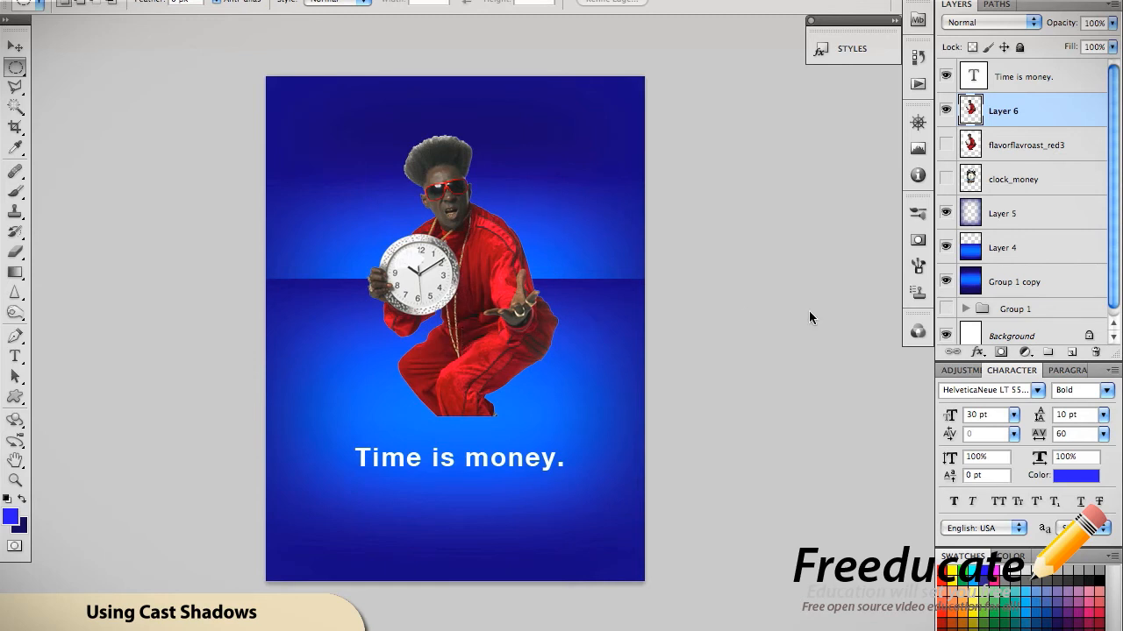
mouse_move(1033, 149)
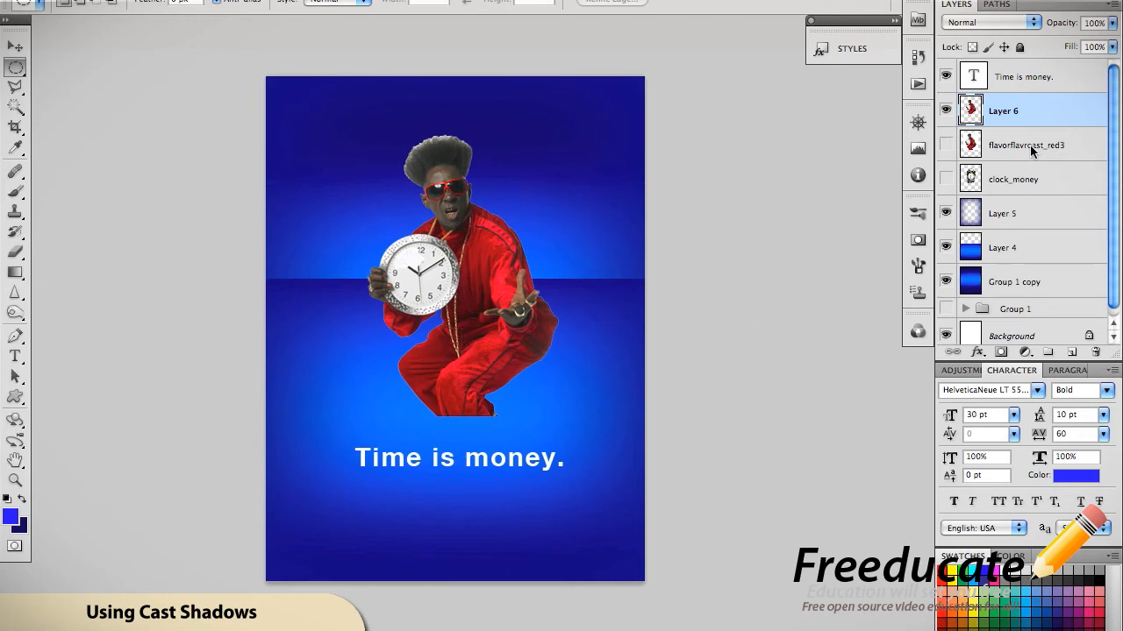
mouse_move(1055, 124)
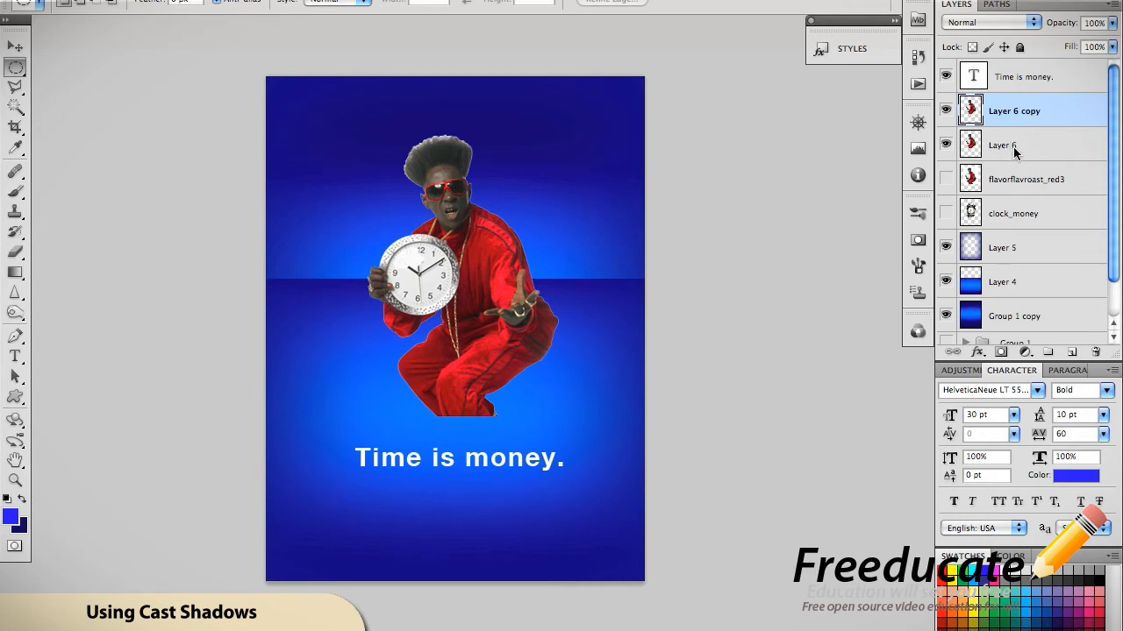
Step: Distort the lower Layer 6 figure flat toward the lower left as a shadow
click(1009, 145)
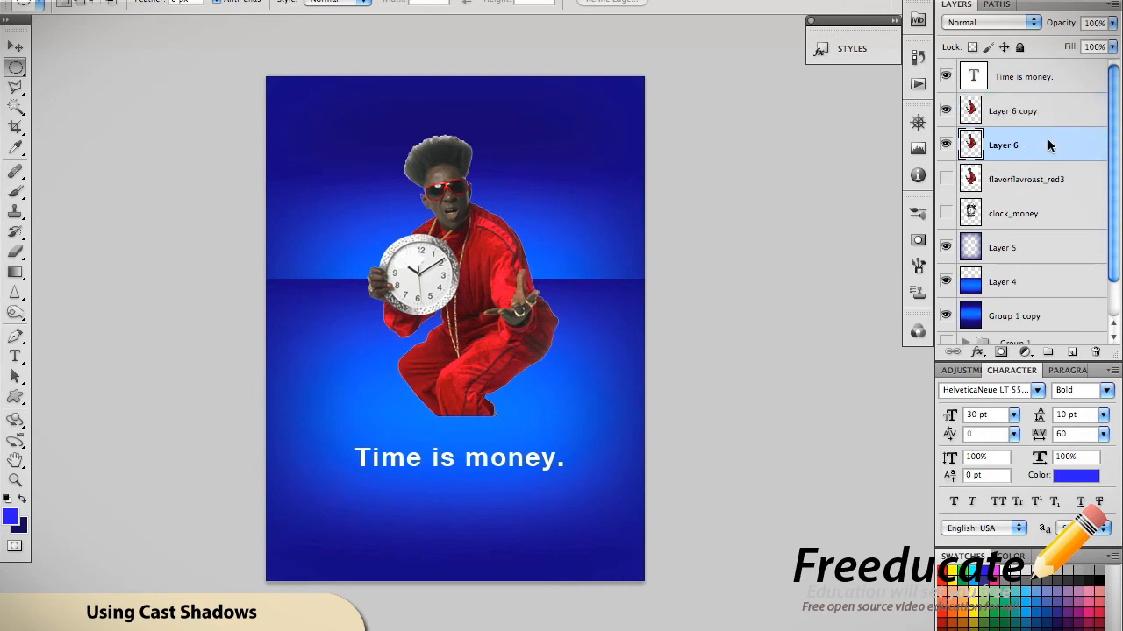
mouse_move(1042, 148)
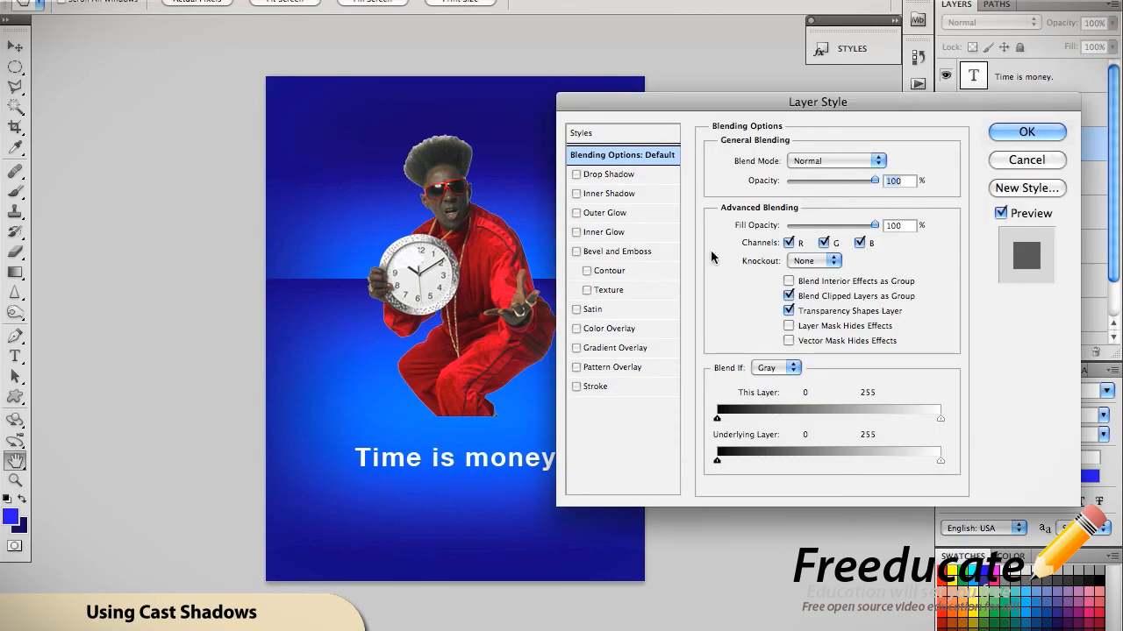
click(1027, 132)
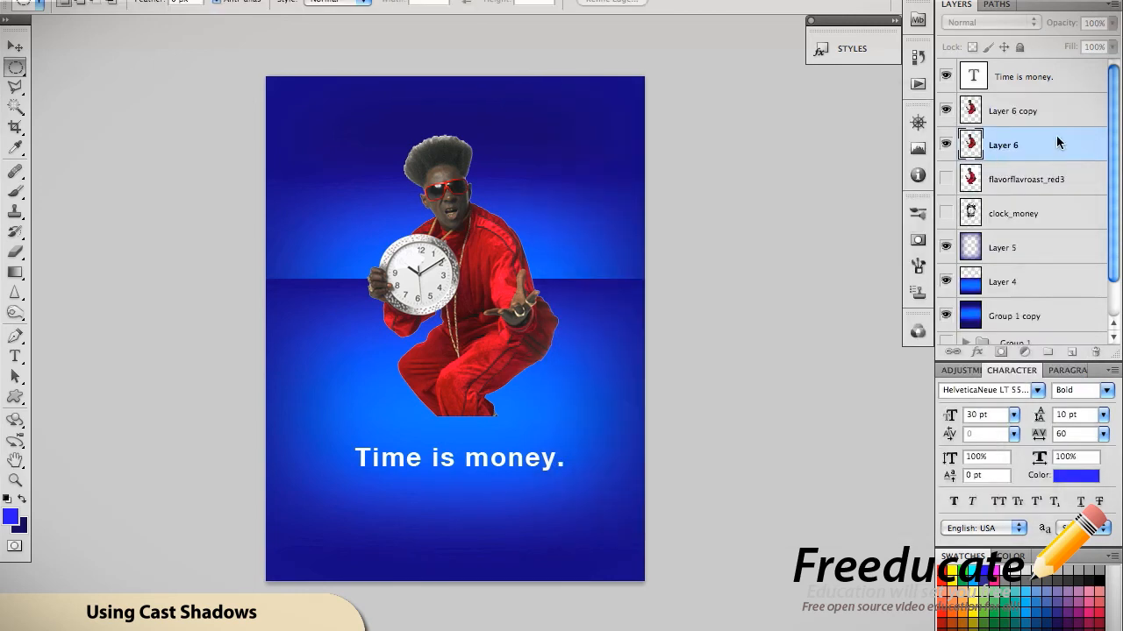
mouse_move(659, 191)
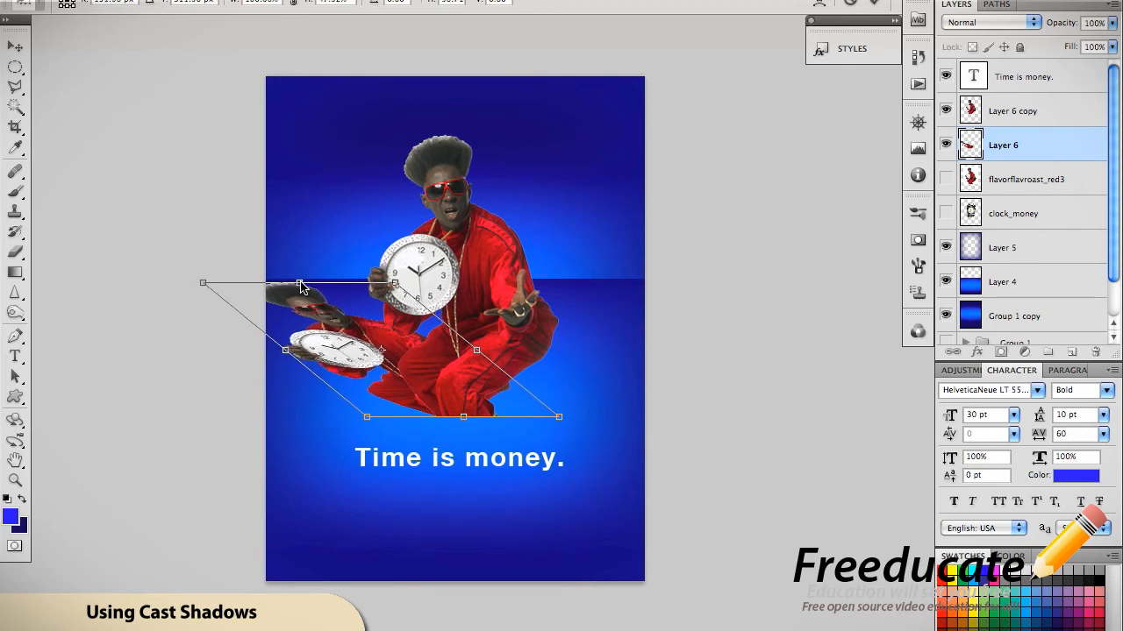
key(Return)
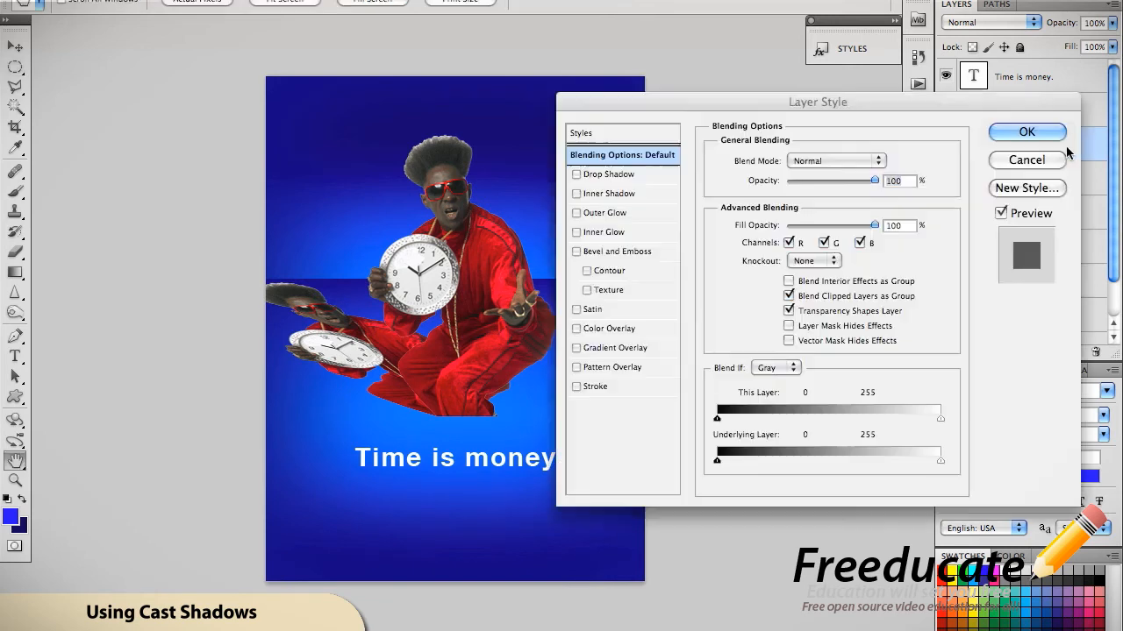
Step: Apply a dark blue Color Overlay, sampled from the background, to the skewed figure
click(610, 328)
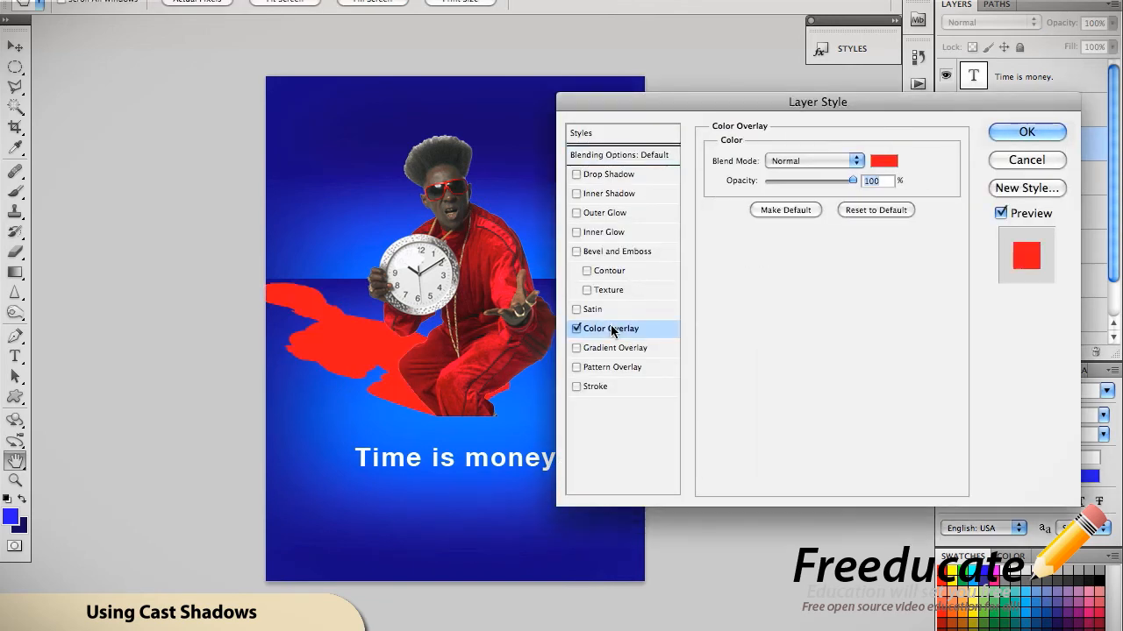
click(884, 161)
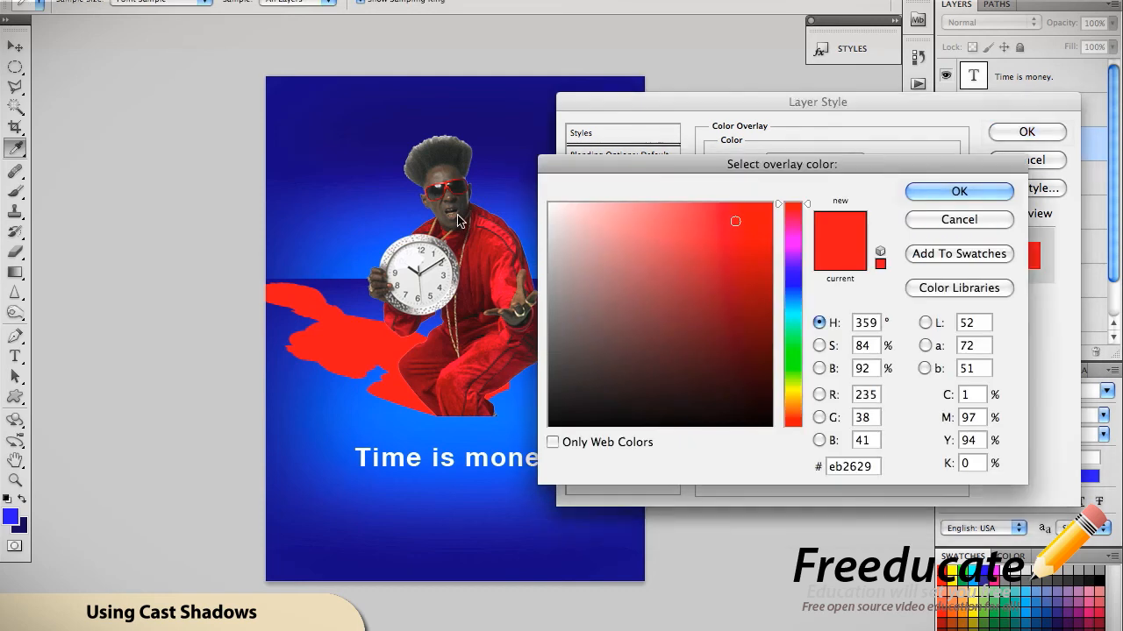
mouse_move(267, 84)
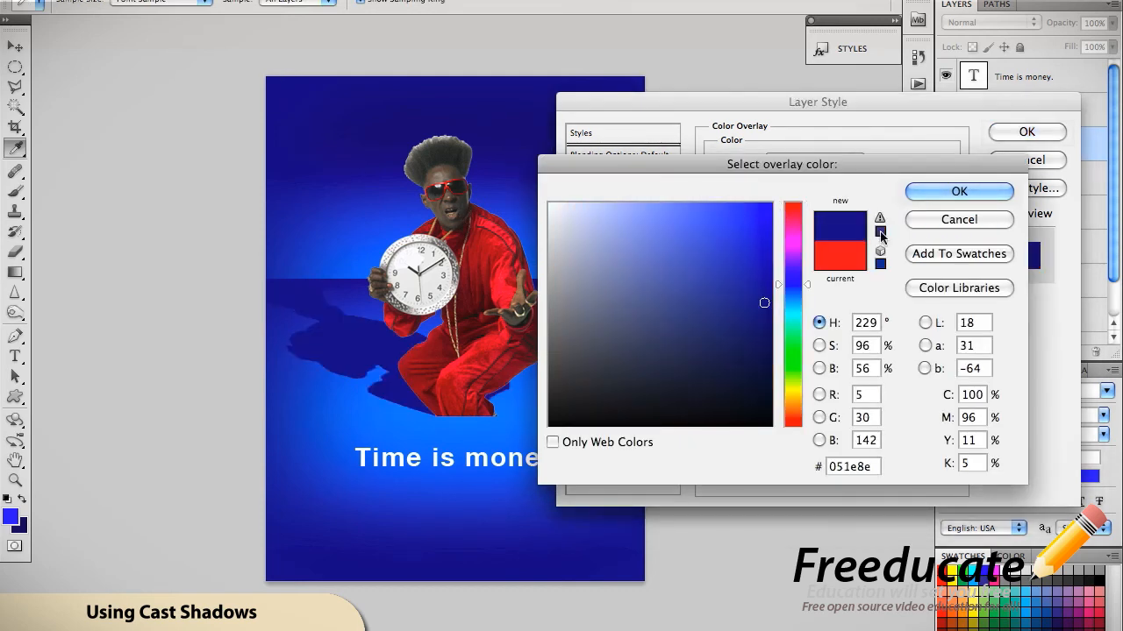
mouse_move(718, 187)
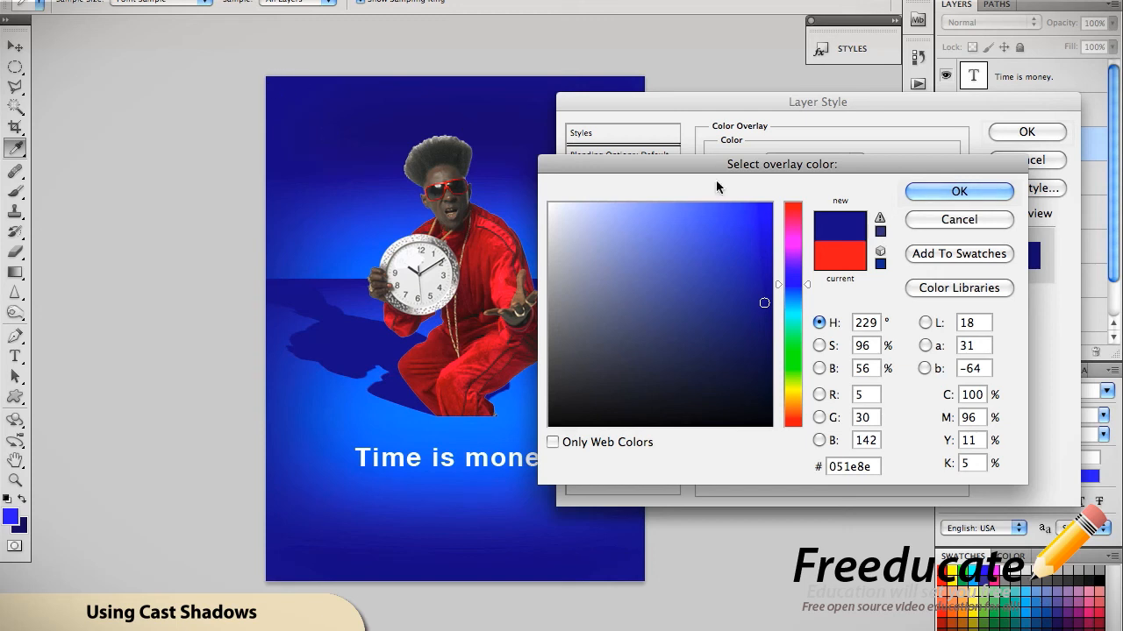
click(957, 191)
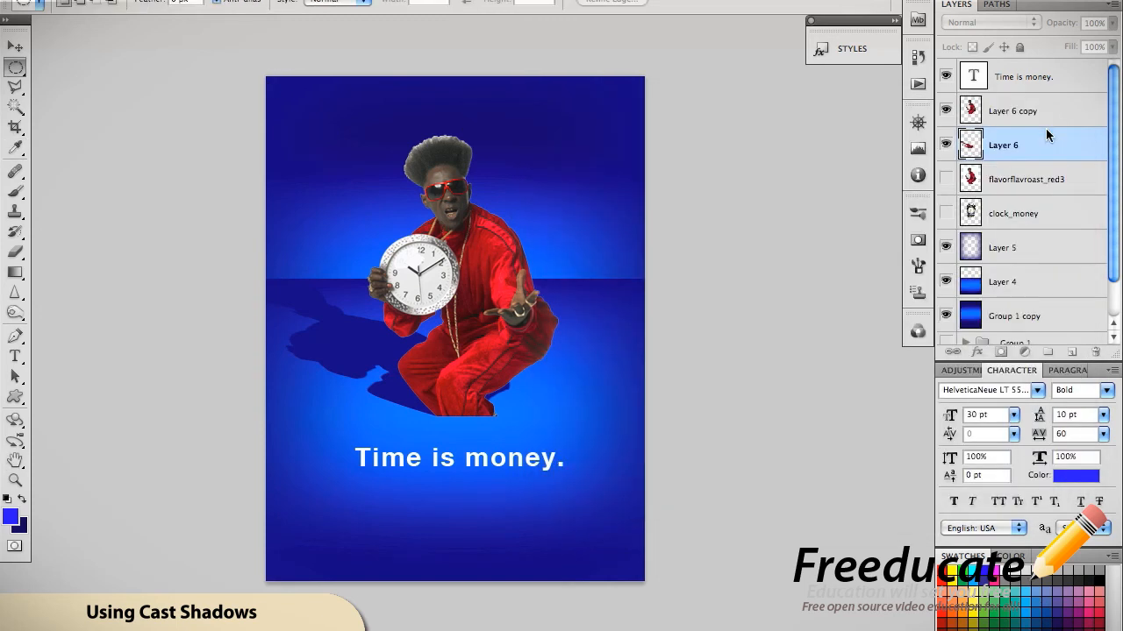
mouse_move(1050, 135)
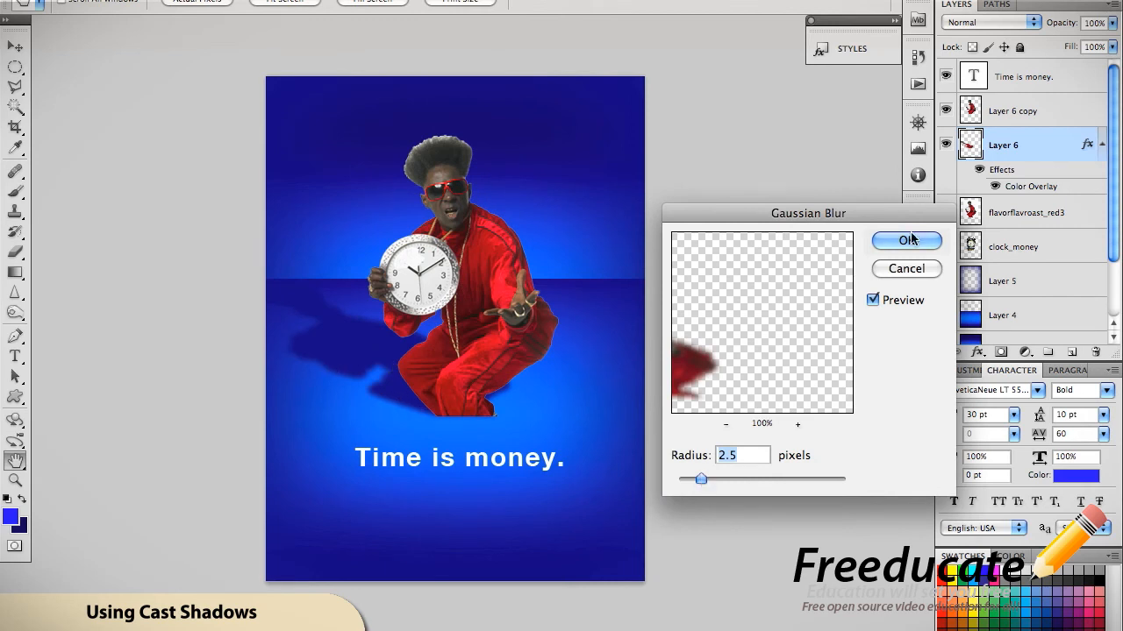
Step: Blur the shadow with a 2.5 px Gaussian Blur and set its opacity to 80%
click(906, 241)
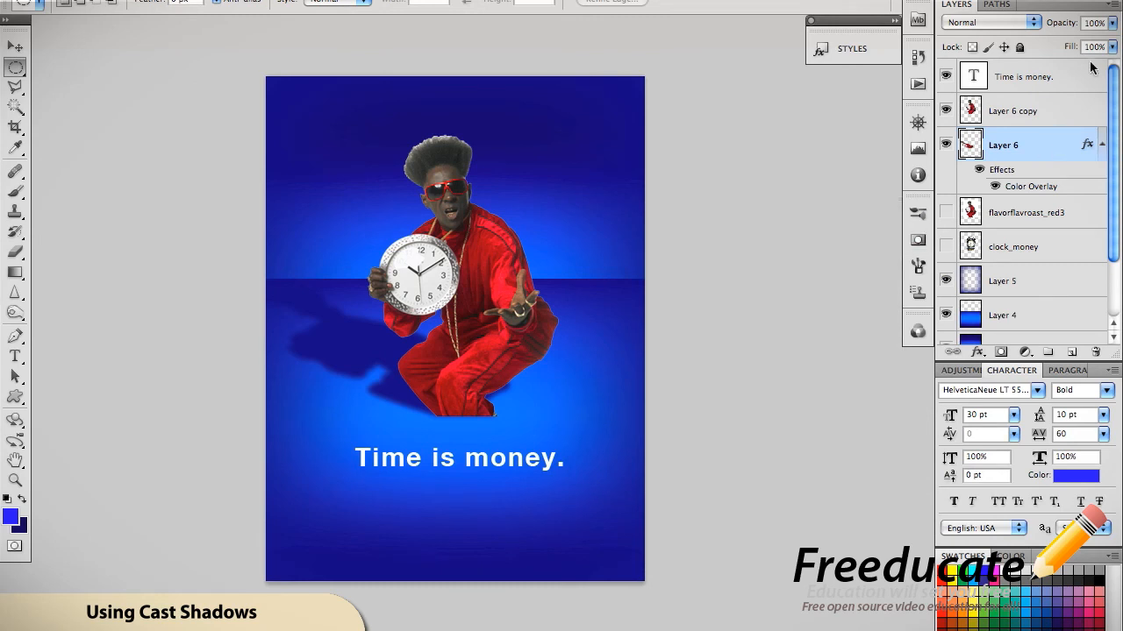
click(1094, 23)
text(80)
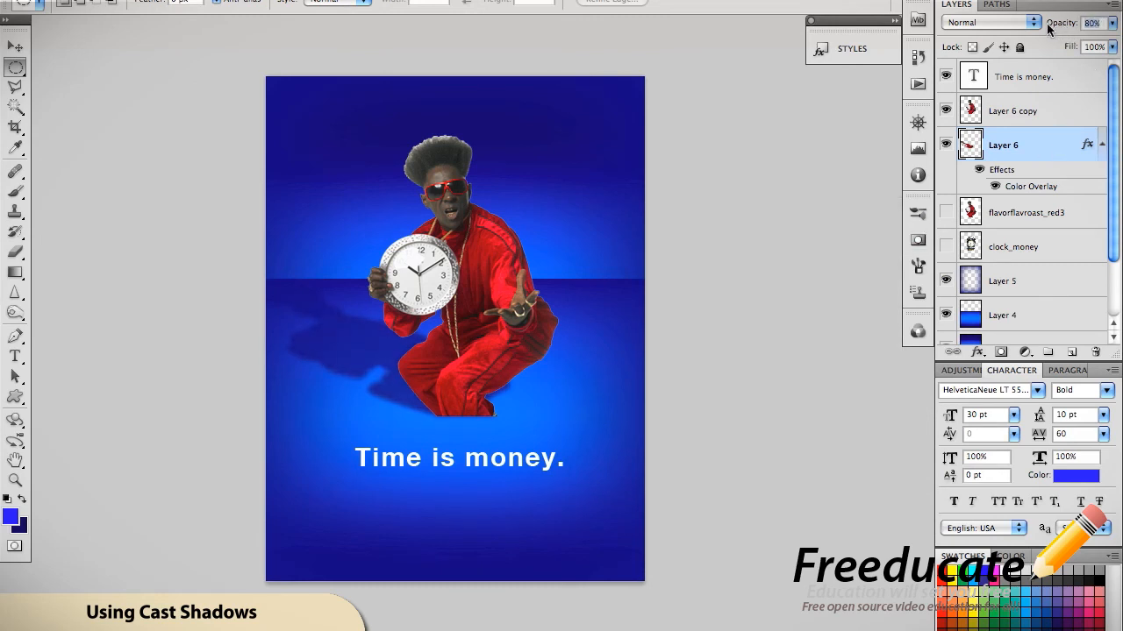
mouse_move(1043, 152)
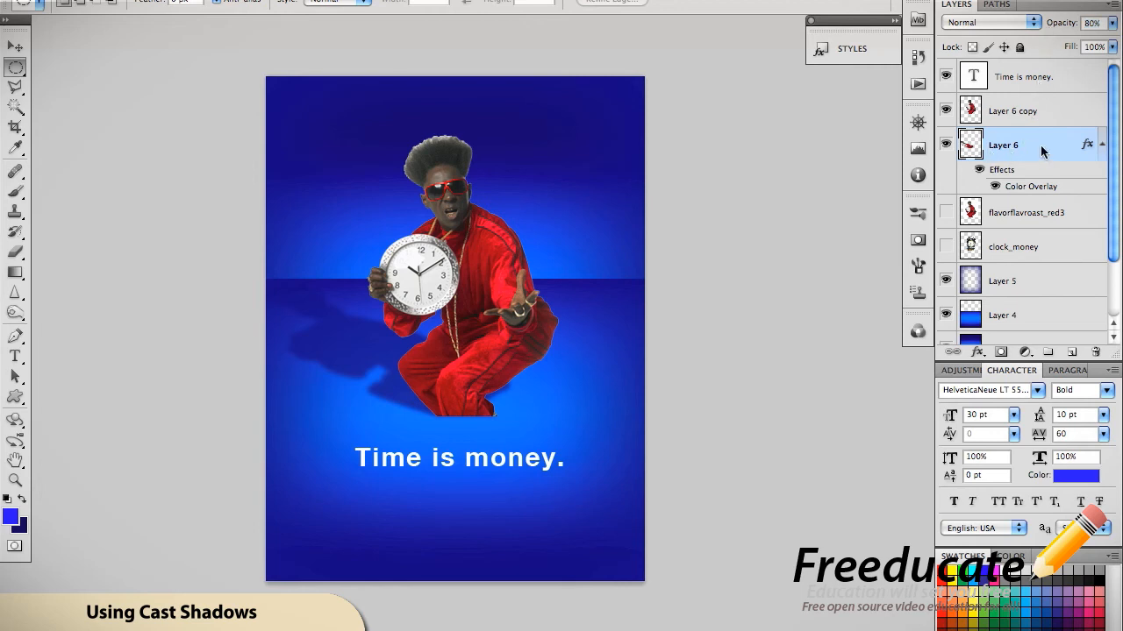
mouse_move(1074, 354)
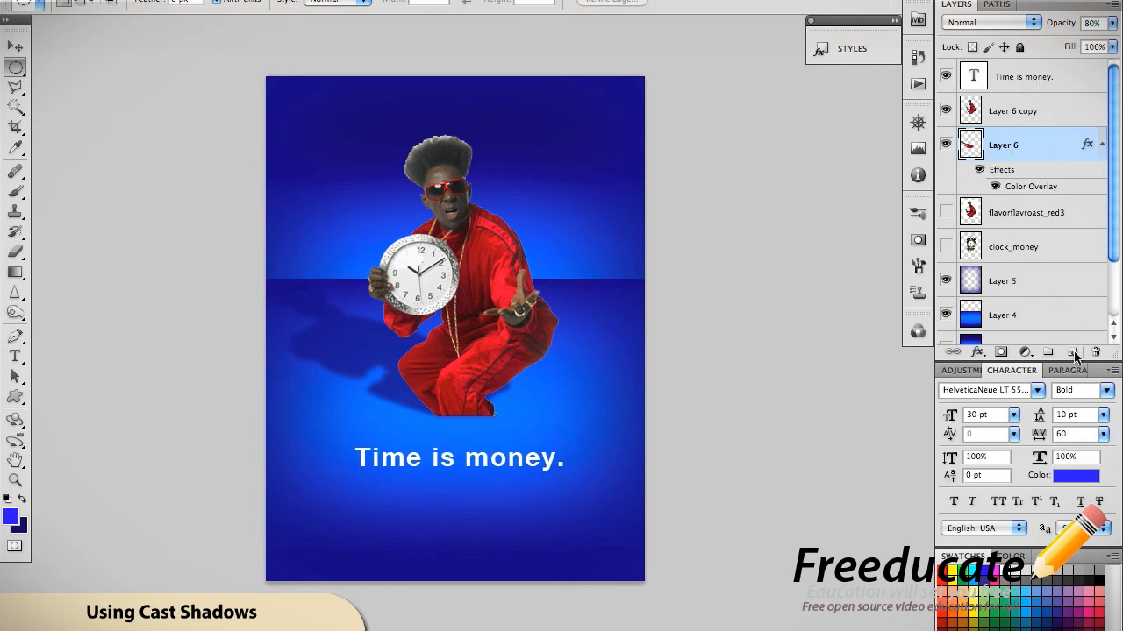
Step: Add Layer 7 and fill an oval selection under the man's feet with black
click(1071, 351)
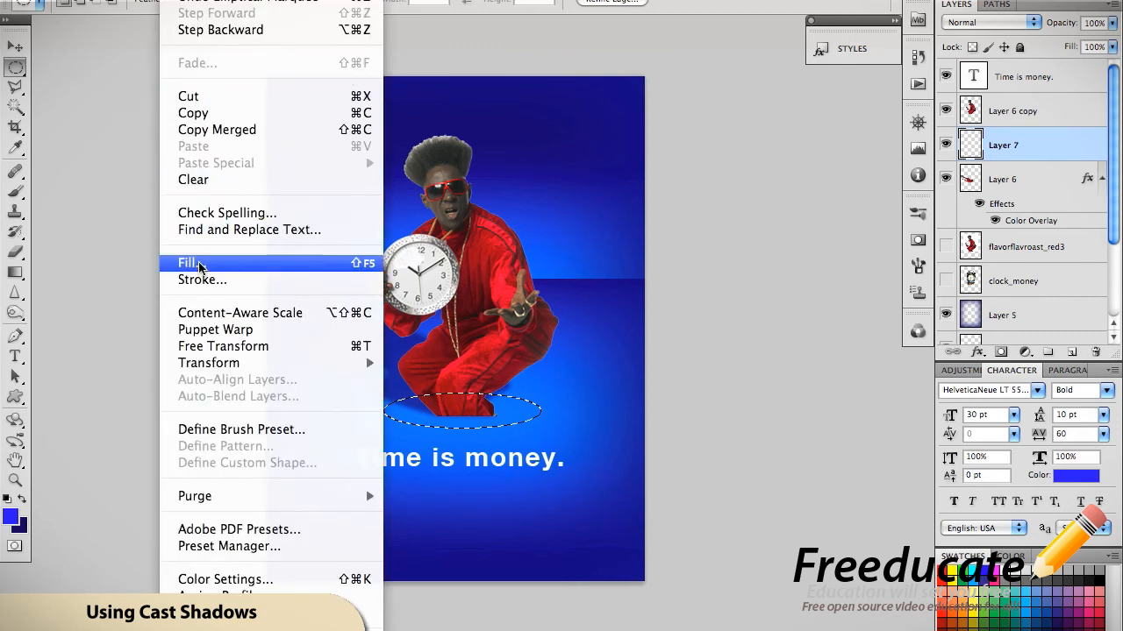
click(189, 263)
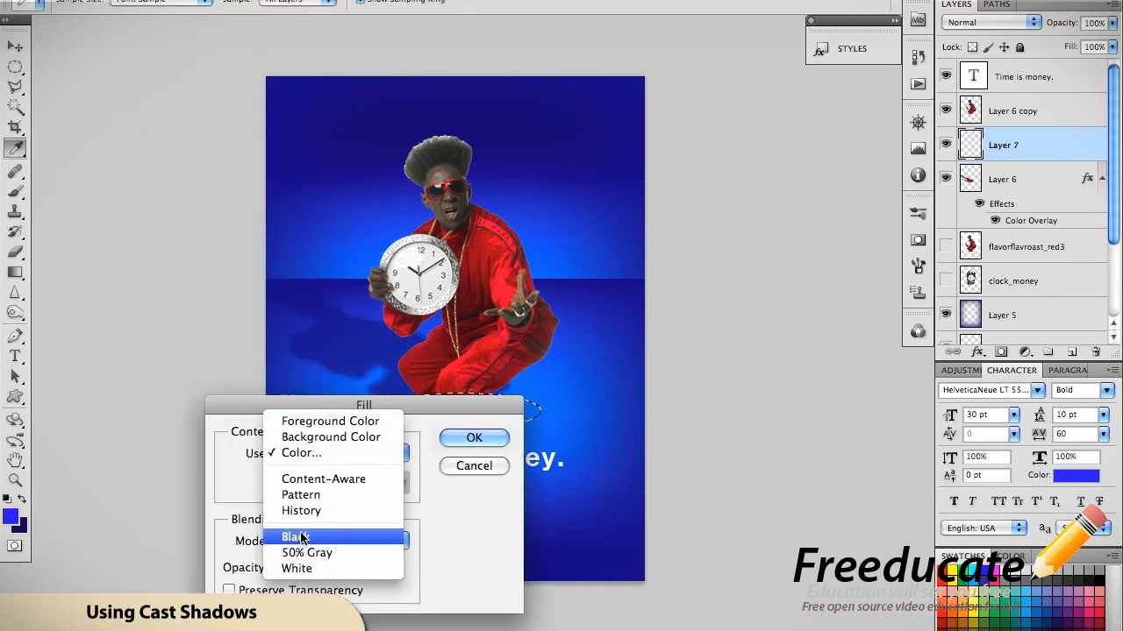
click(473, 438)
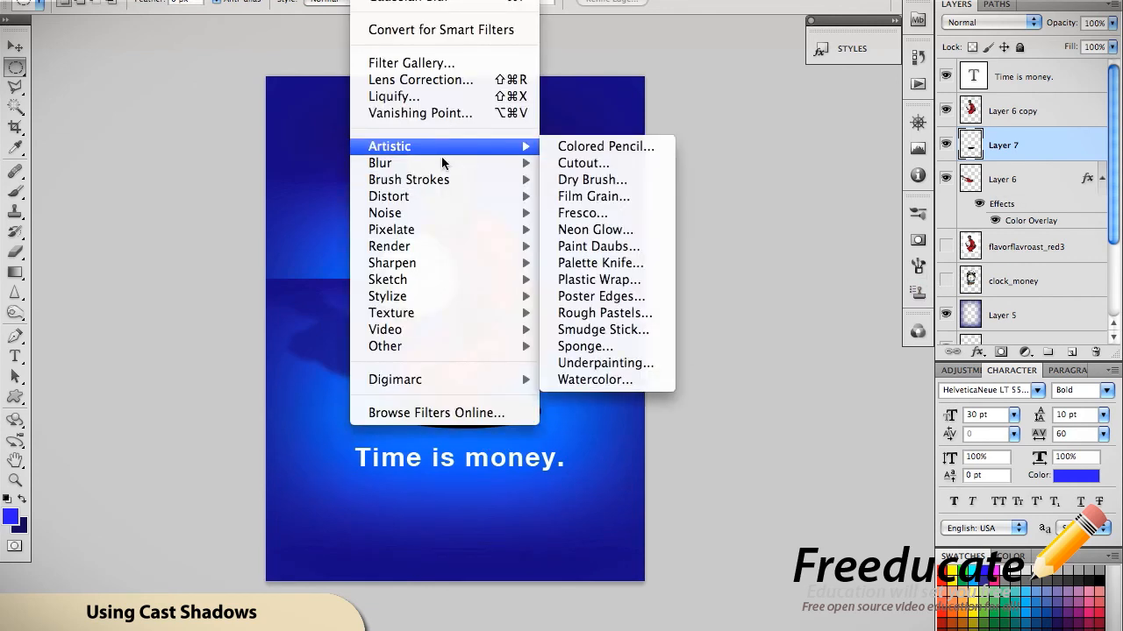
Step: Apply a 3.0-pixel Gaussian Blur to the black oval on Layer 7
click(380, 163)
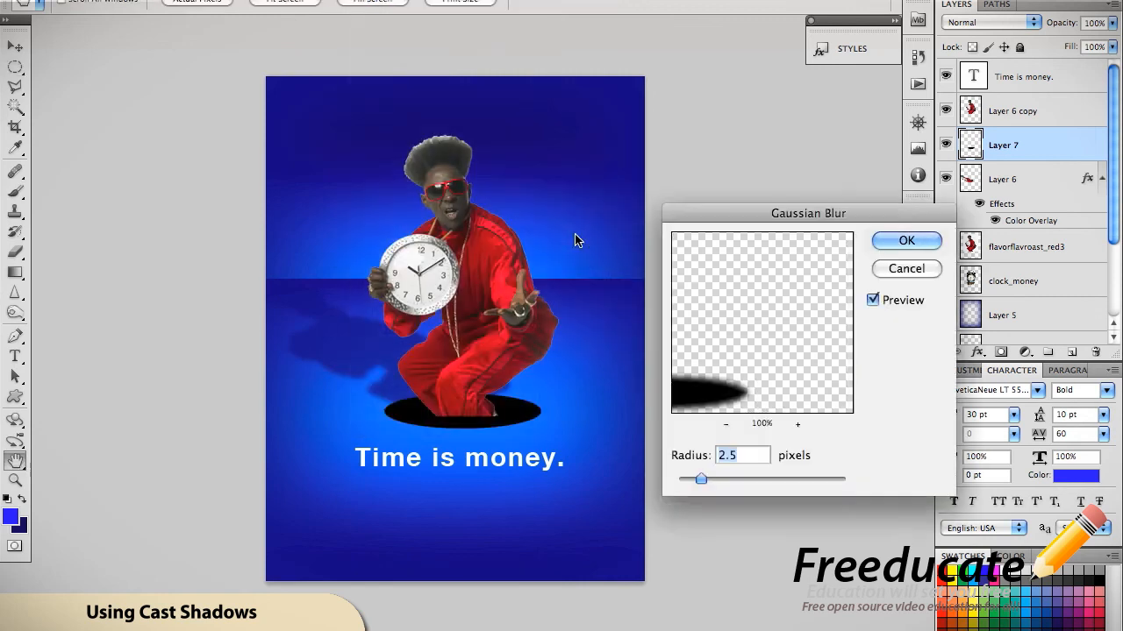
drag(701, 479, 709, 479)
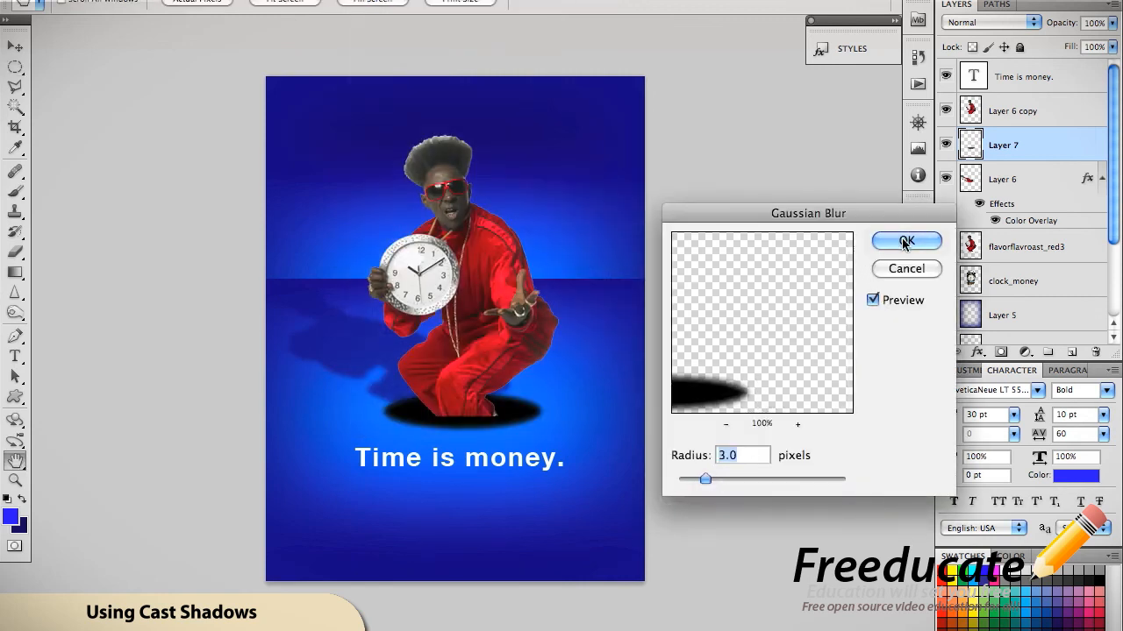
click(906, 241)
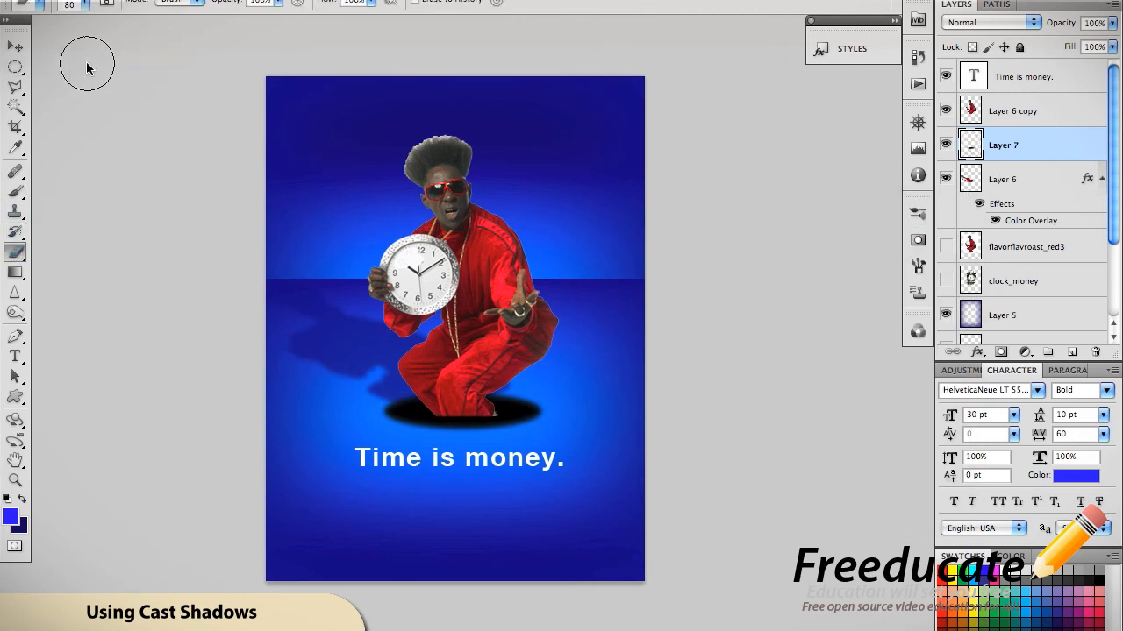
click(86, 3)
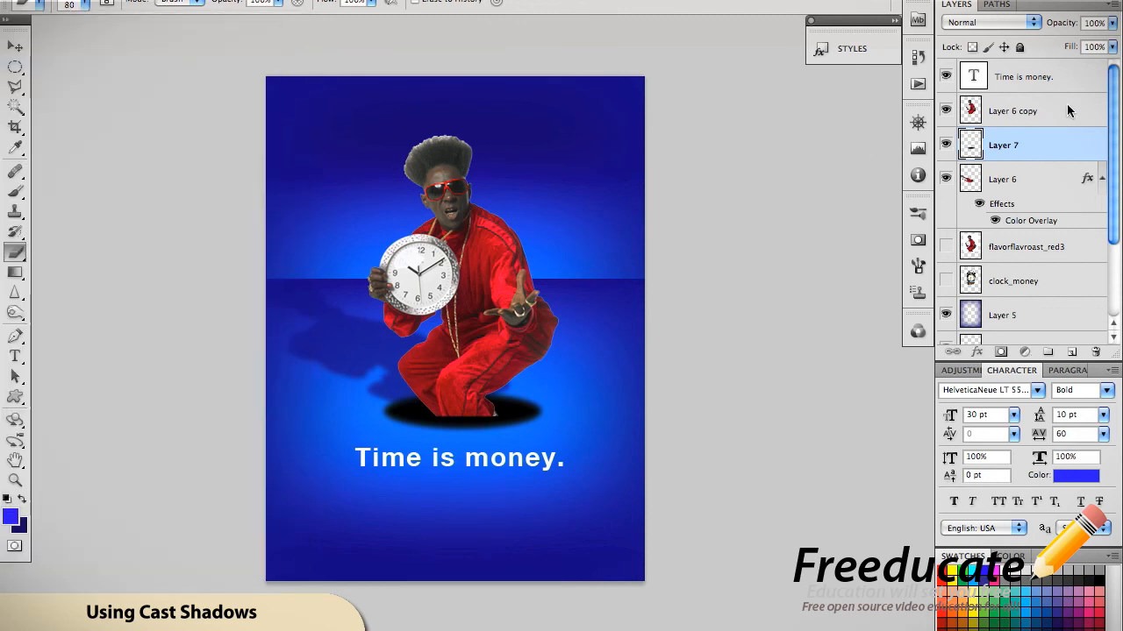
click(1013, 111)
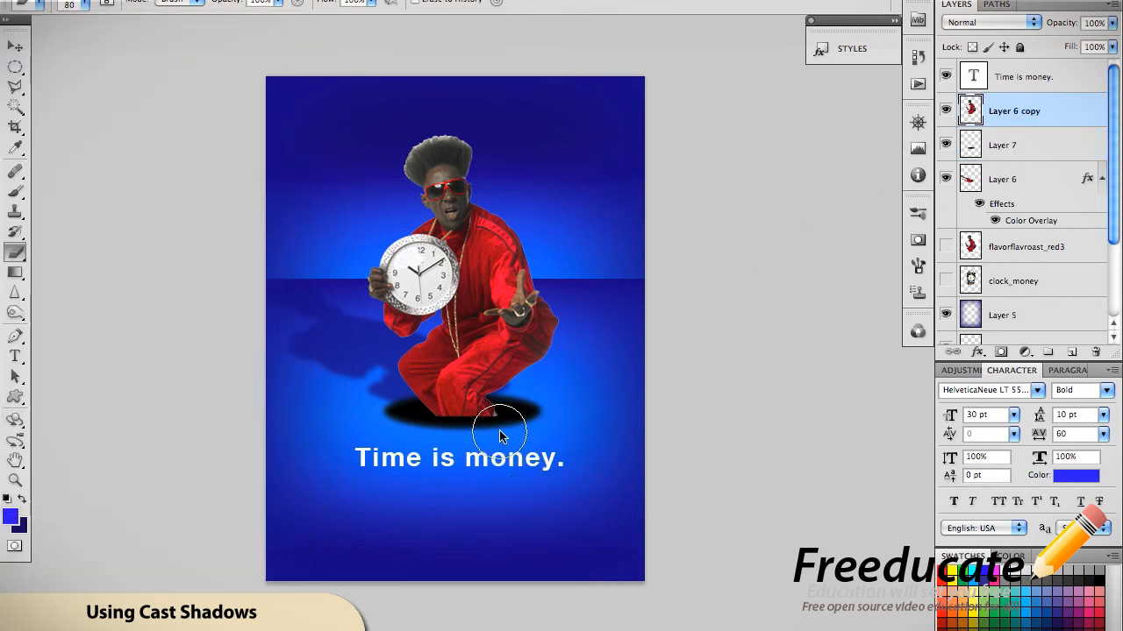
mouse_move(454, 454)
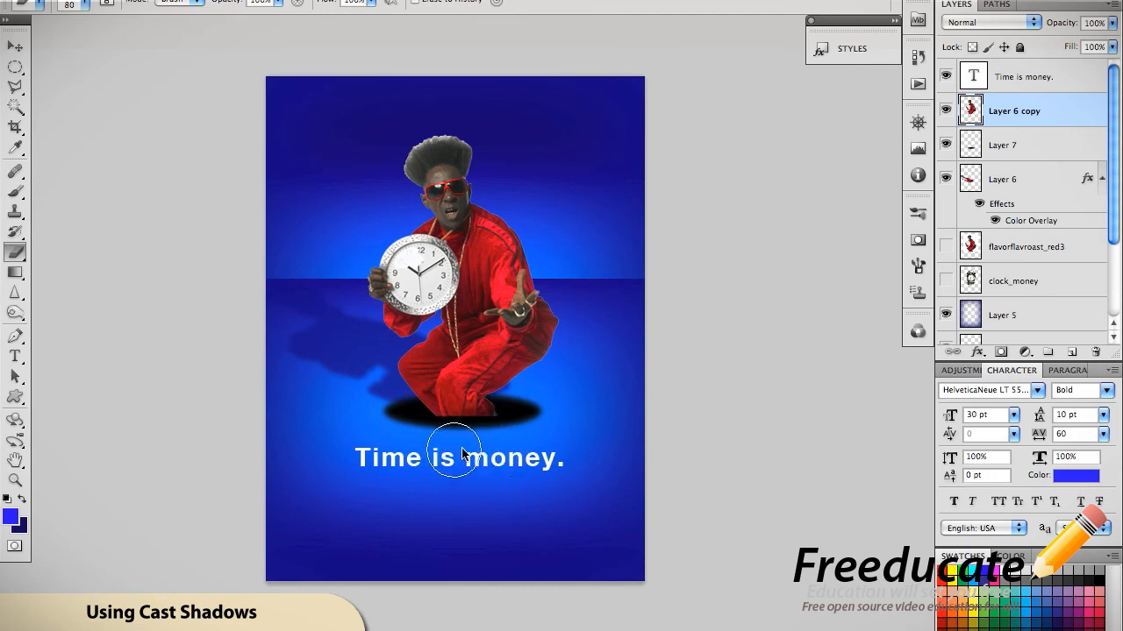
mouse_move(448, 450)
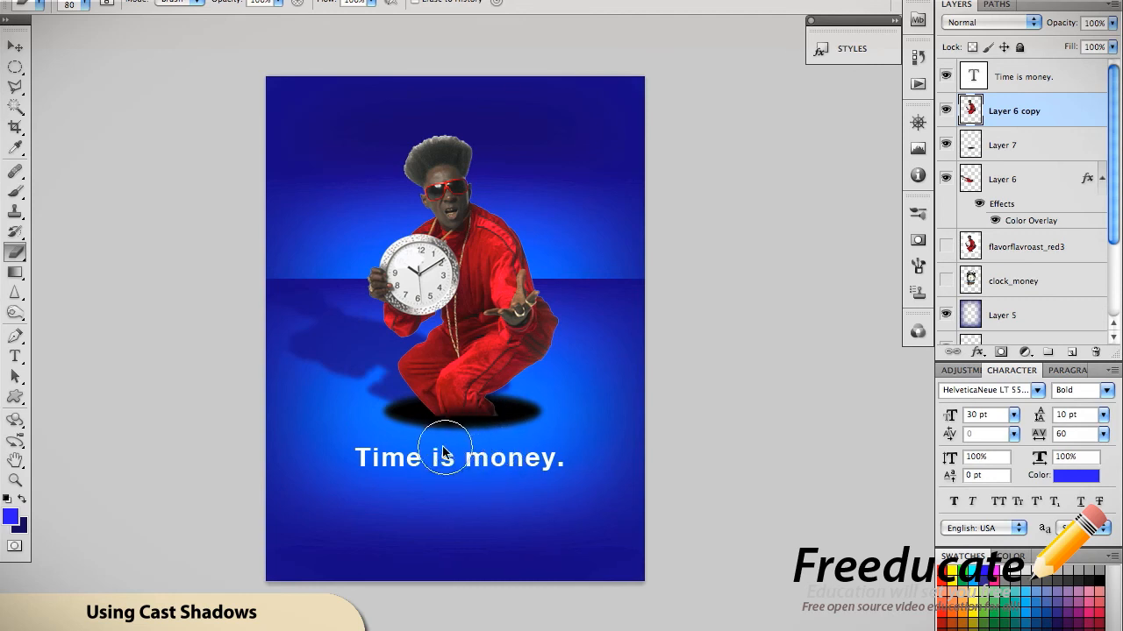
mouse_move(504, 445)
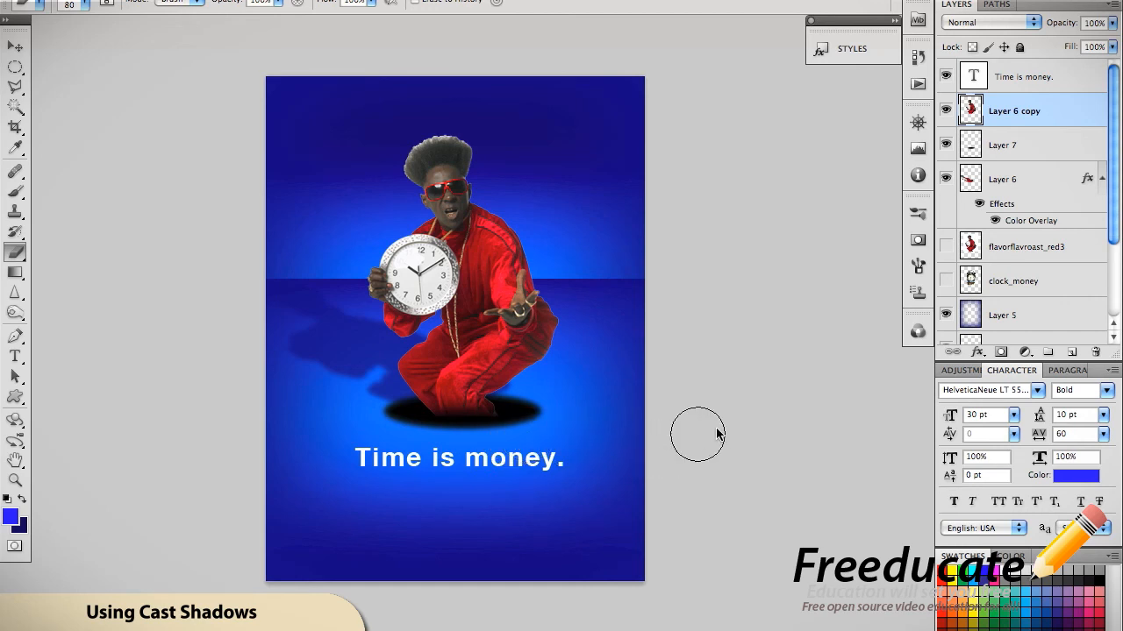
mouse_move(1015, 175)
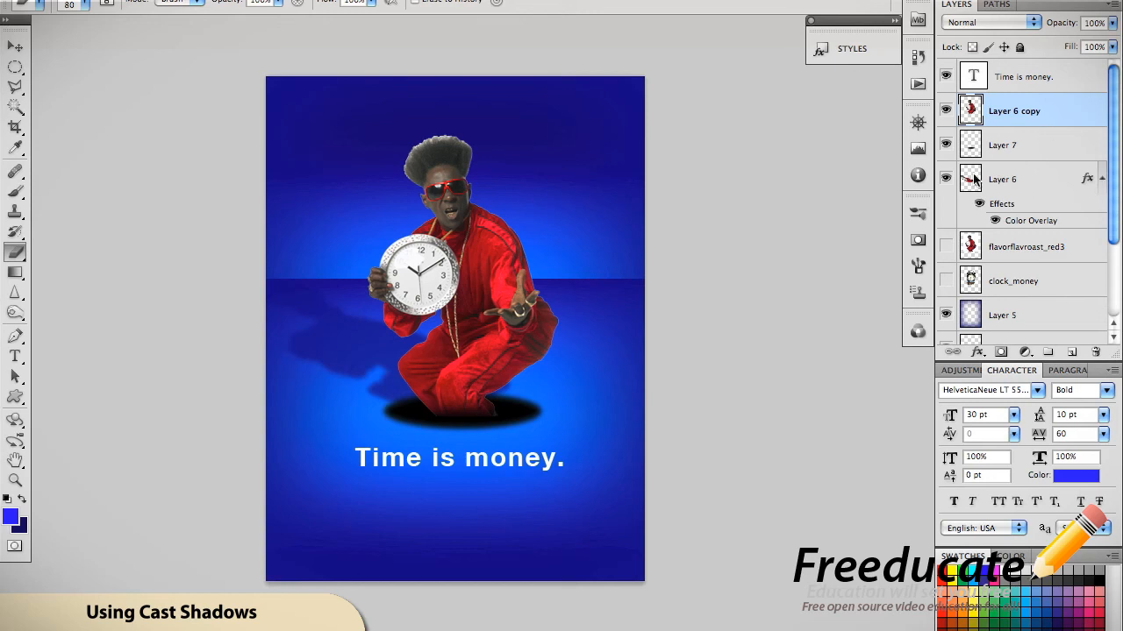
Step: Type 'yoClockz' below the tagline and select 'yo' to set its font weight
click(1024, 77)
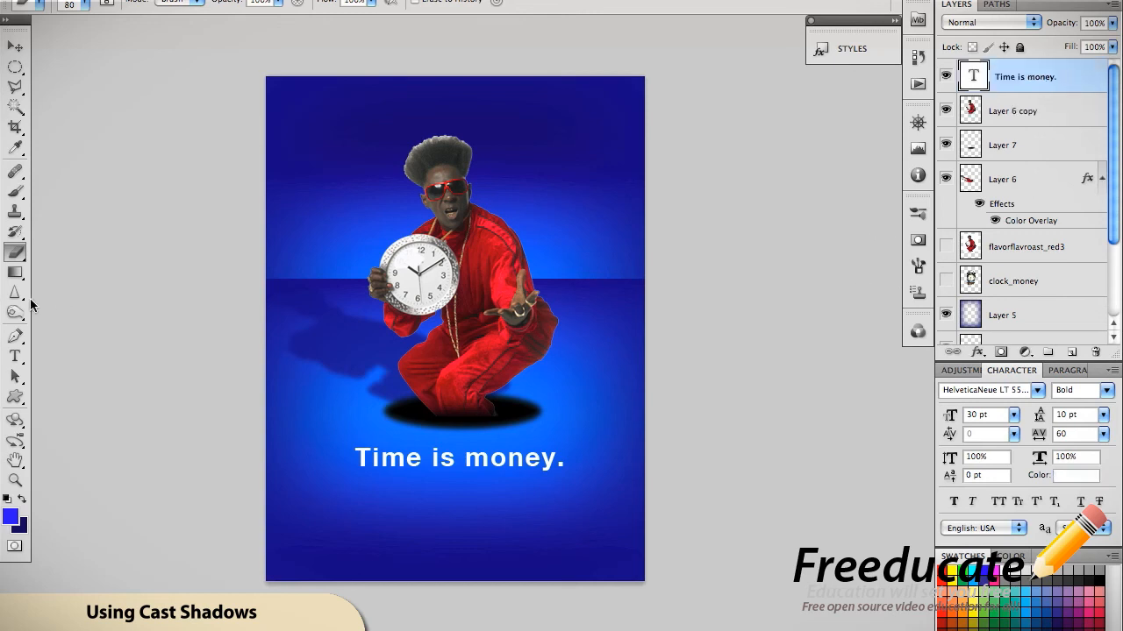
click(15, 357)
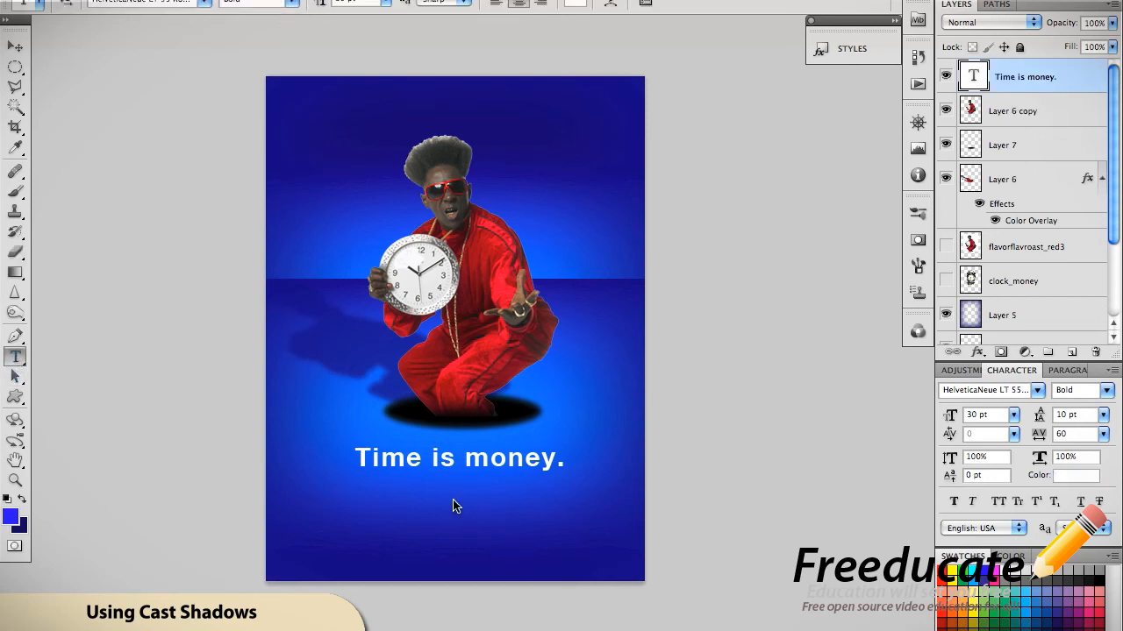
click(439, 500)
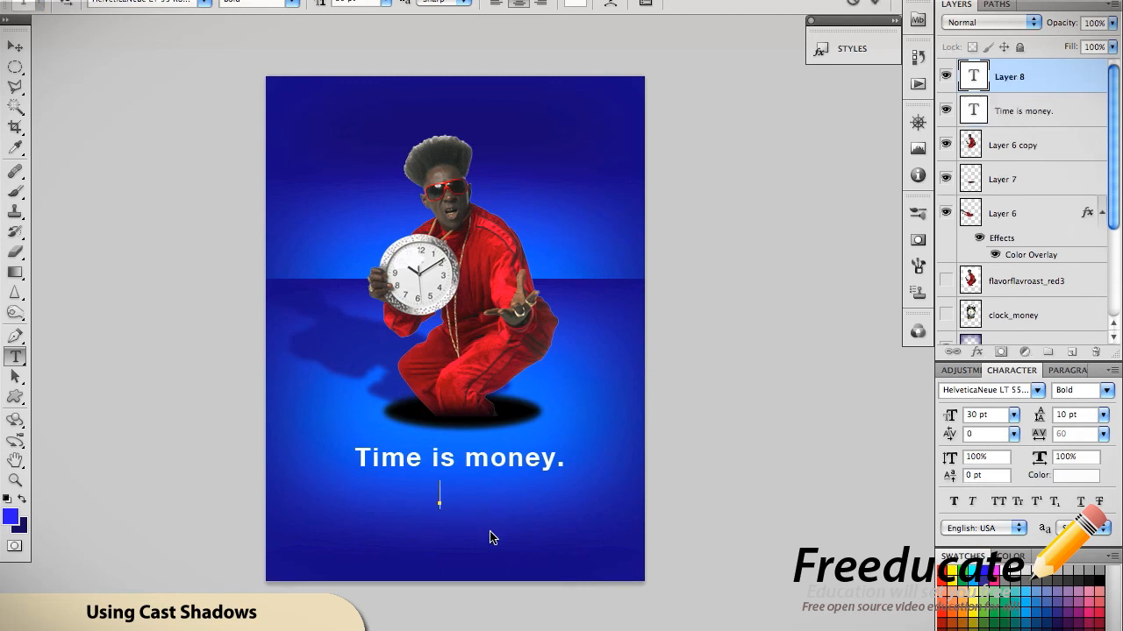
text(yoC)
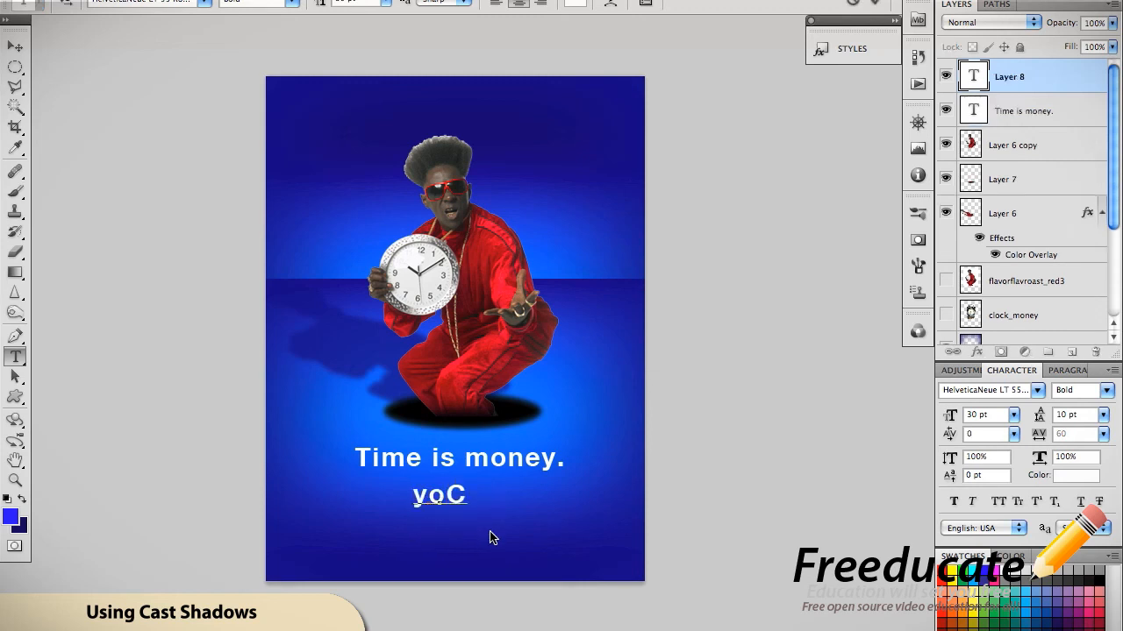
text(lockz)
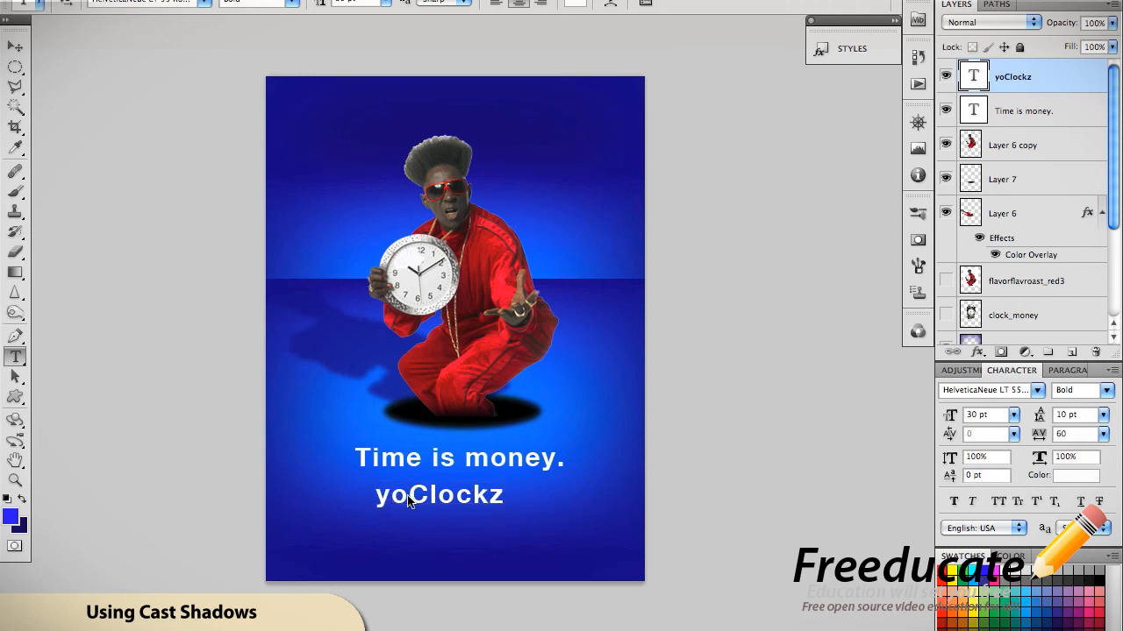
double_click(391, 495)
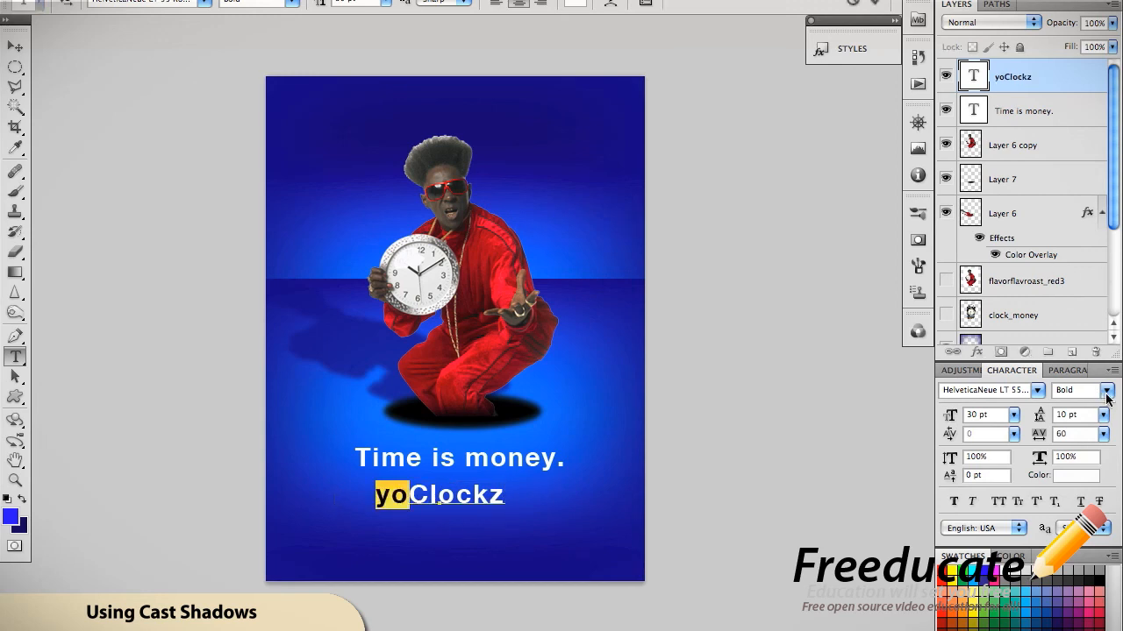
click(1106, 390)
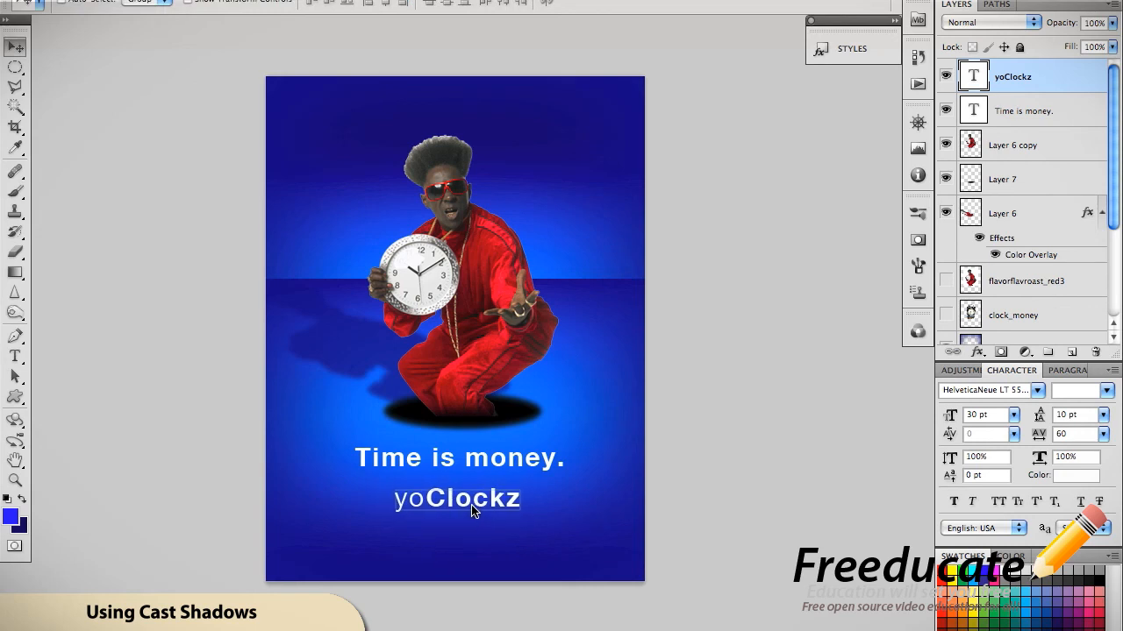
click(15, 356)
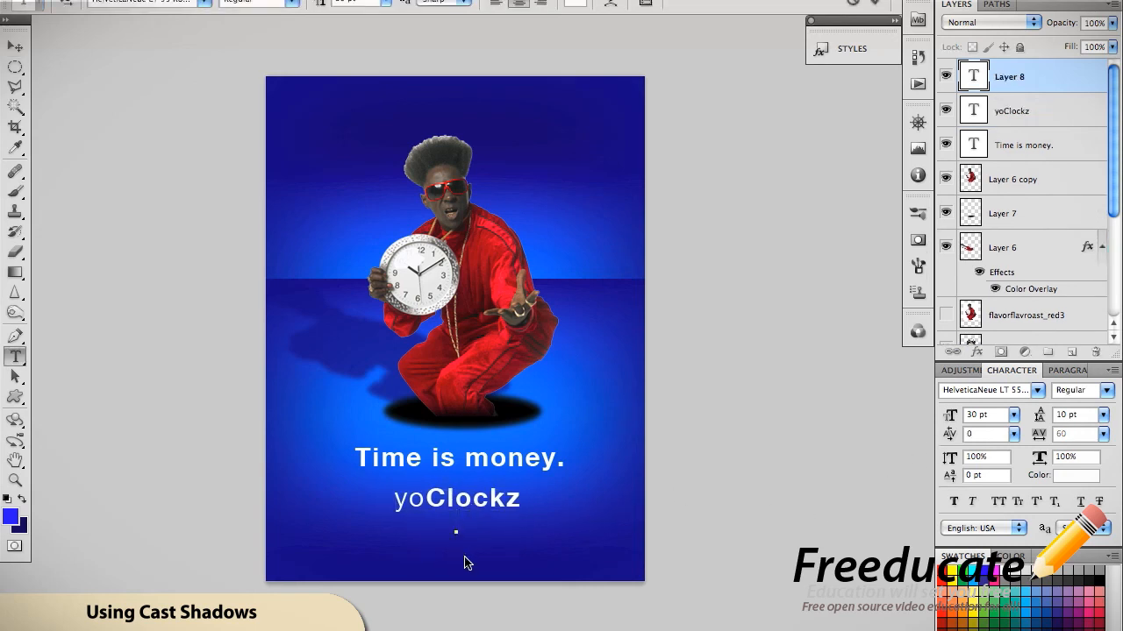
text(WWW.)
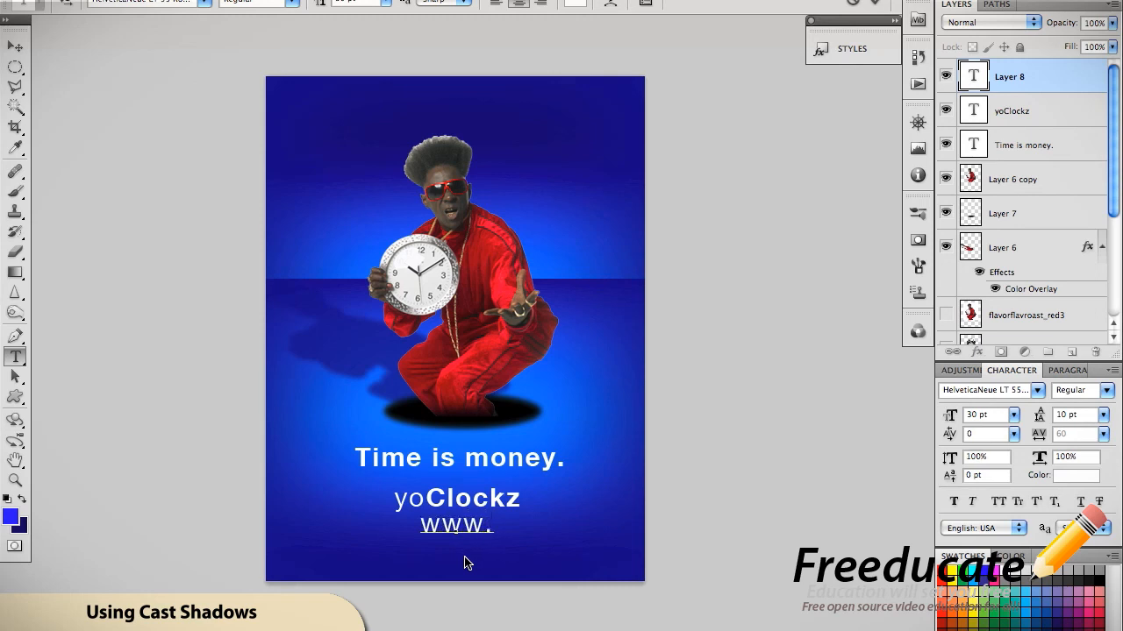
text(yoclockz.com)
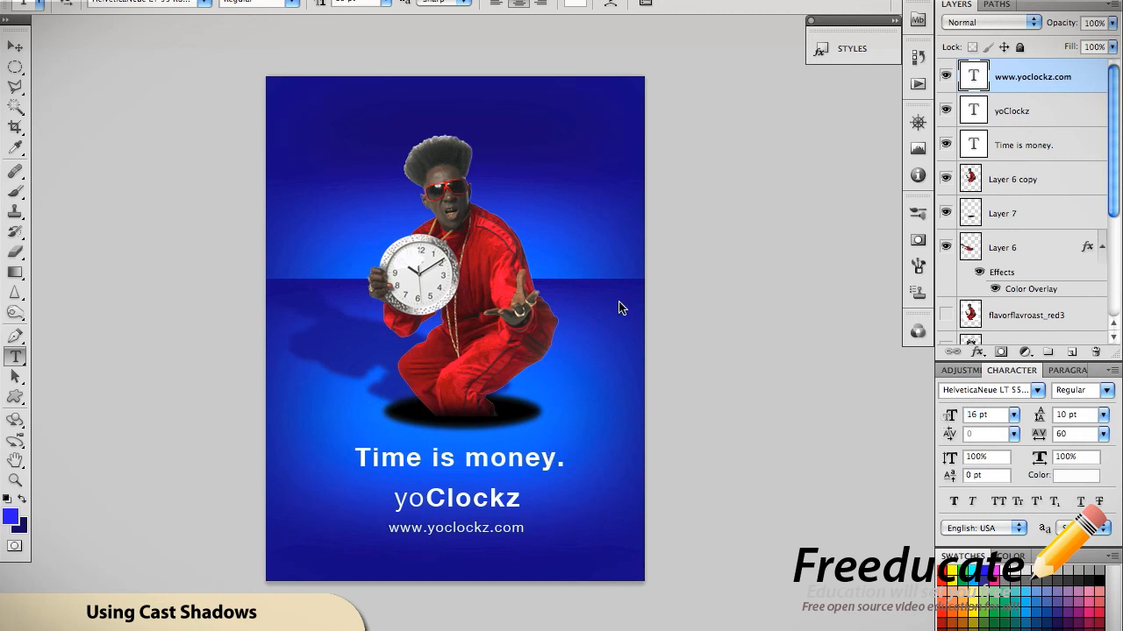
click(1024, 145)
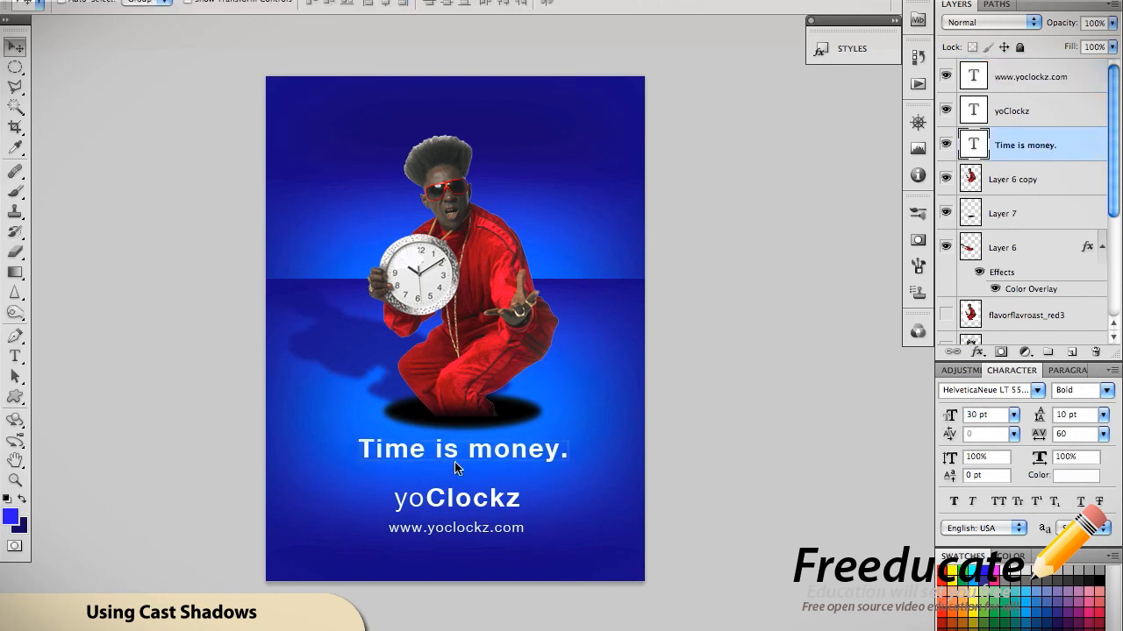
Step: Enlarge yoClockz to 34 pt and align the three text lines on horizontal centers
click(1011, 111)
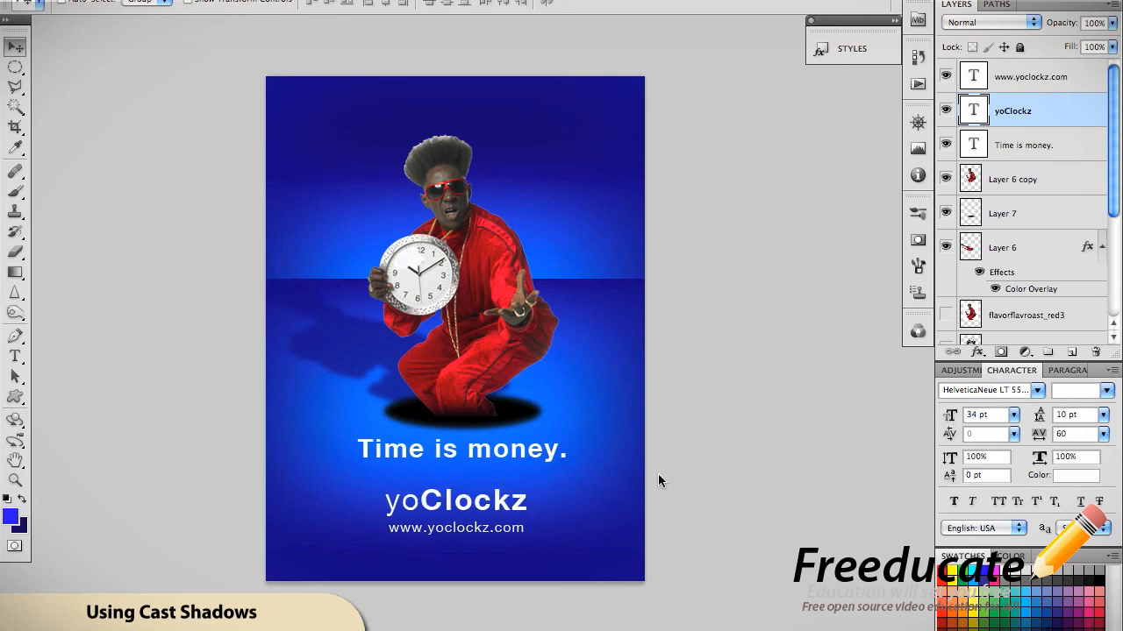
mouse_move(783, 253)
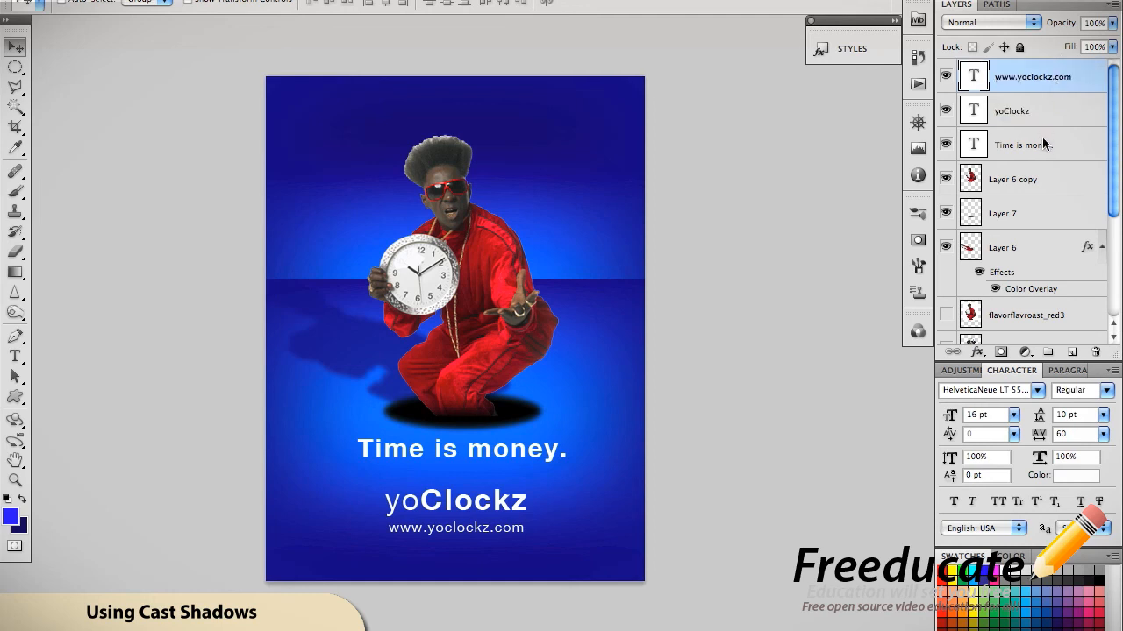
mouse_move(1074, 156)
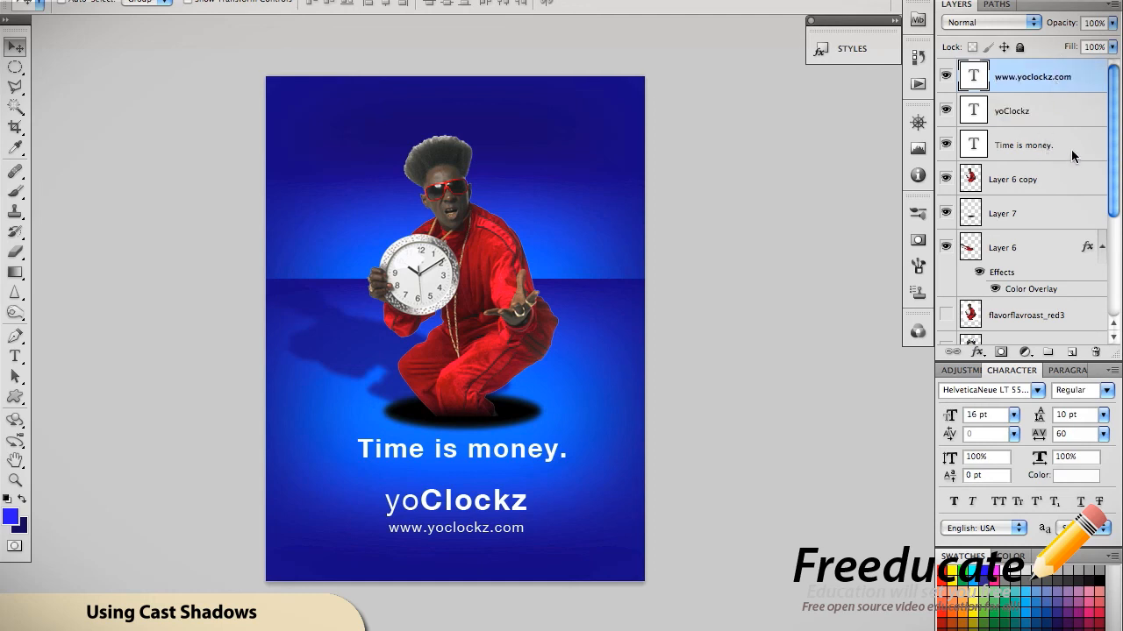
scroll(down, 3)
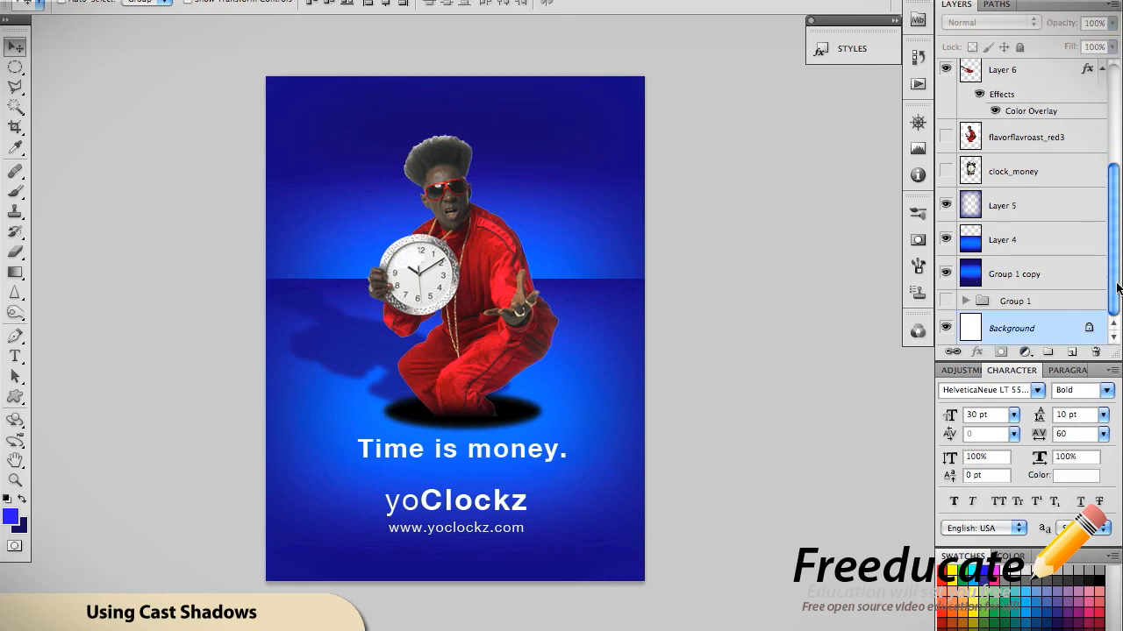
scroll(up, 3)
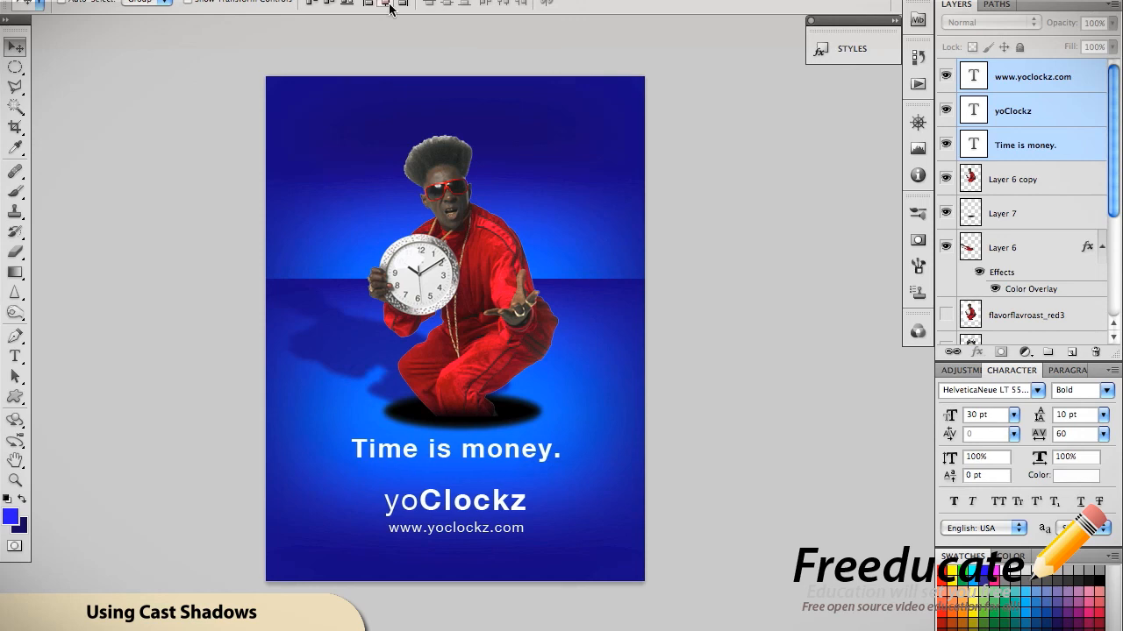
click(1024, 145)
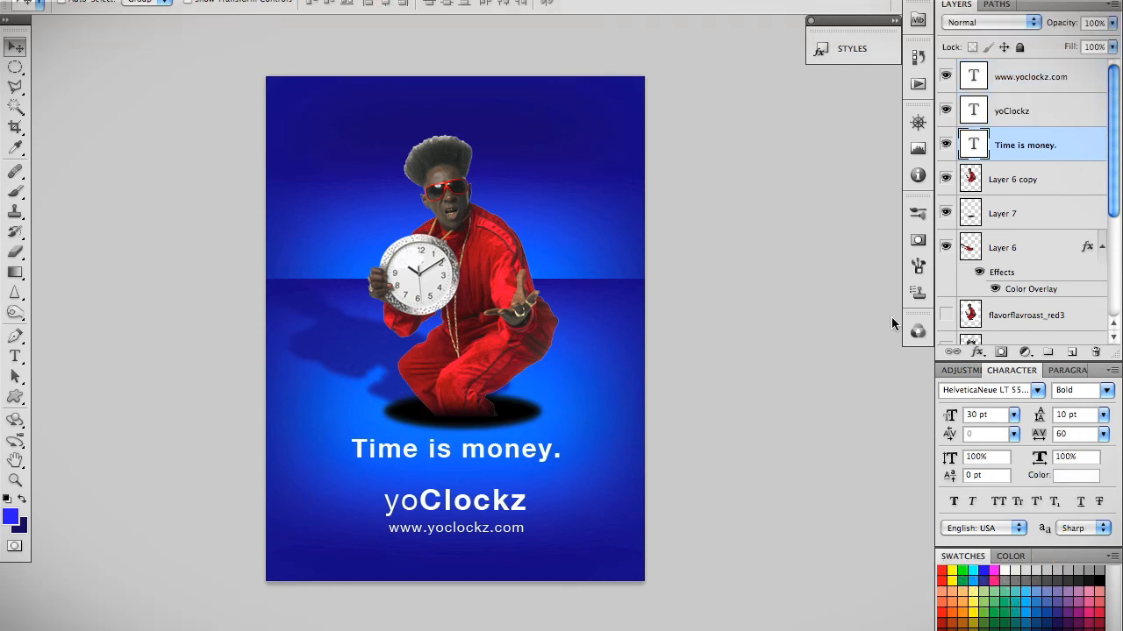
mouse_move(416, 535)
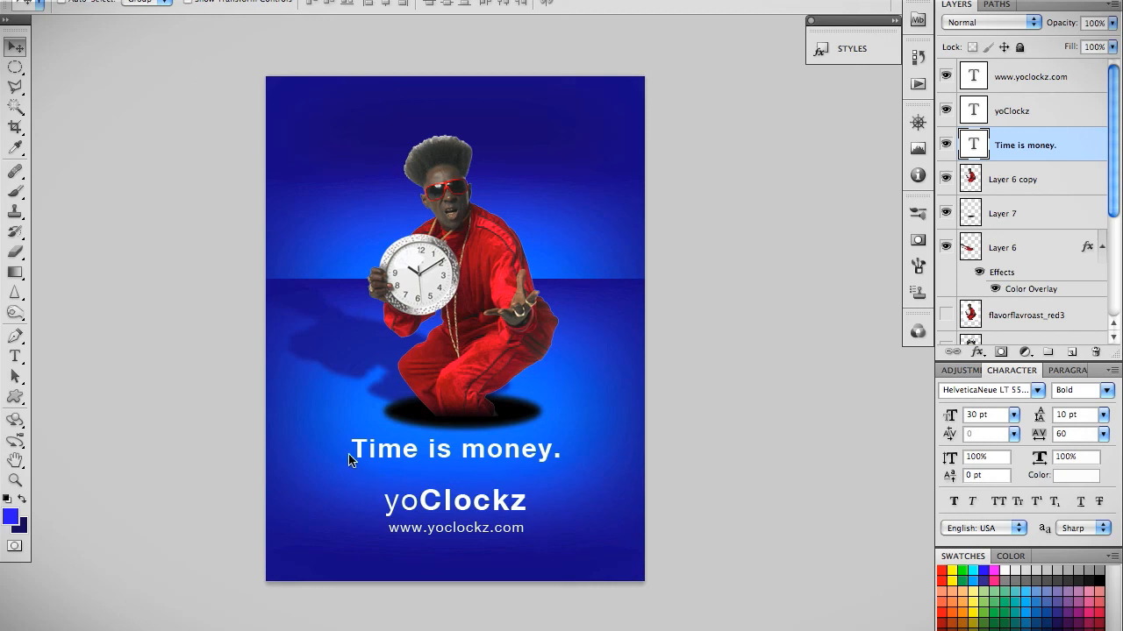
mouse_move(566, 359)
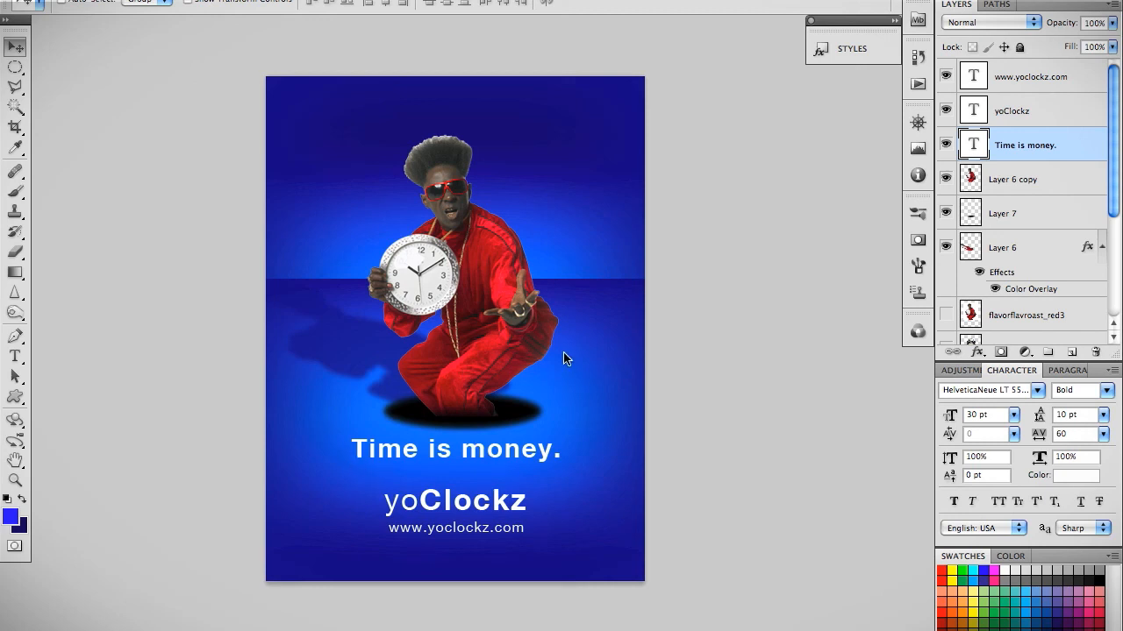
mouse_move(1050, 187)
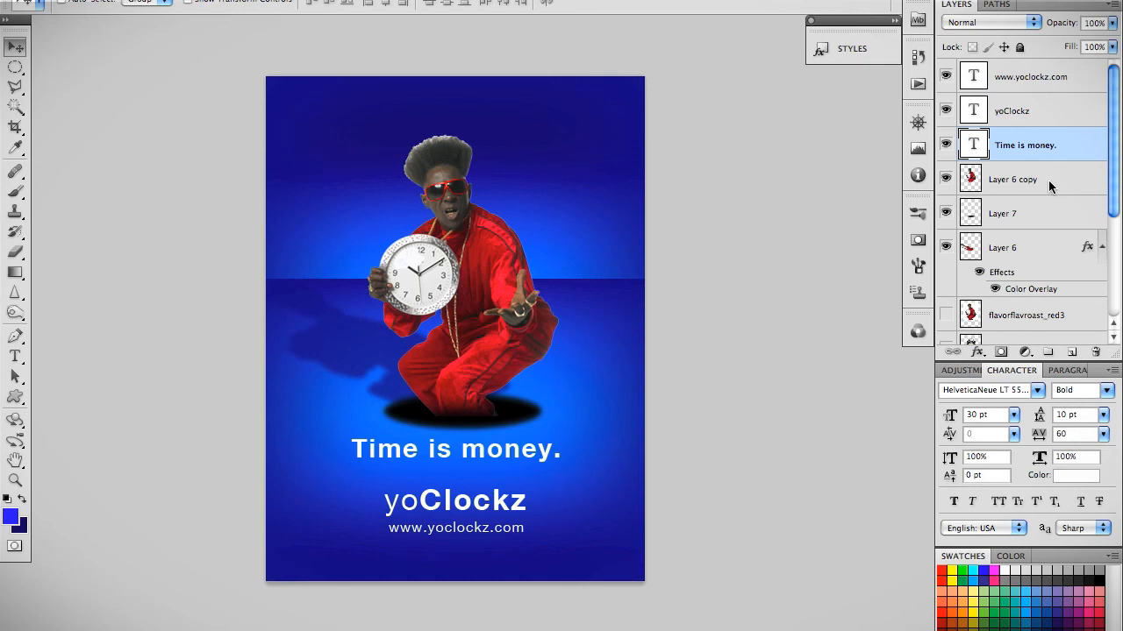
mouse_move(467, 188)
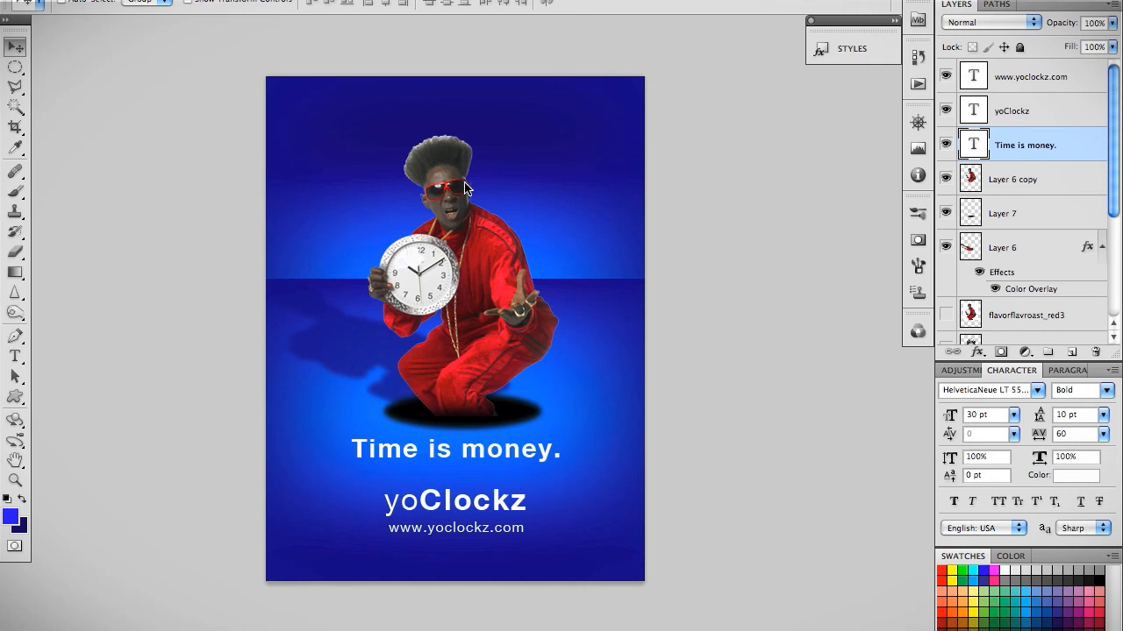
mouse_move(395, 257)
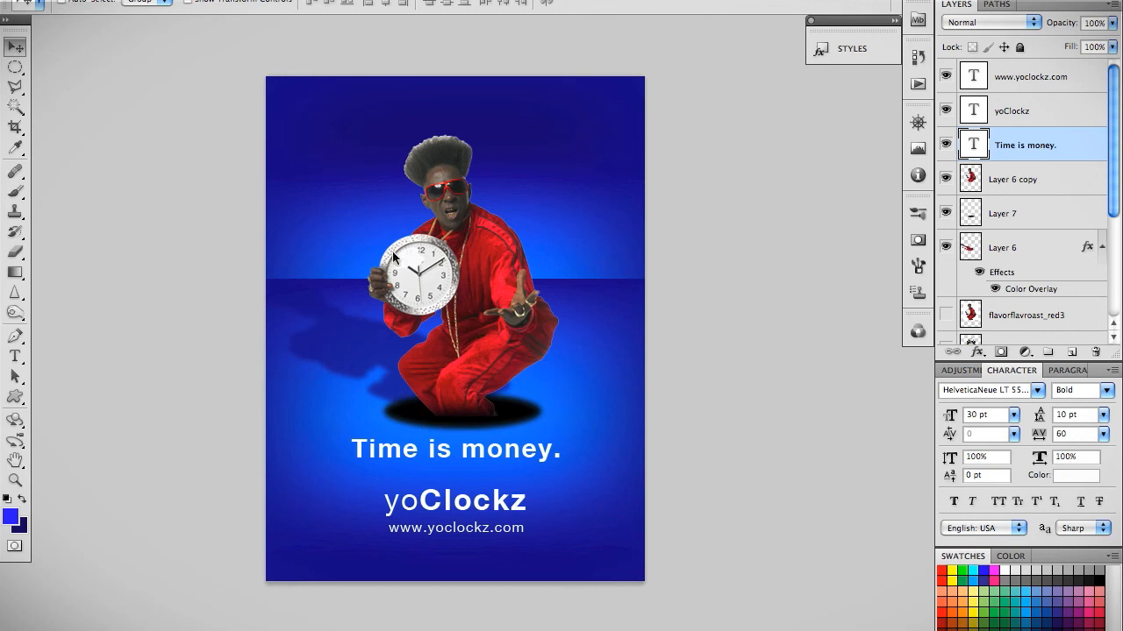
mouse_move(472, 371)
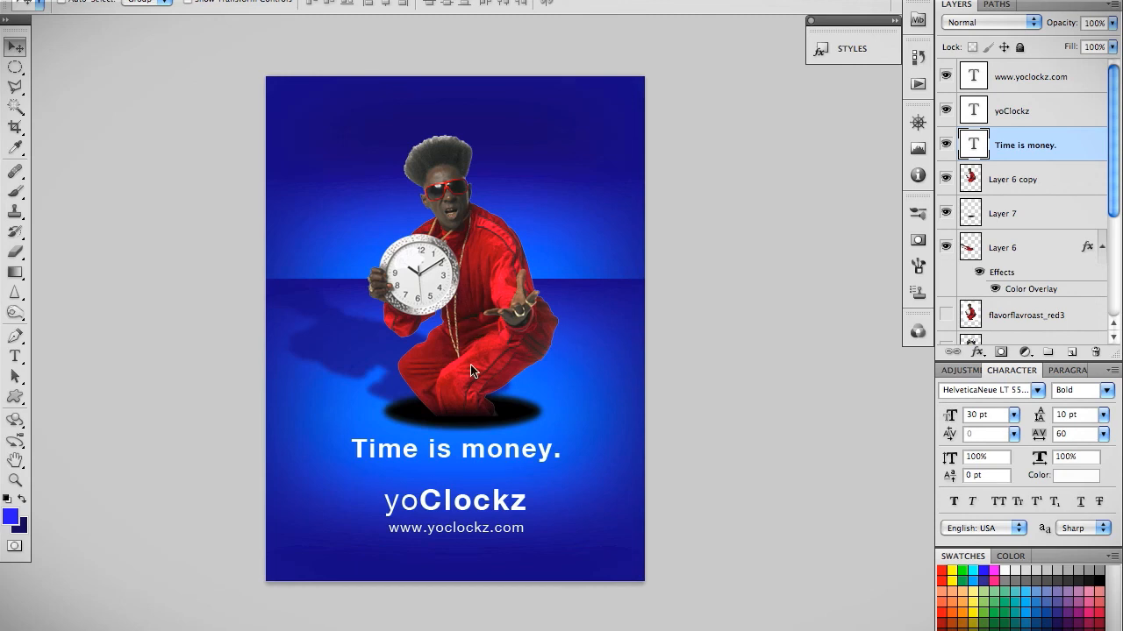
mouse_move(391, 380)
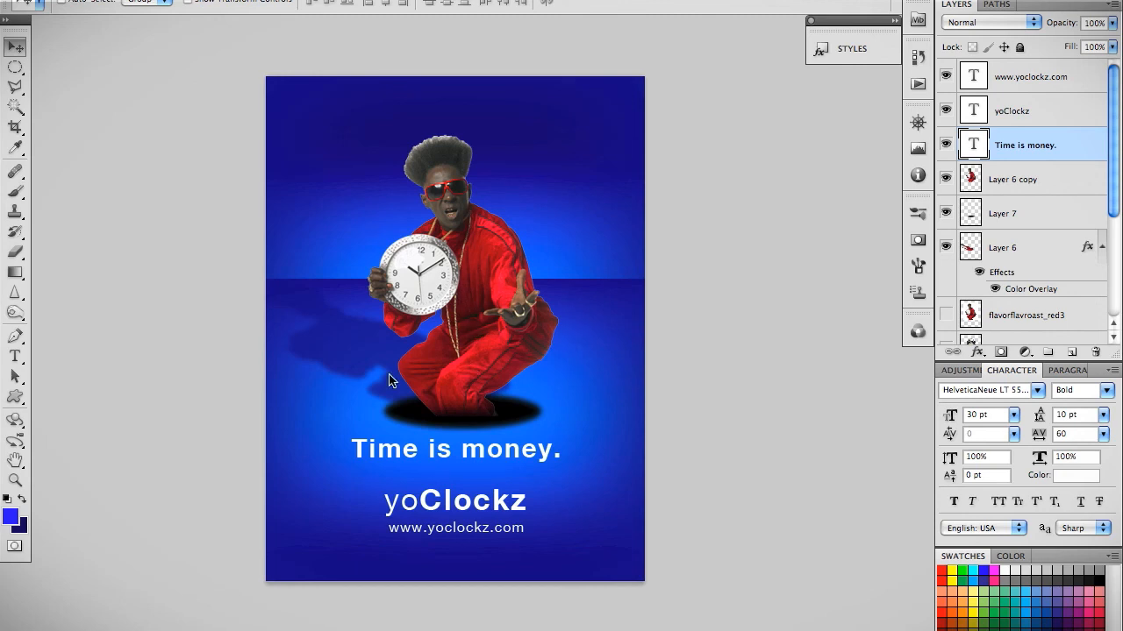
mouse_move(184, 283)
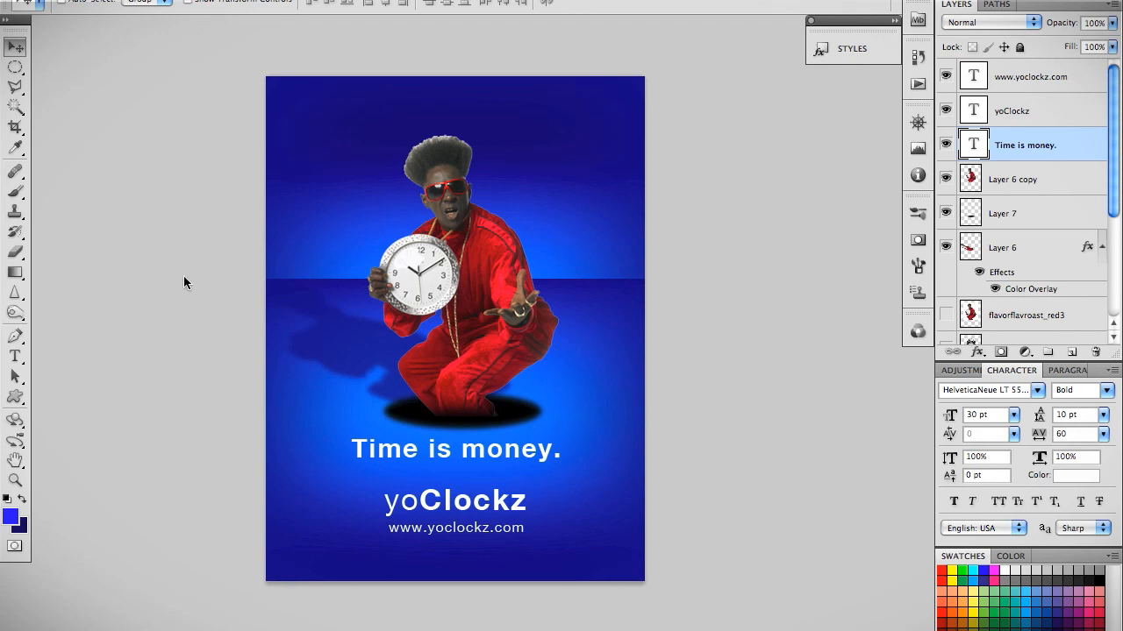
mouse_move(720, 334)
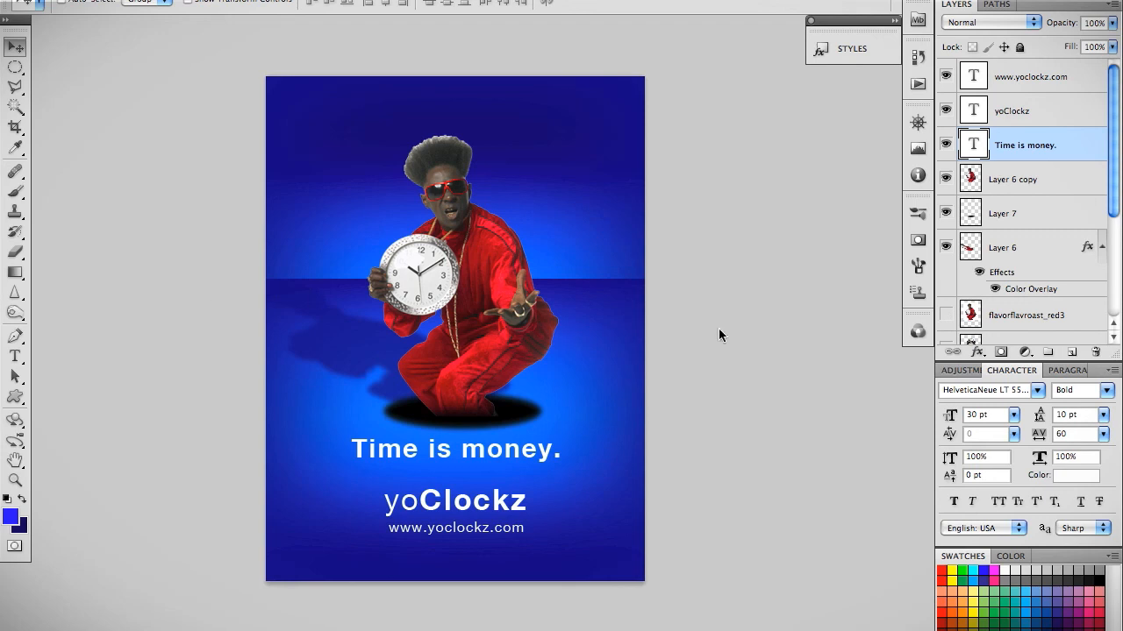
mouse_move(735, 343)
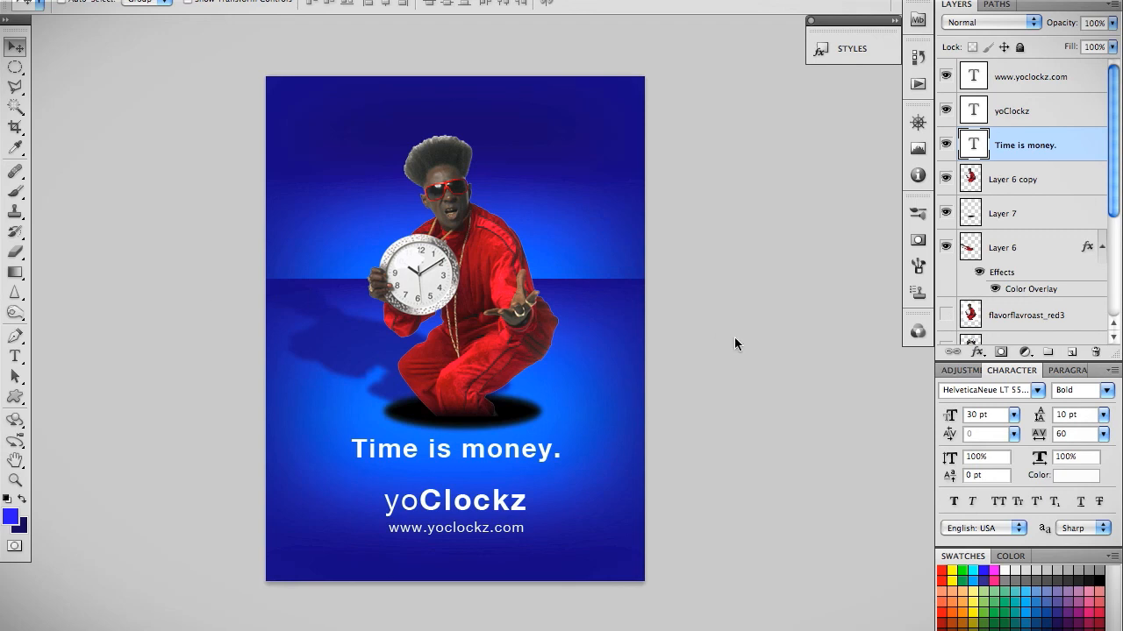